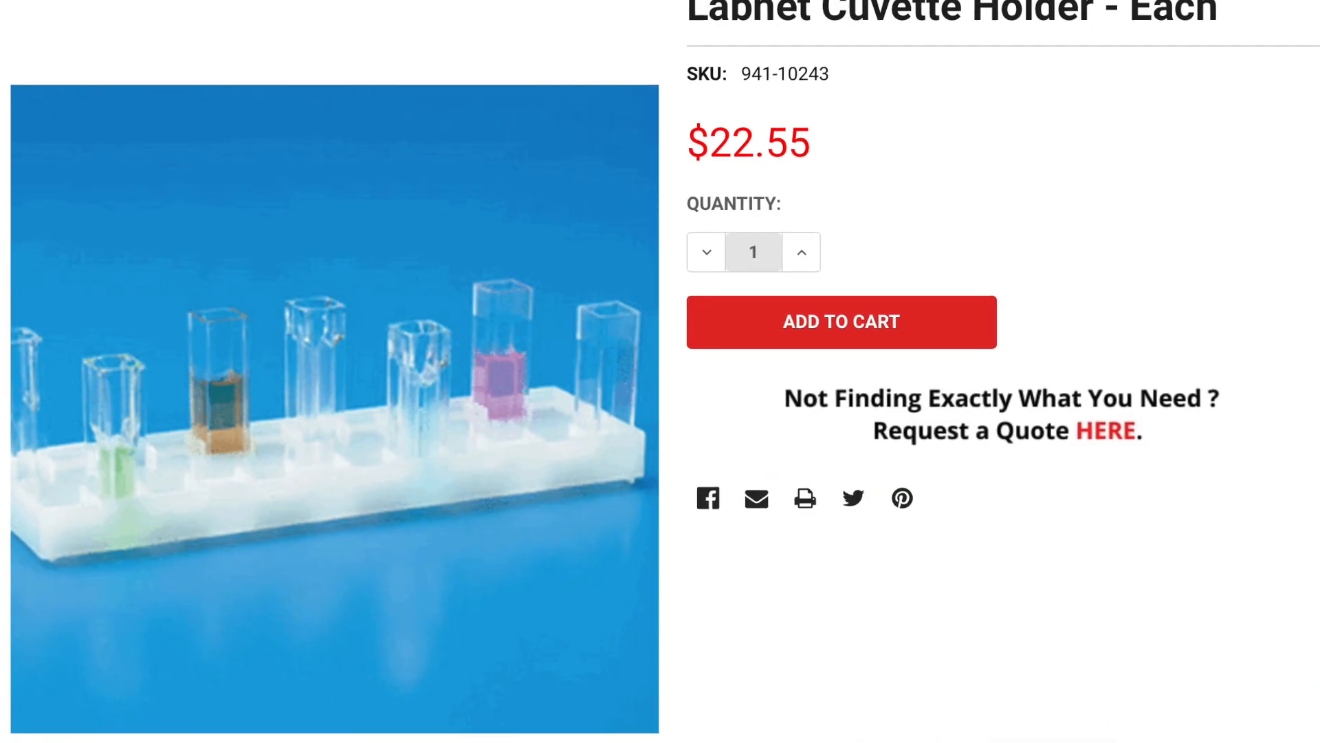
- Scroll through the cuvette holder product listings to compare store holders
{"action": "scroll", "scroll_direction": "down", "scroll_amount": 3}
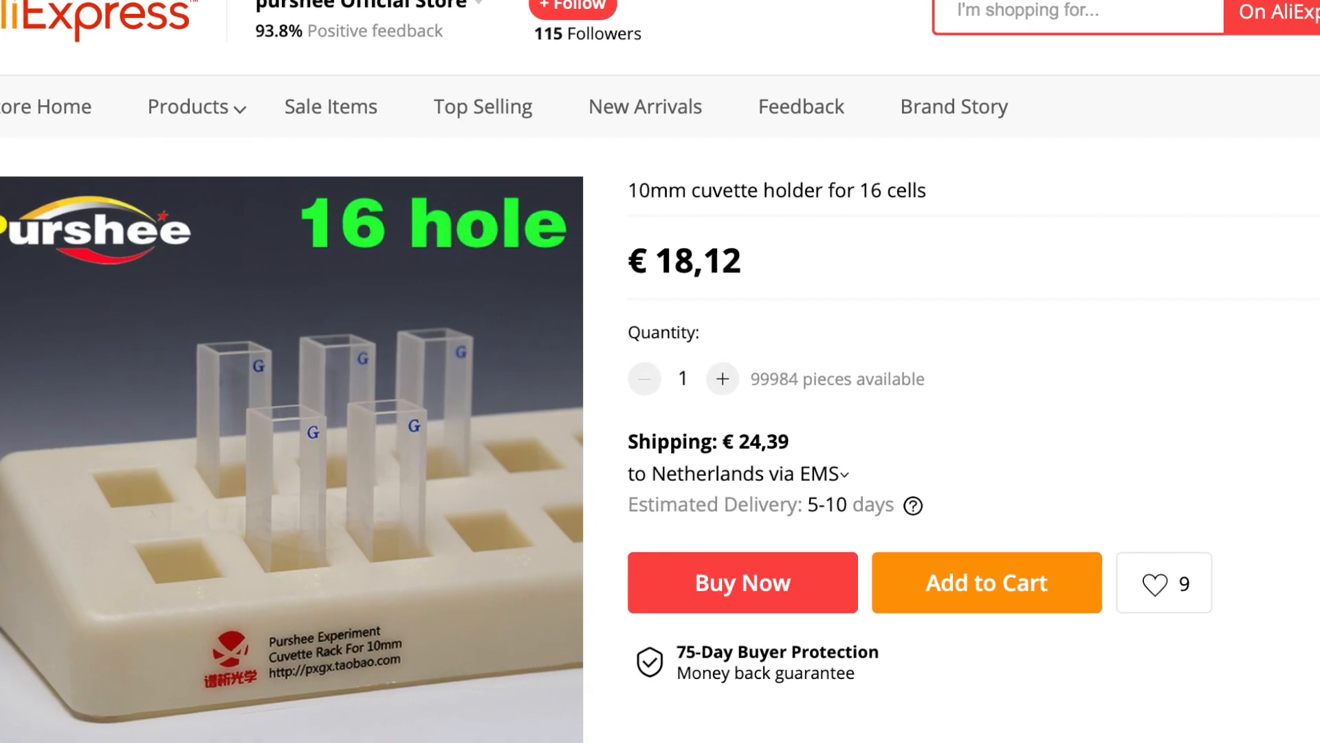
{"action": "scroll", "scroll_direction": "down", "scroll_amount": 3}
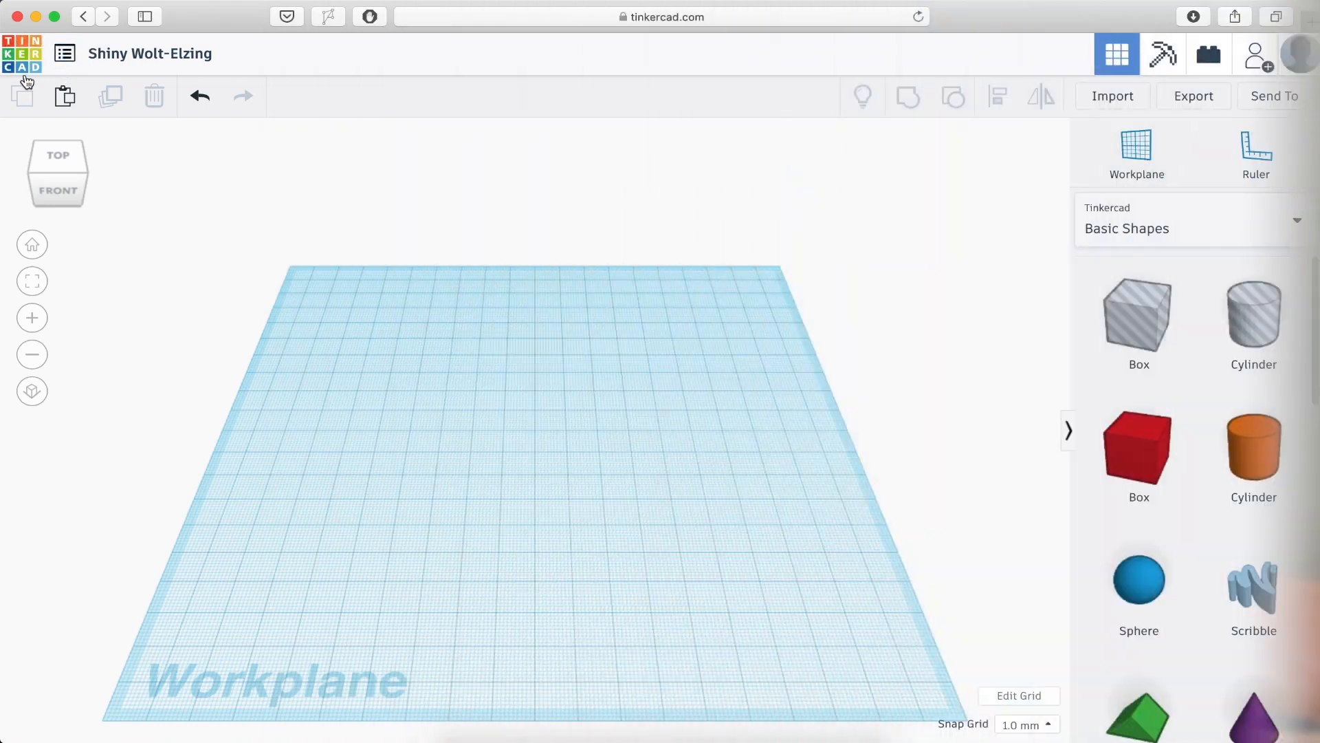
{"action": "mouse_move", "coordinate": [499, 389]}
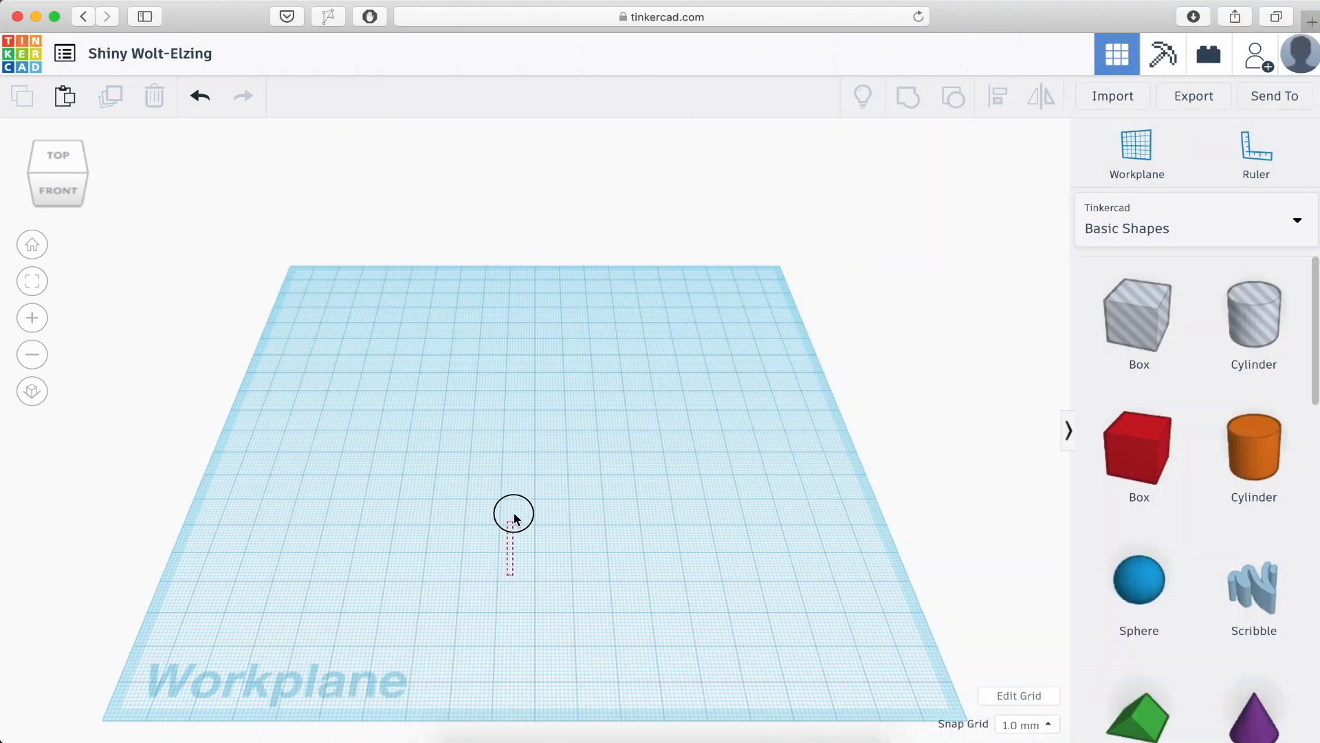
{"action": "mouse_move", "coordinate": [900, 271]}
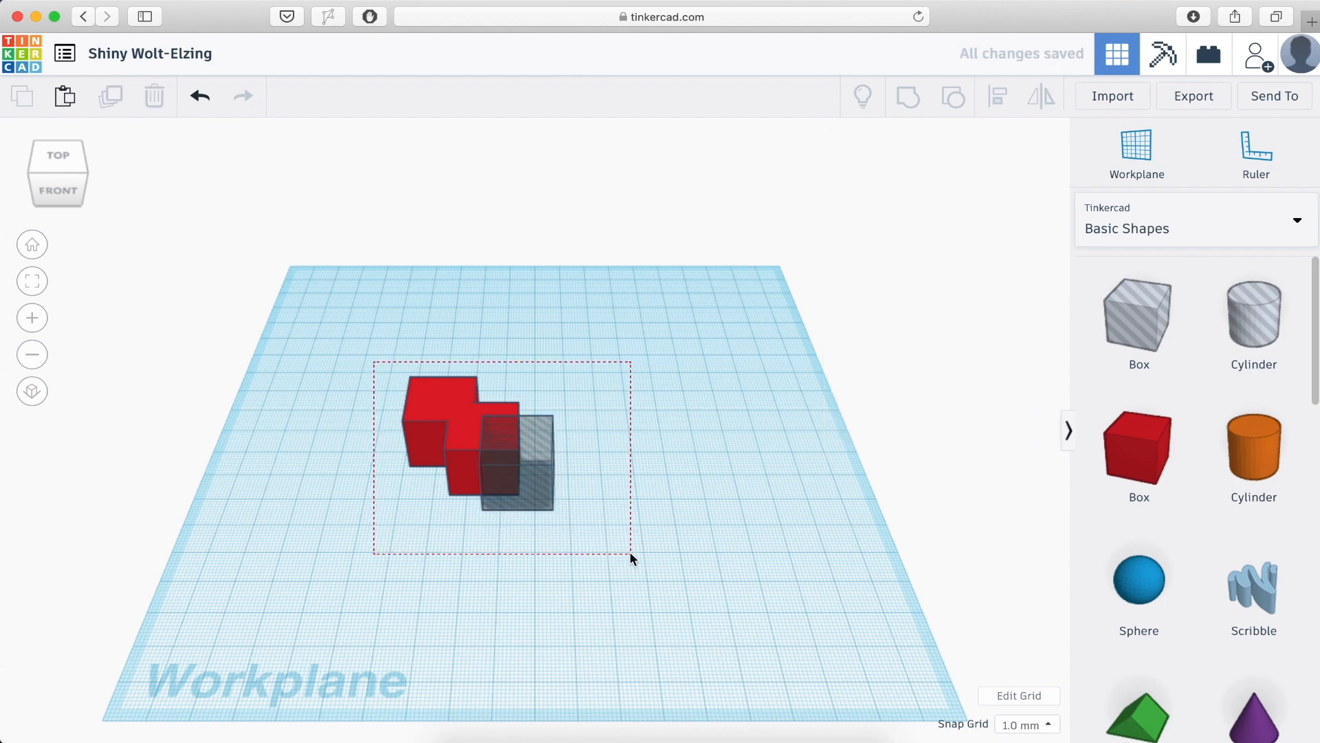
{"action": "left_click", "coordinate": [907, 96]}
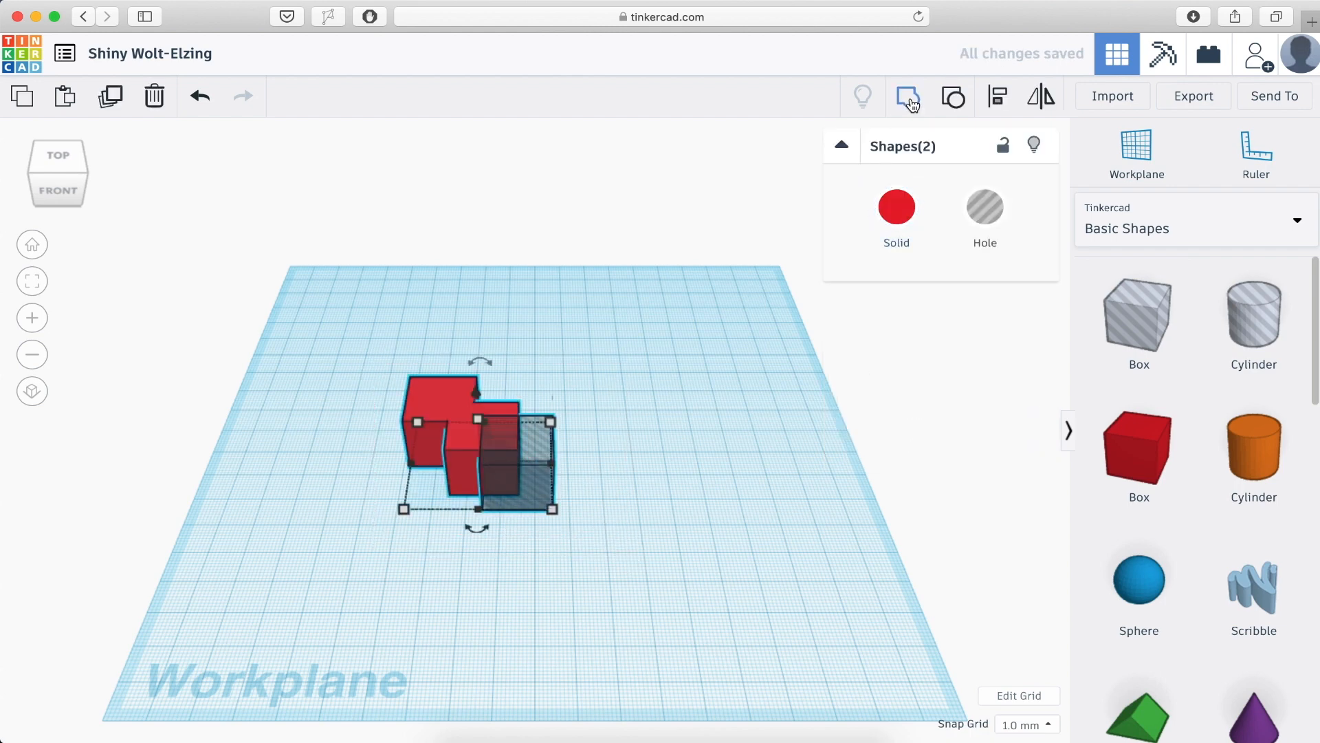
{"action": "left_click", "coordinate": [627, 409]}
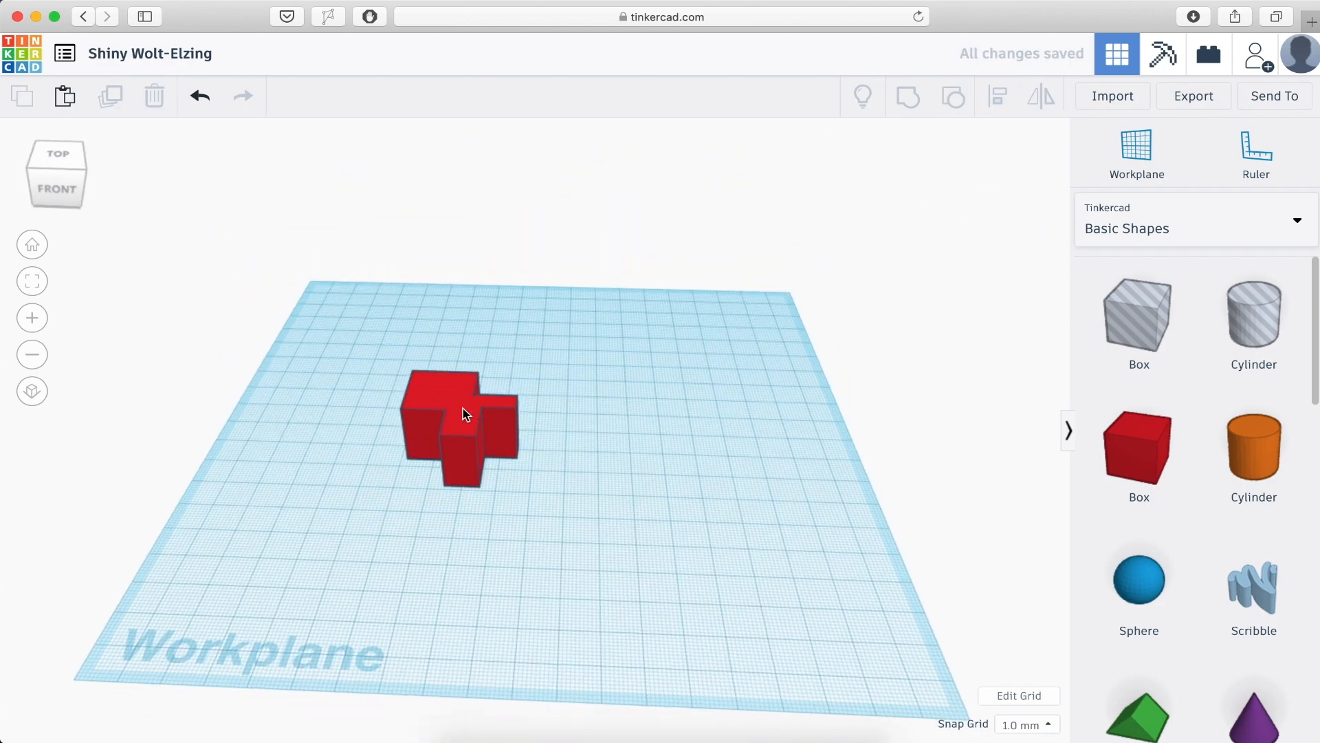
{"action": "left_click", "coordinate": [459, 413]}
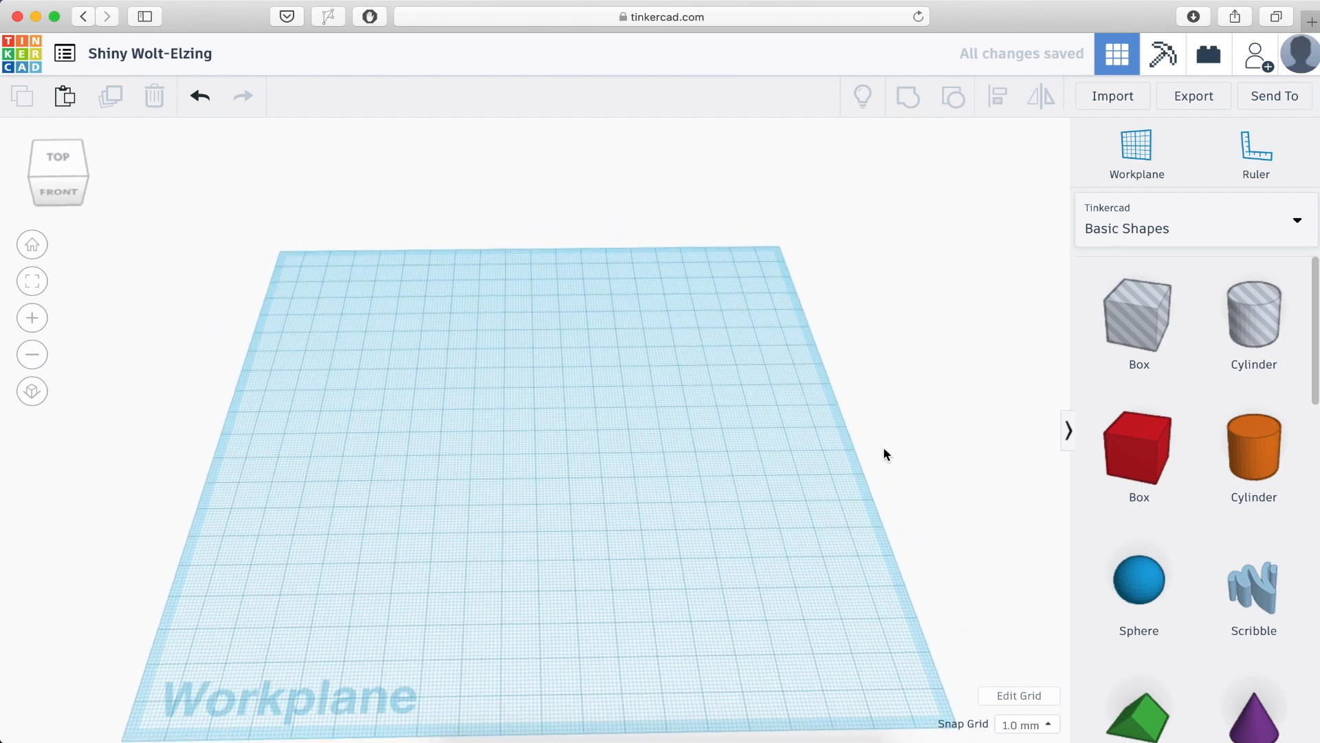
{"action": "mouse_move", "coordinate": [1139, 444]}
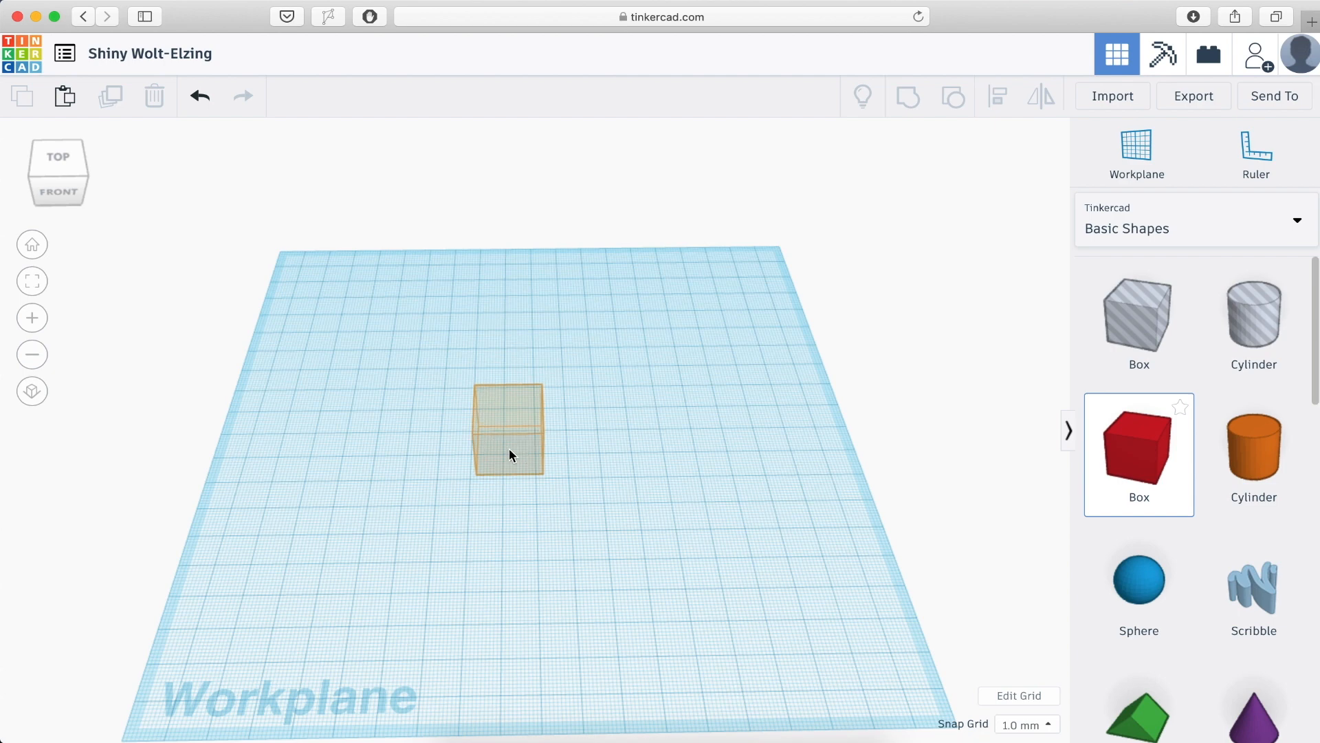
- Place a box and size it 14 by 14 mm with 0.8 edge radius
{"action": "left_click", "coordinate": [507, 429]}
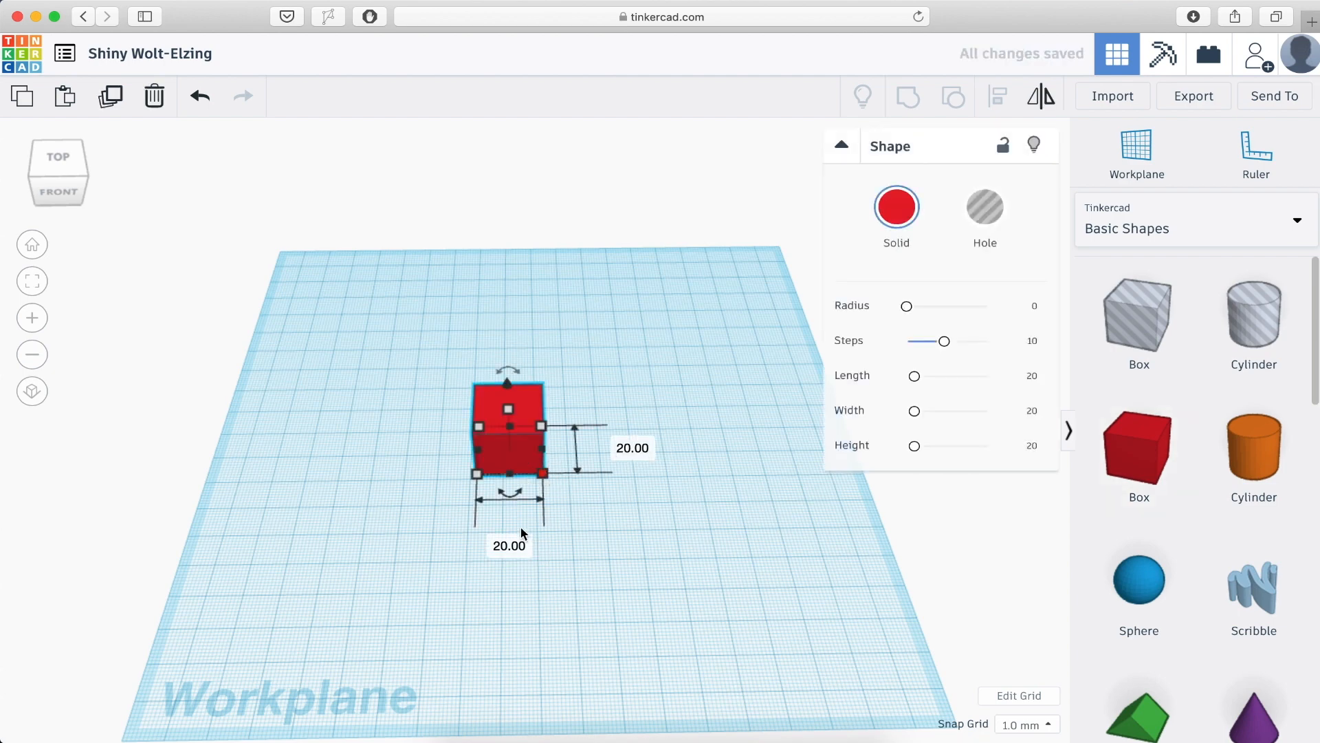
{"action": "left_click", "coordinate": [509, 546]}
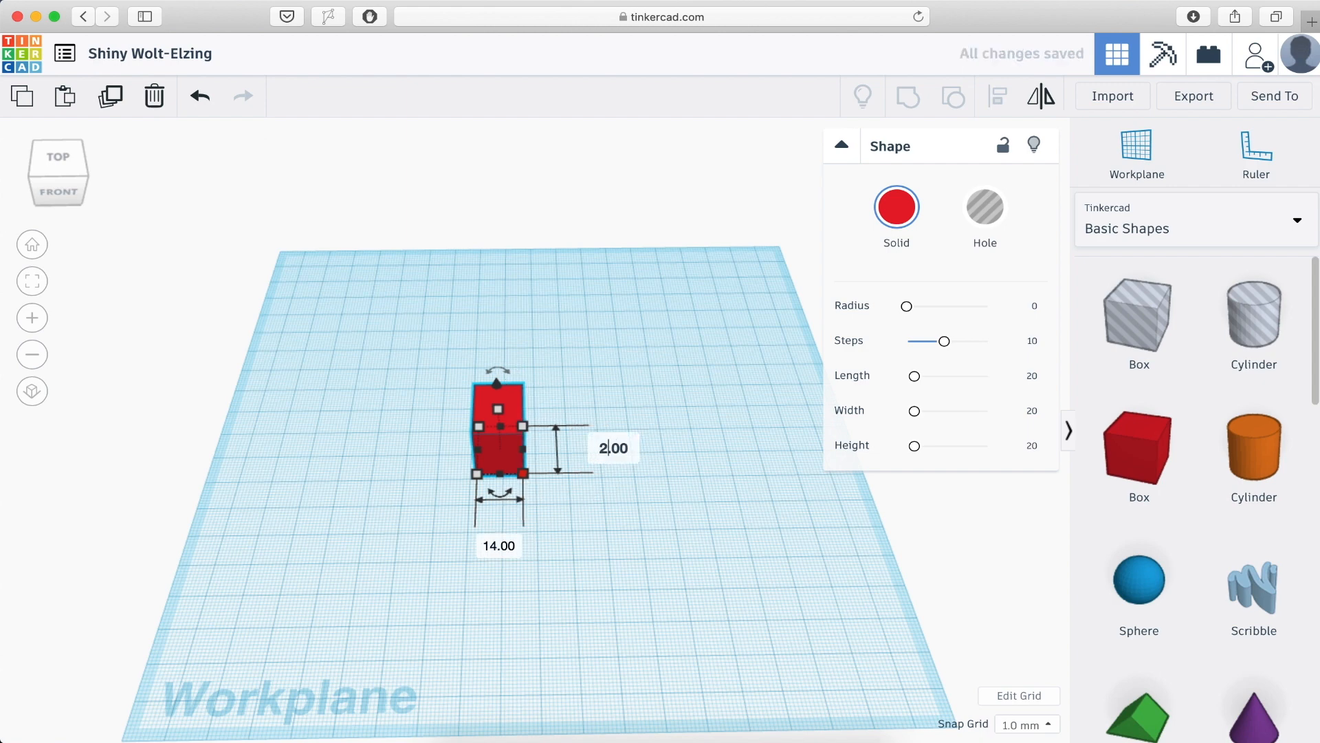
{"action": "type", "text": "14"}
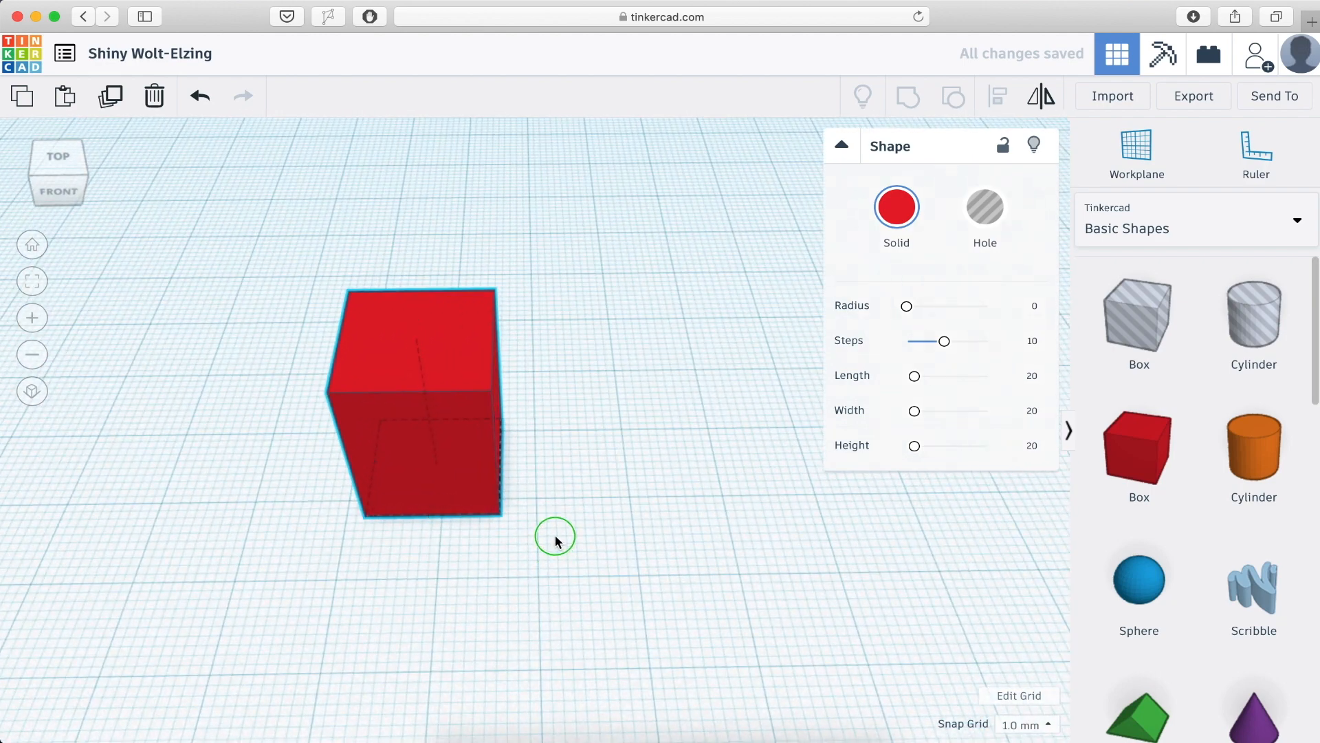
{"action": "left_click", "coordinate": [421, 388]}
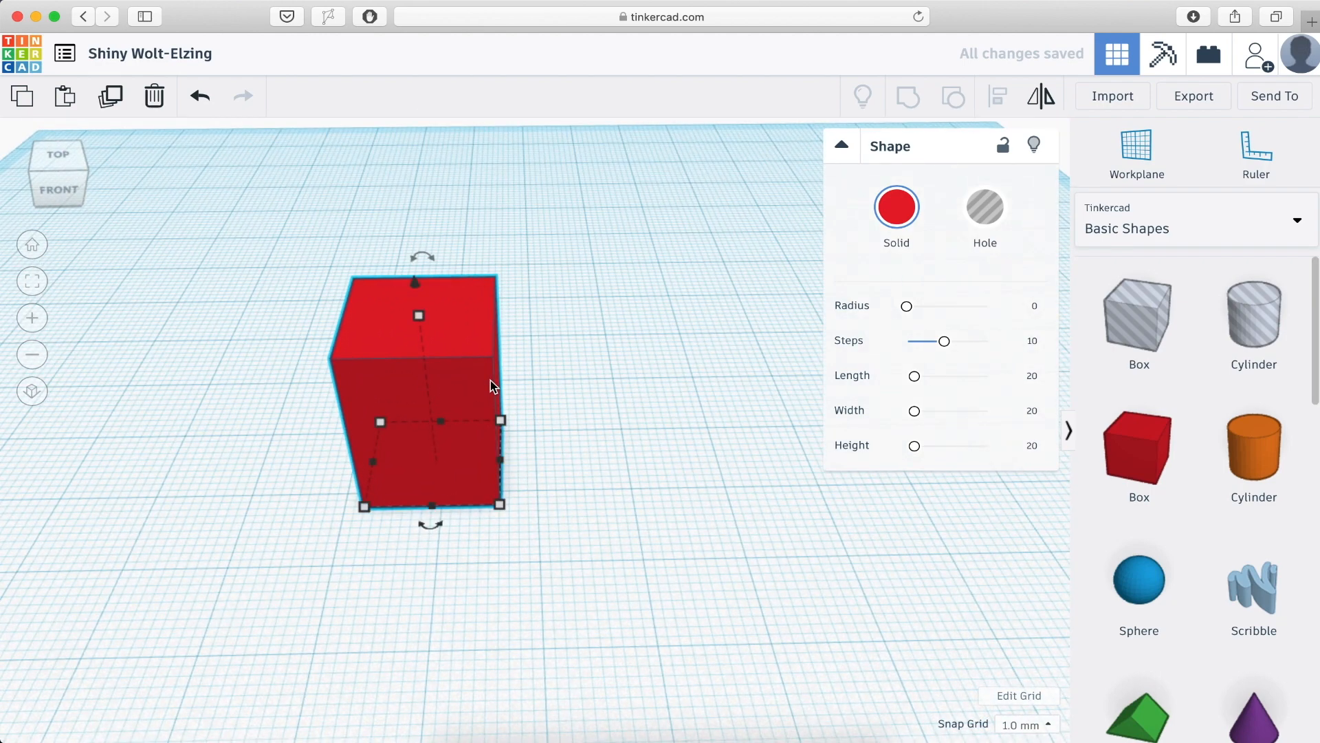
{"action": "mouse_move", "coordinate": [906, 306]}
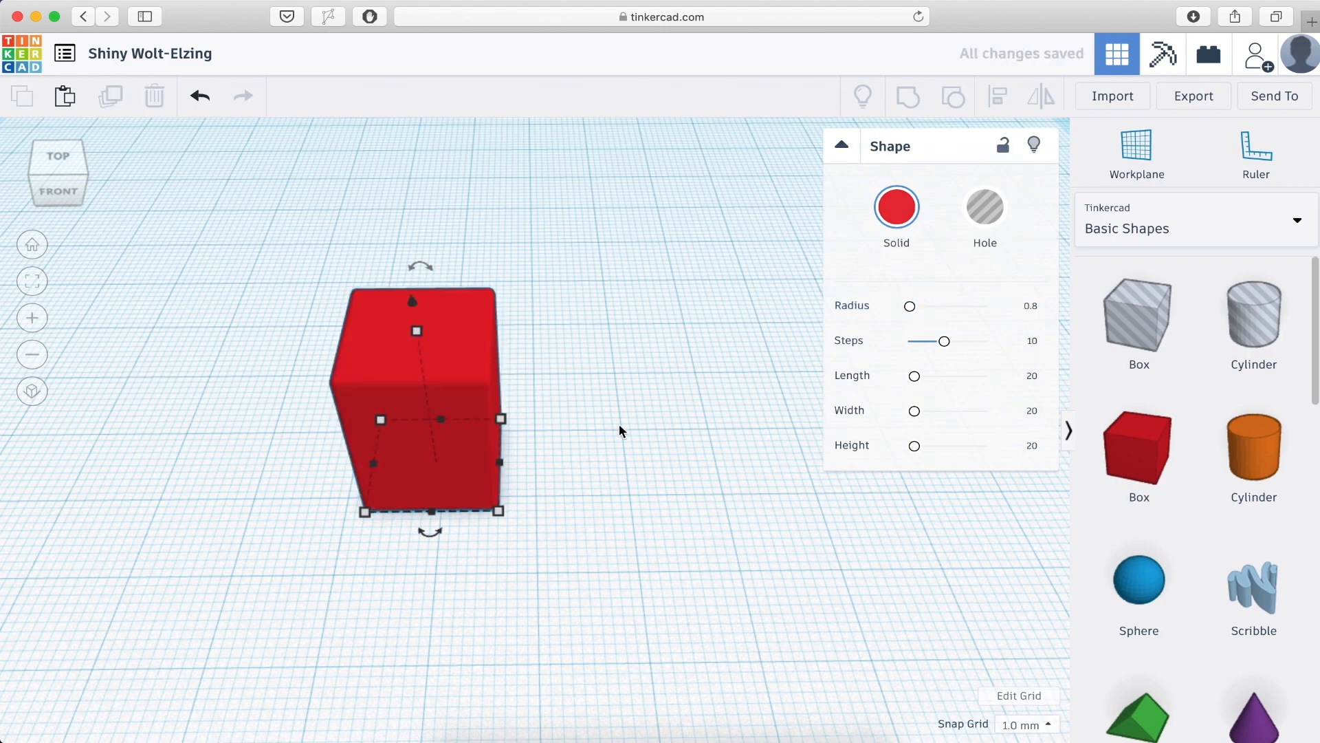
{"action": "left_click", "coordinate": [648, 451]}
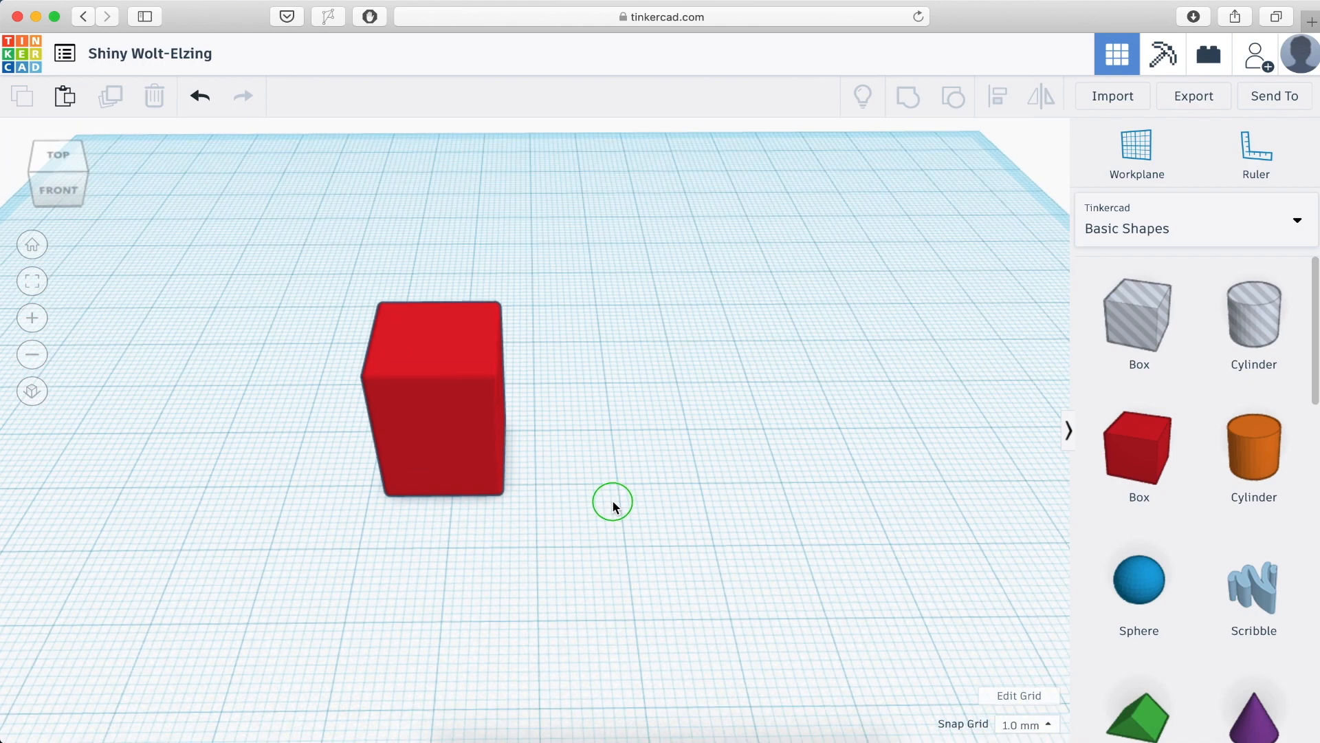
{"action": "left_click", "coordinate": [433, 396]}
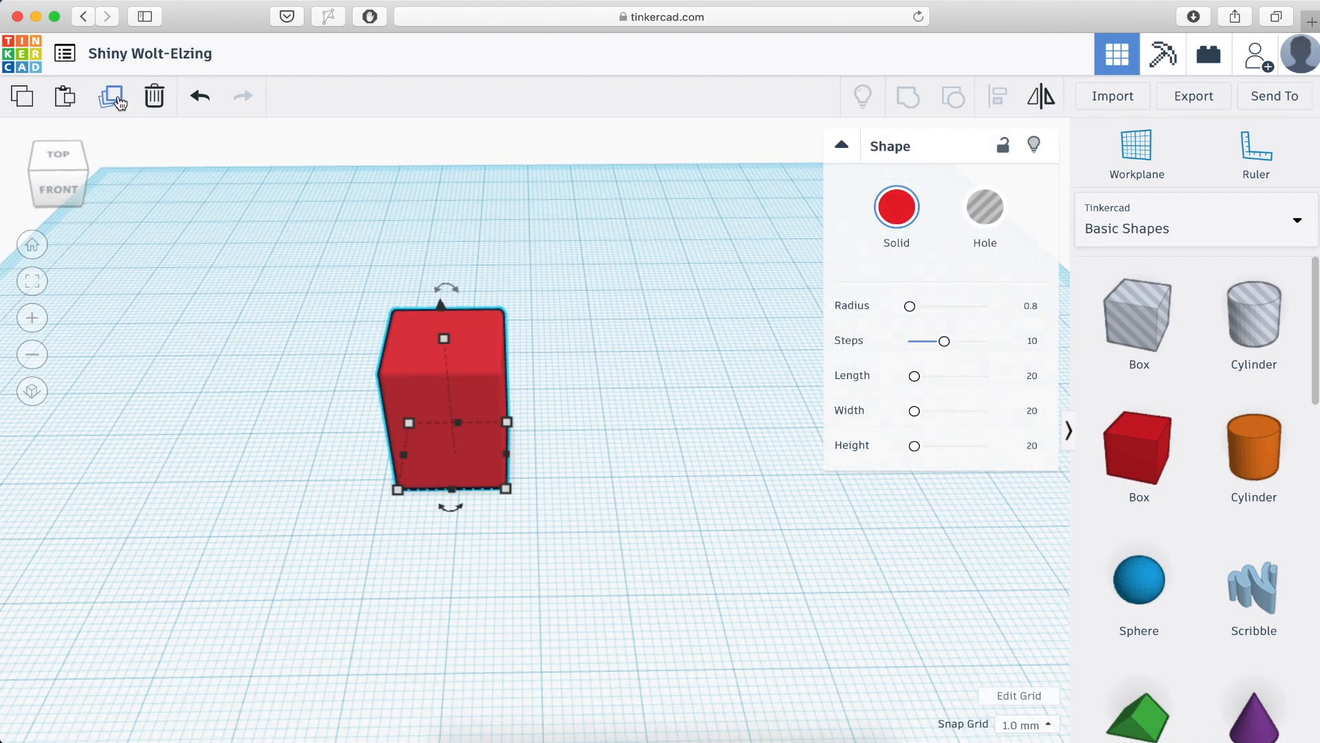
- Set the 14x14x20 mm box at the ruler origin with 0.00 position offsets
{"action": "left_click", "coordinate": [689, 453]}
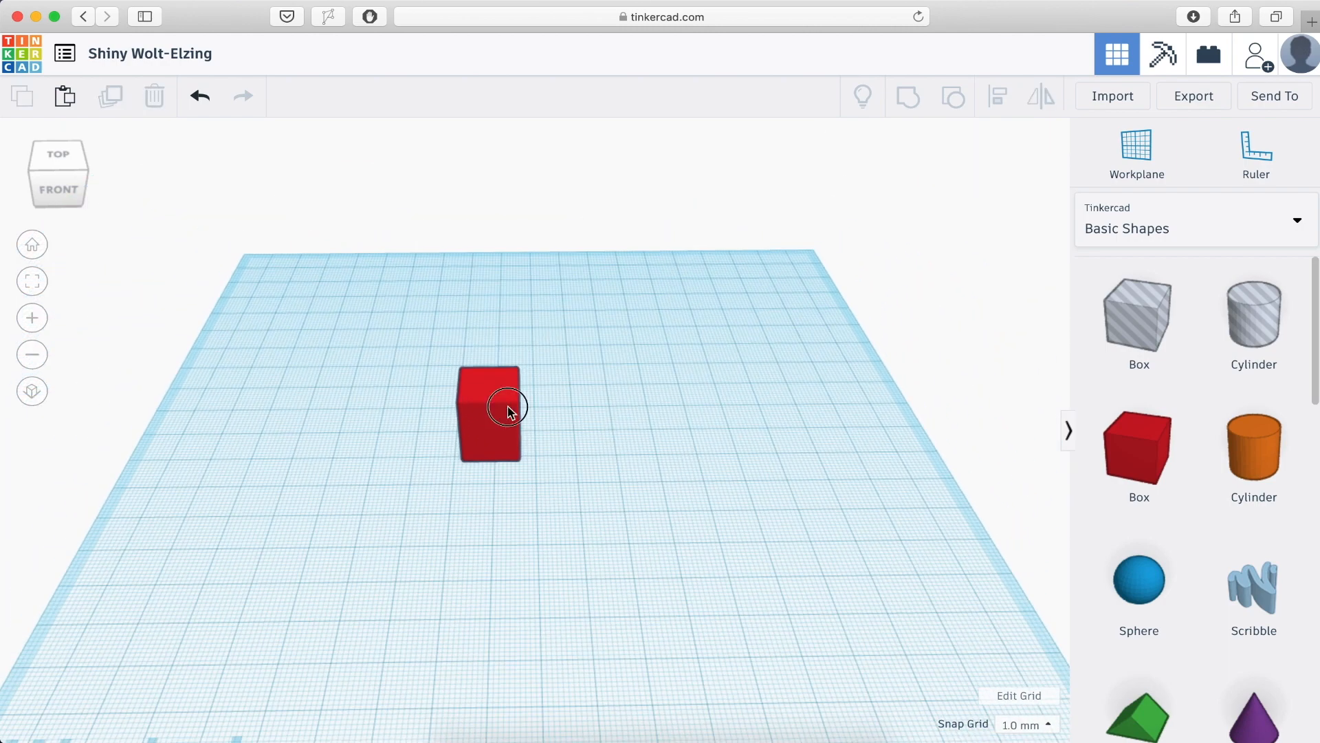
{"action": "left_click", "coordinate": [490, 414]}
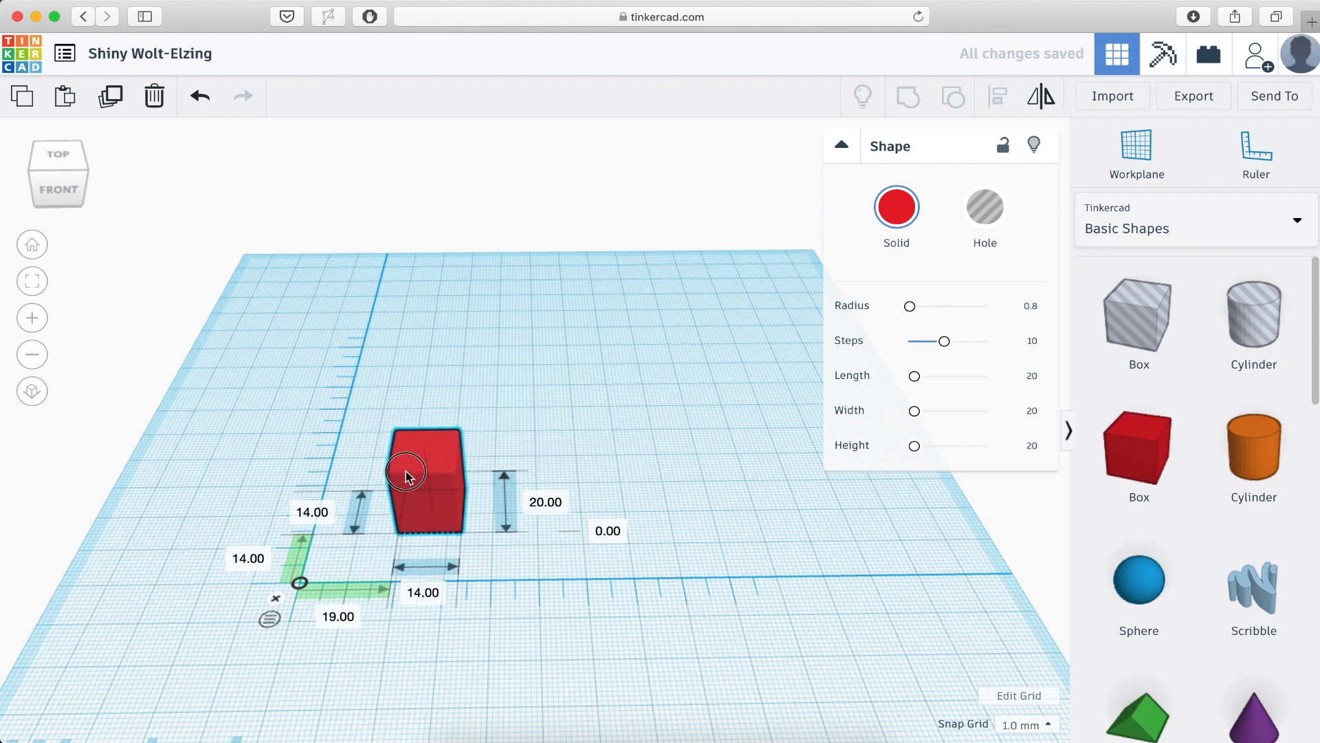
{"action": "left_click", "coordinate": [407, 473]}
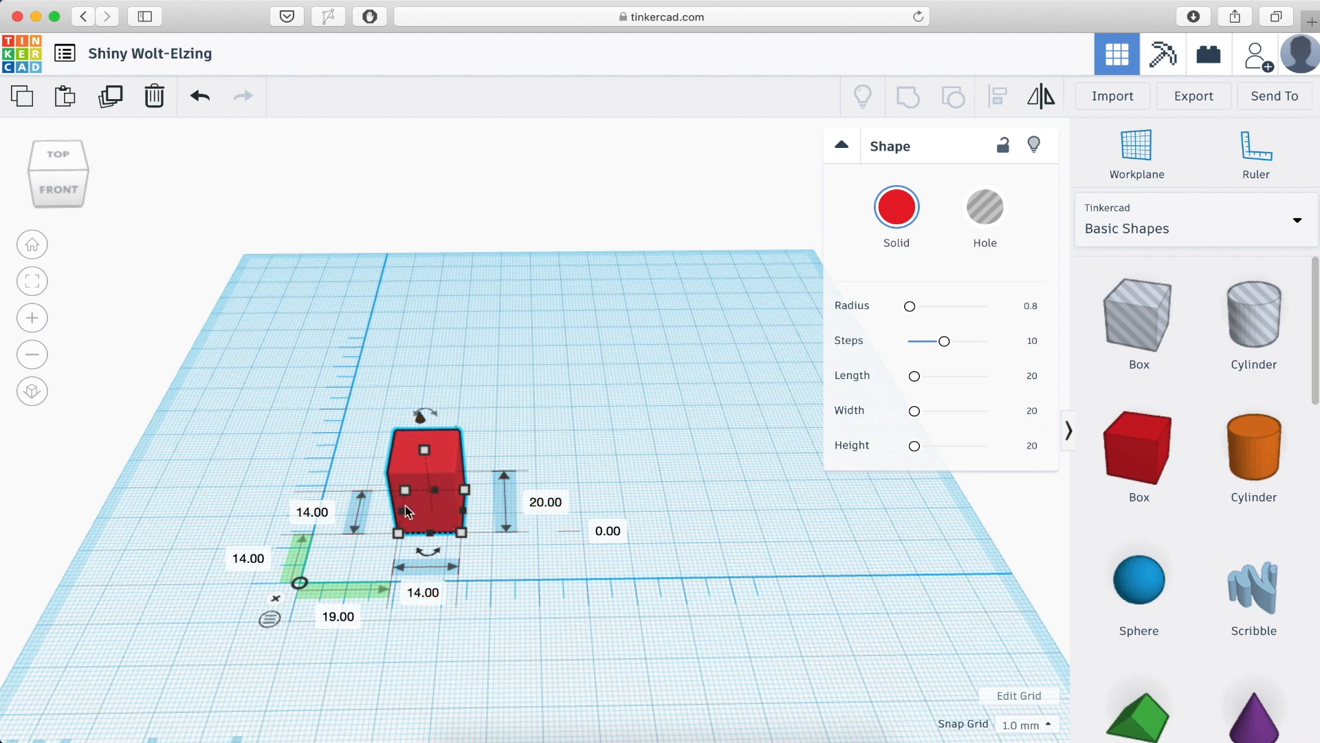
{"action": "mouse_move", "coordinate": [296, 571]}
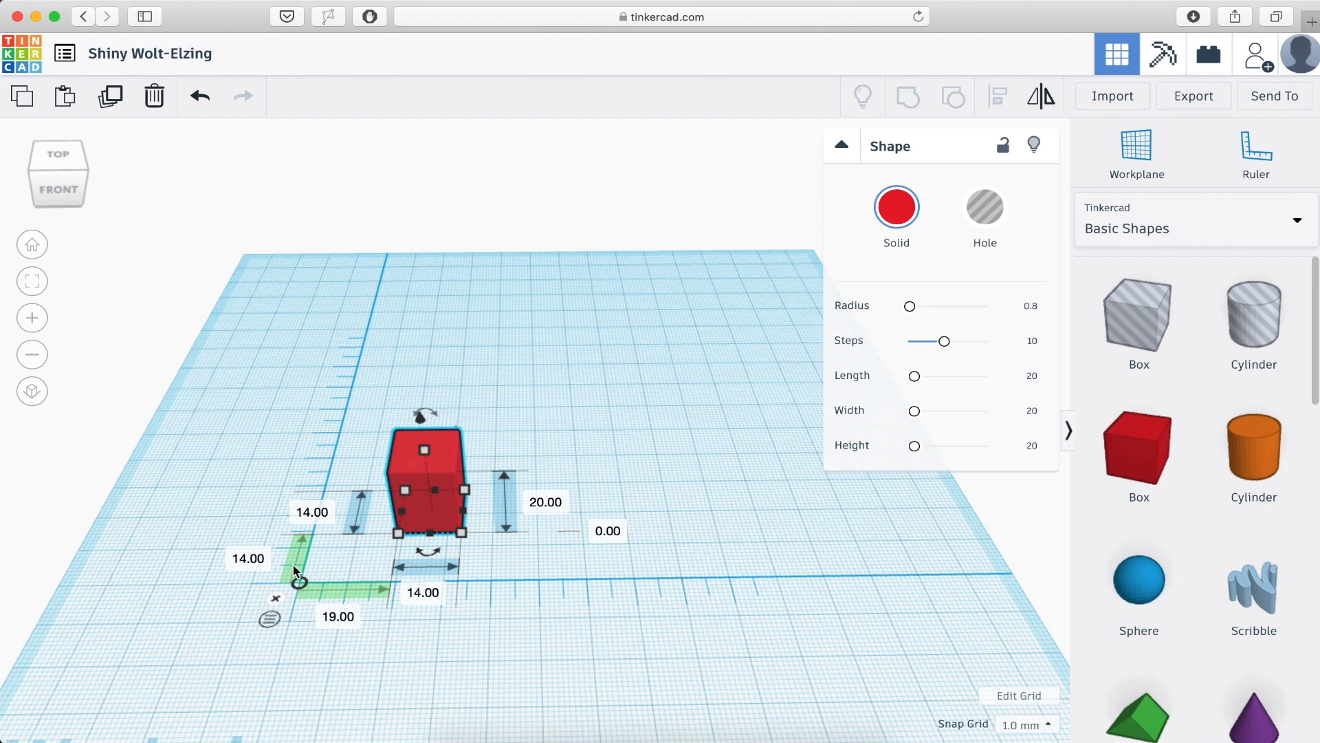
{"action": "mouse_move", "coordinate": [414, 494]}
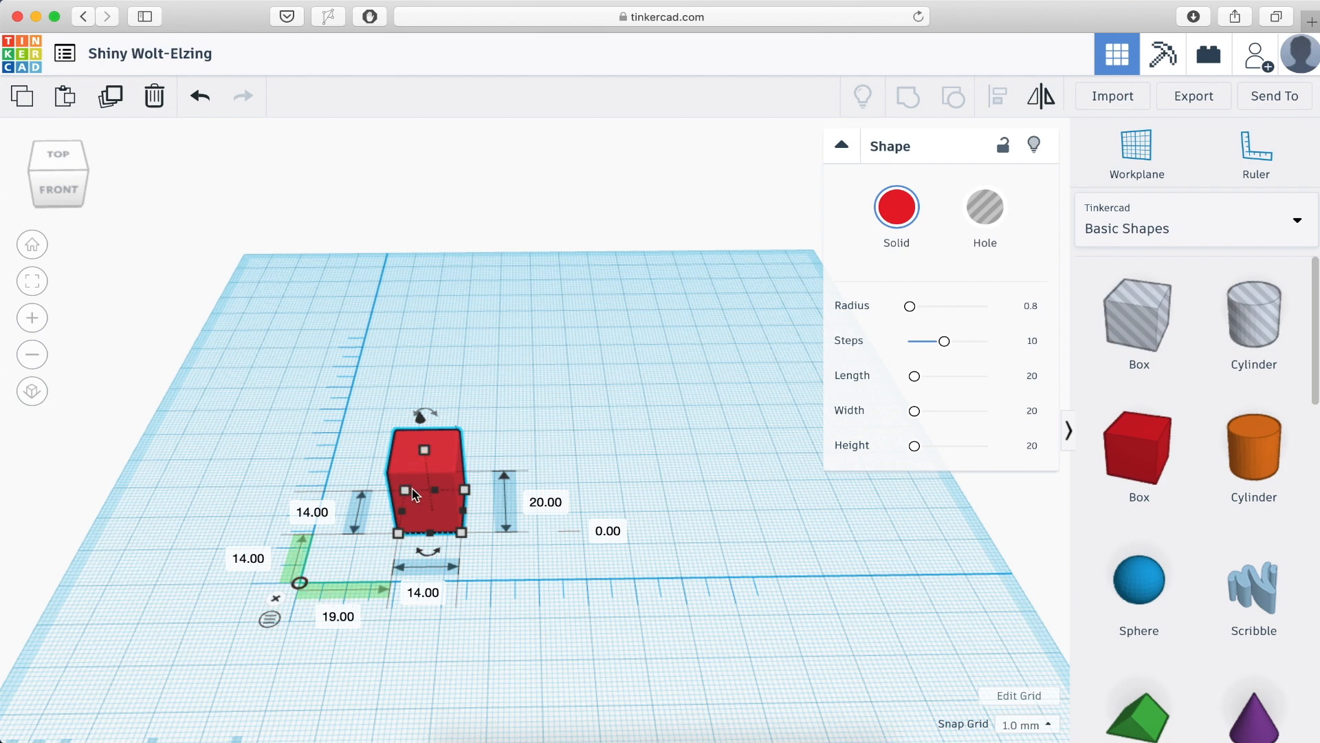
{"action": "mouse_move", "coordinate": [377, 546]}
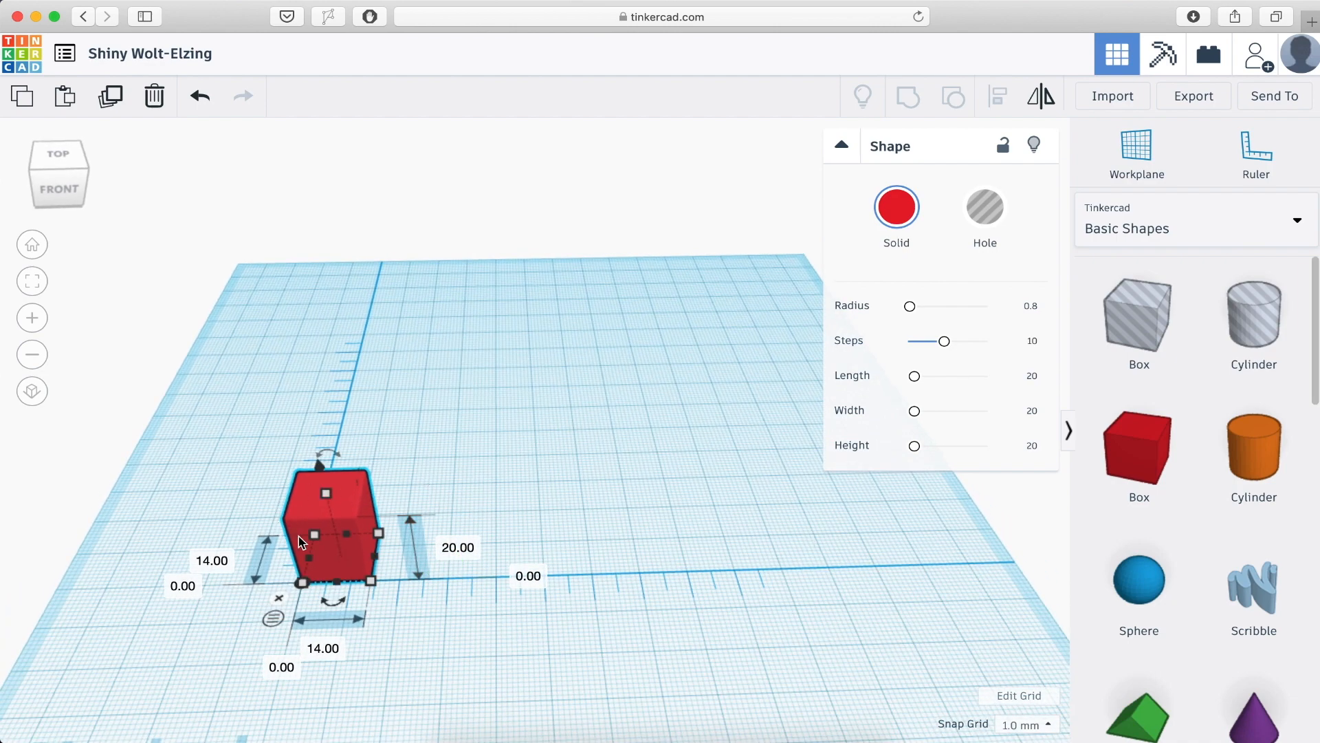
{"action": "mouse_move", "coordinate": [232, 412]}
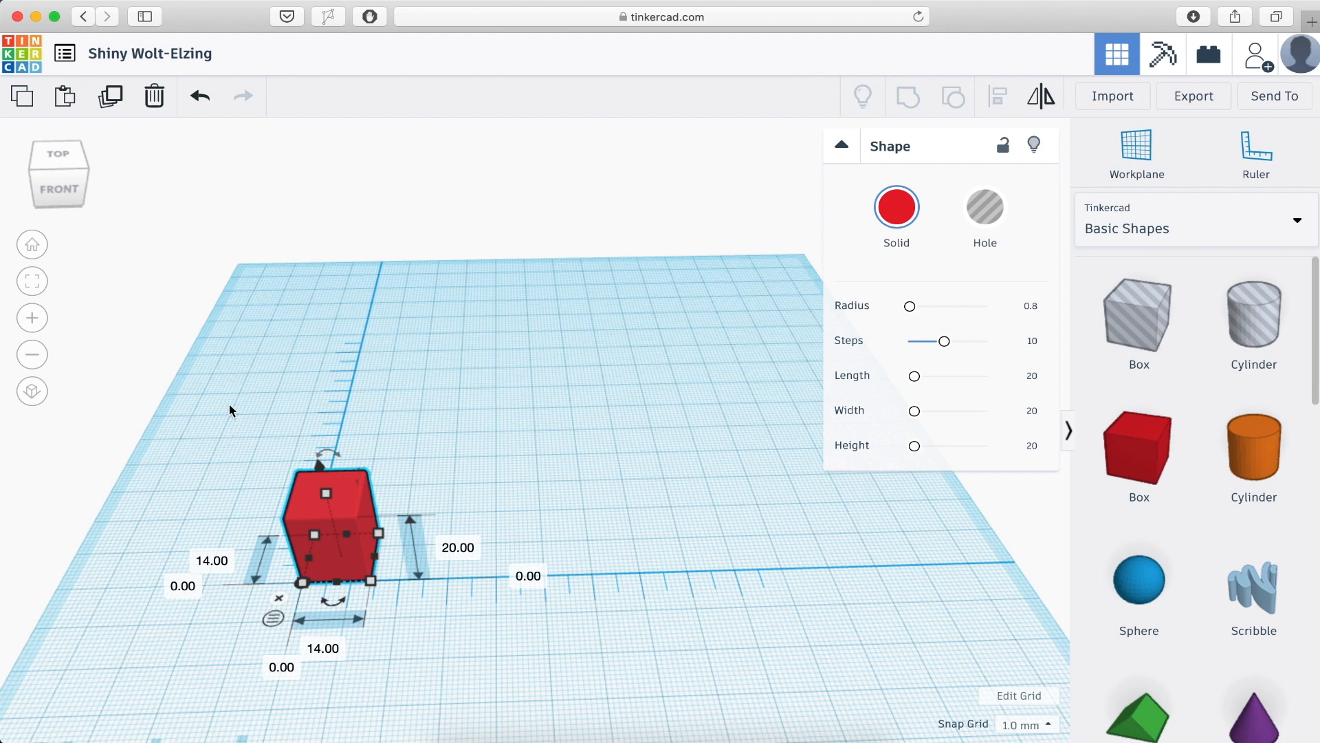
{"action": "mouse_move", "coordinate": [317, 518]}
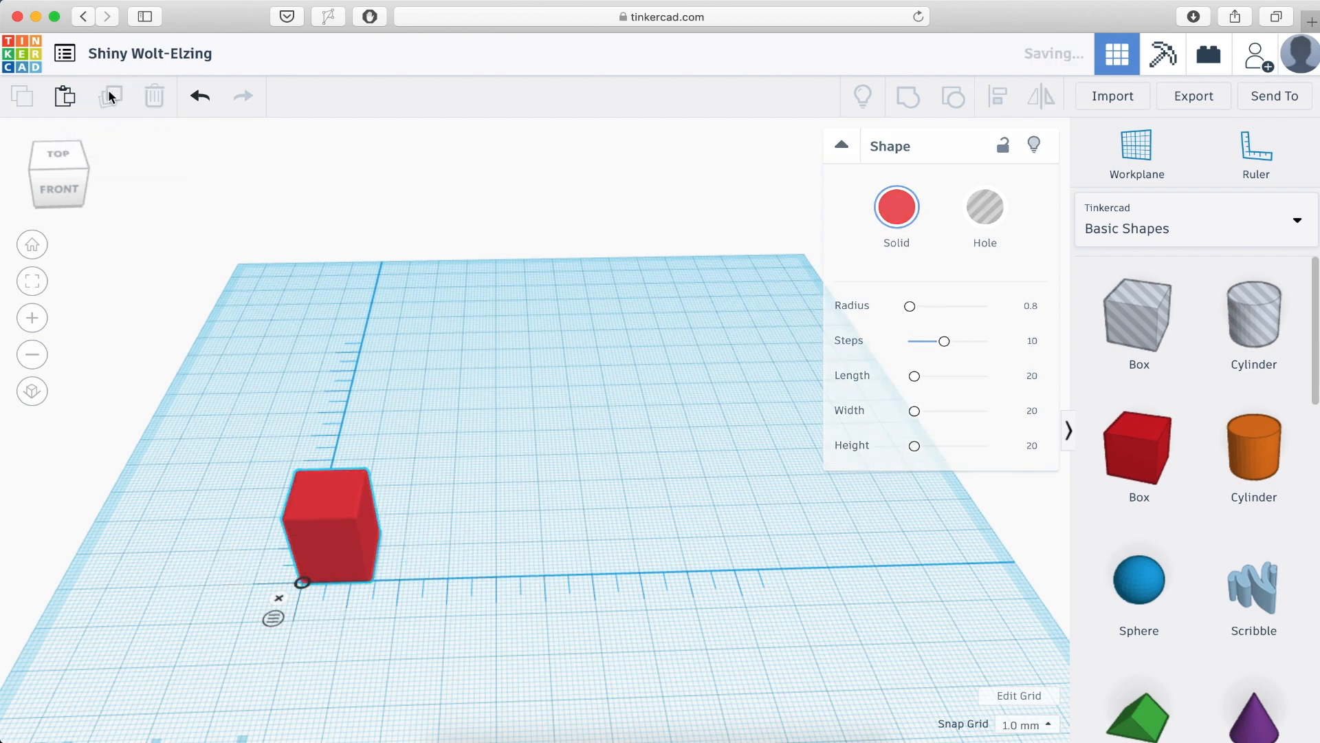
- Duplicate the box into a row of five spaced 24 mm apart, spanning 110 mm
{"action": "left_click", "coordinate": [331, 522]}
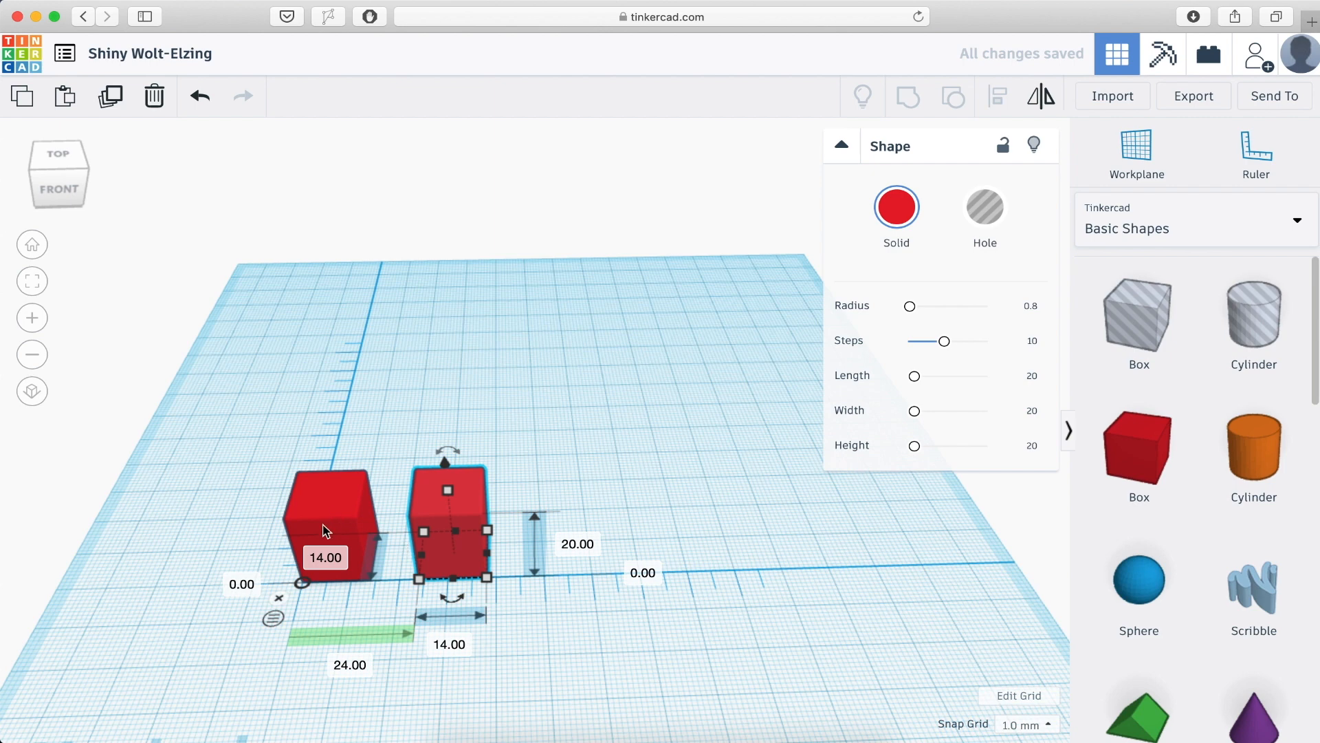
{"action": "mouse_move", "coordinate": [341, 361]}
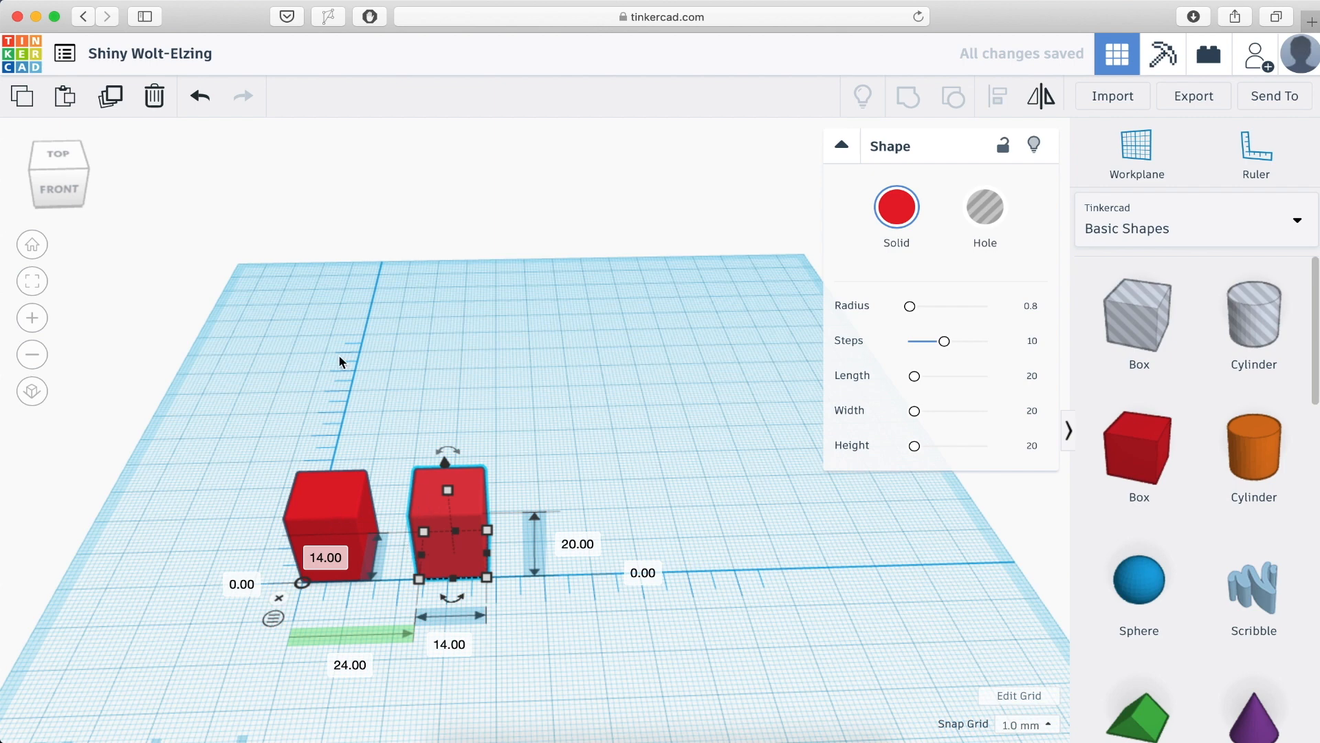
{"action": "mouse_move", "coordinate": [110, 96]}
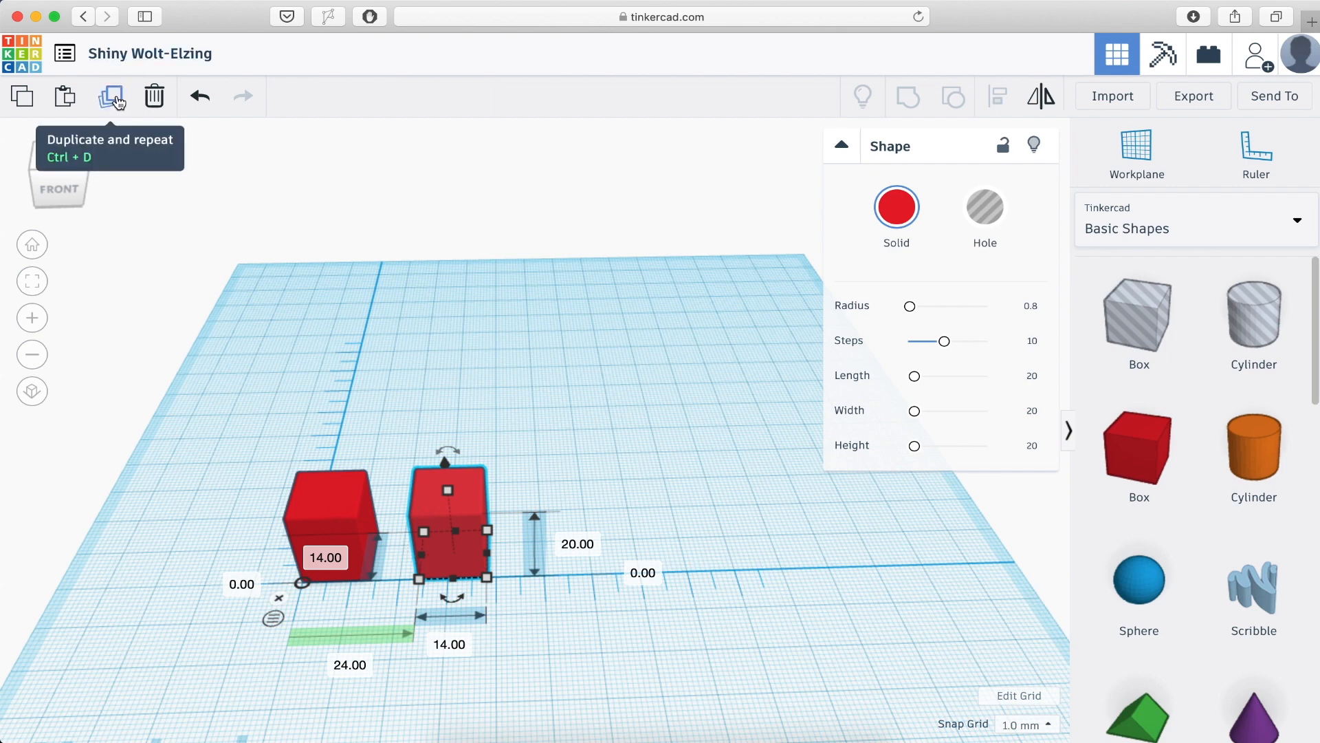
{"action": "left_click", "coordinate": [110, 96]}
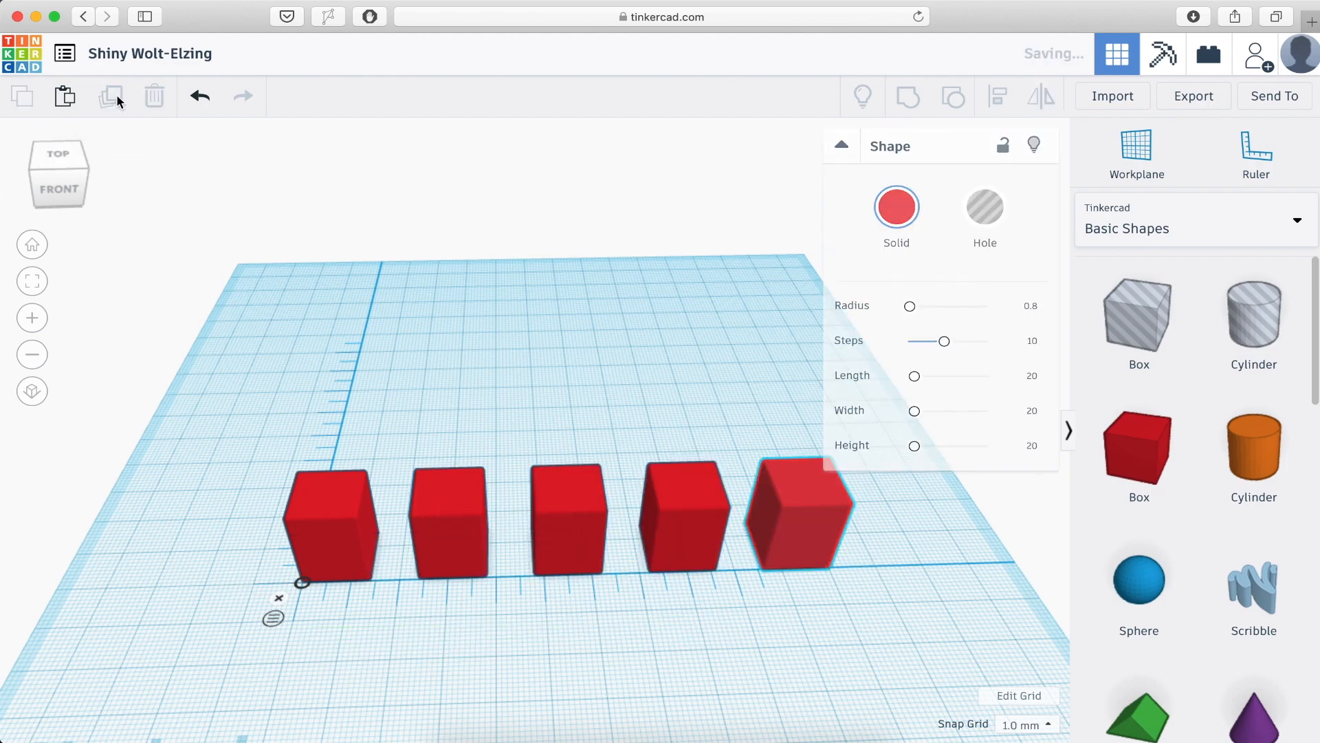
{"action": "left_click", "coordinate": [627, 692]}
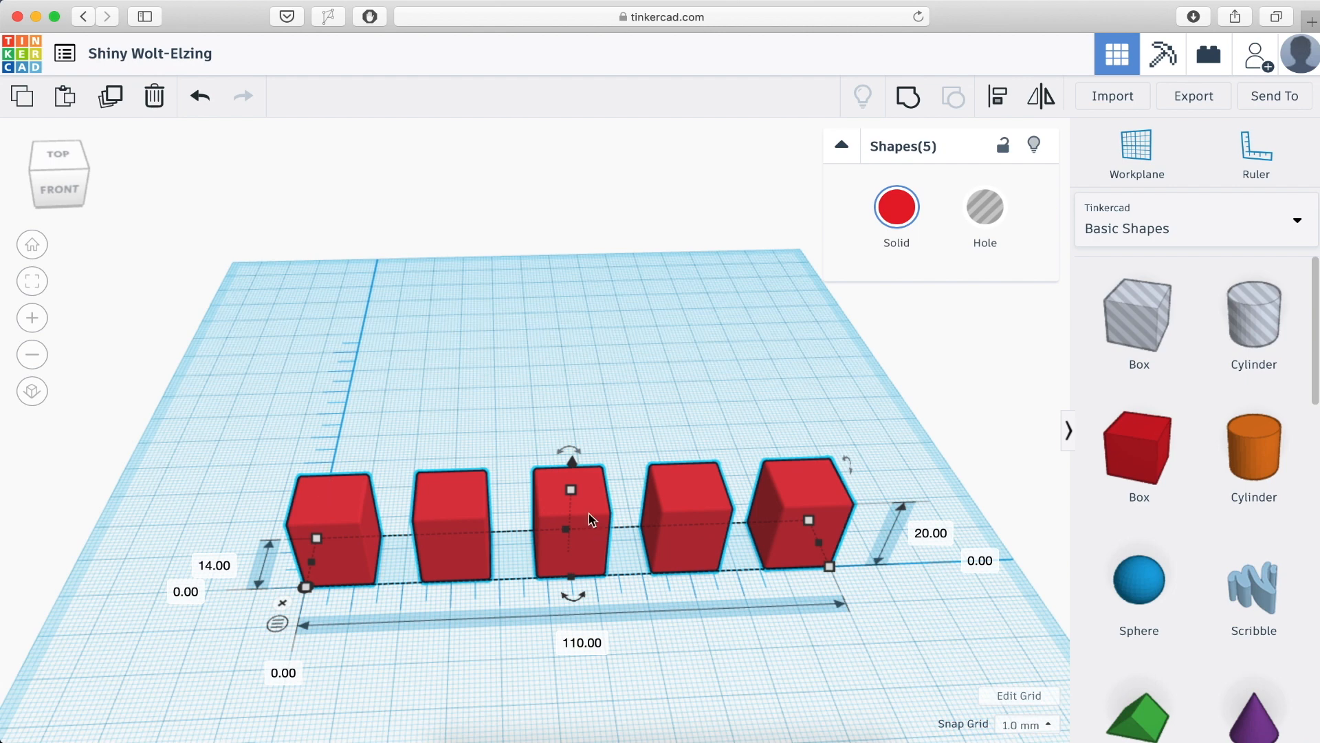
{"action": "mouse_move", "coordinate": [451, 444]}
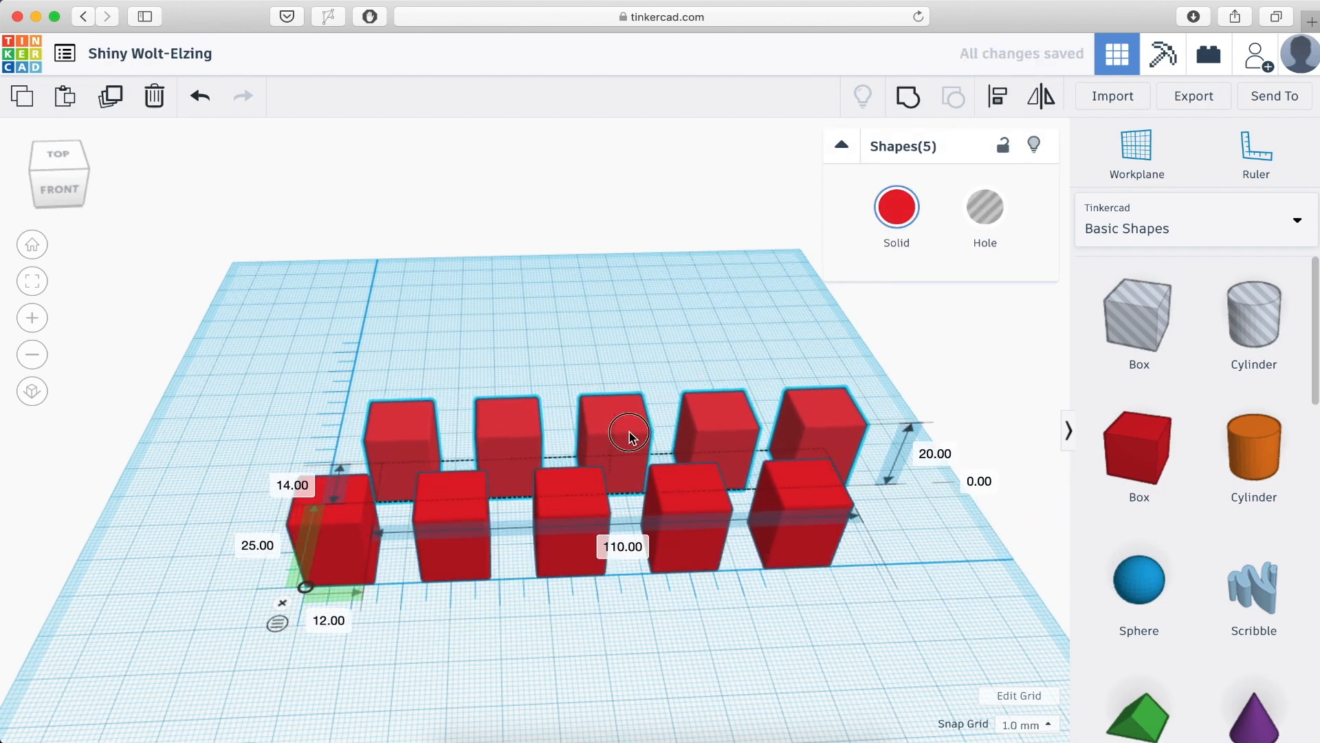
- Copy the row 24 mm back, then make all ten boxes holes raised 2 mm
{"action": "left_click", "coordinate": [58, 155]}
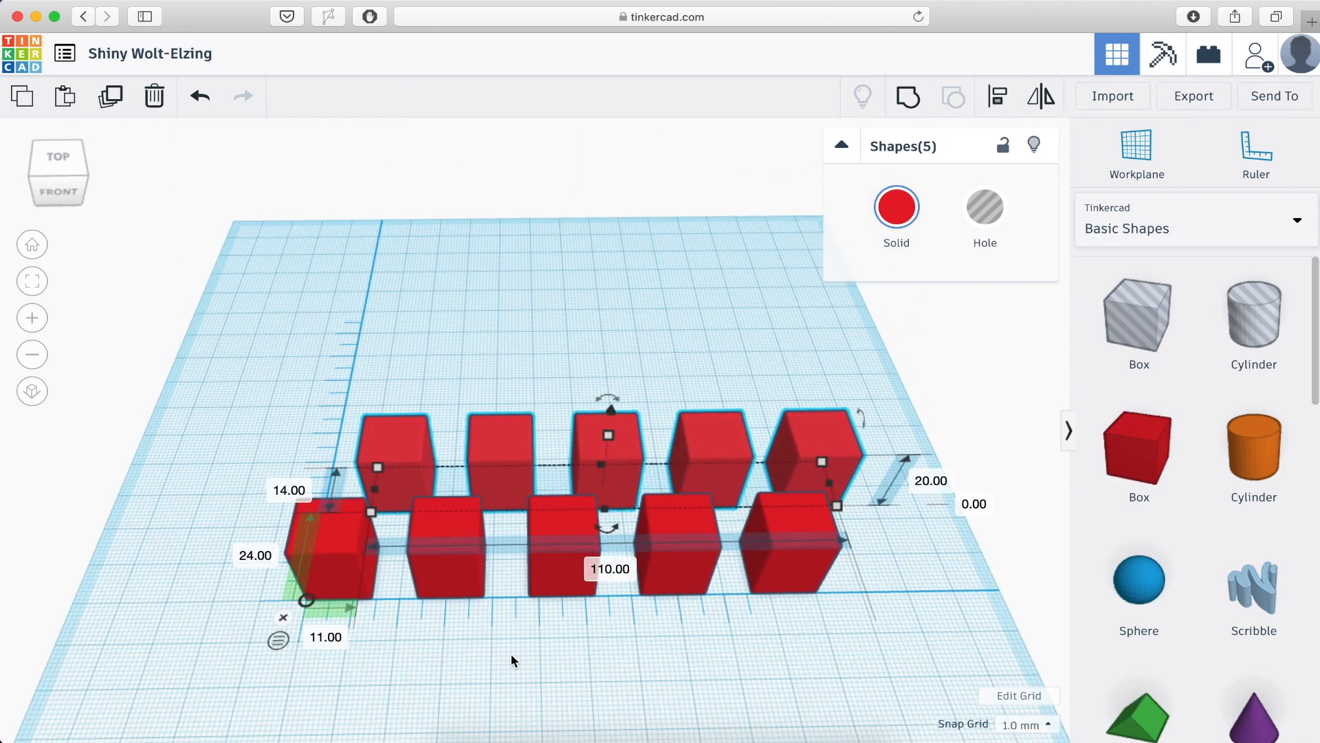
{"action": "left_click", "coordinate": [282, 625]}
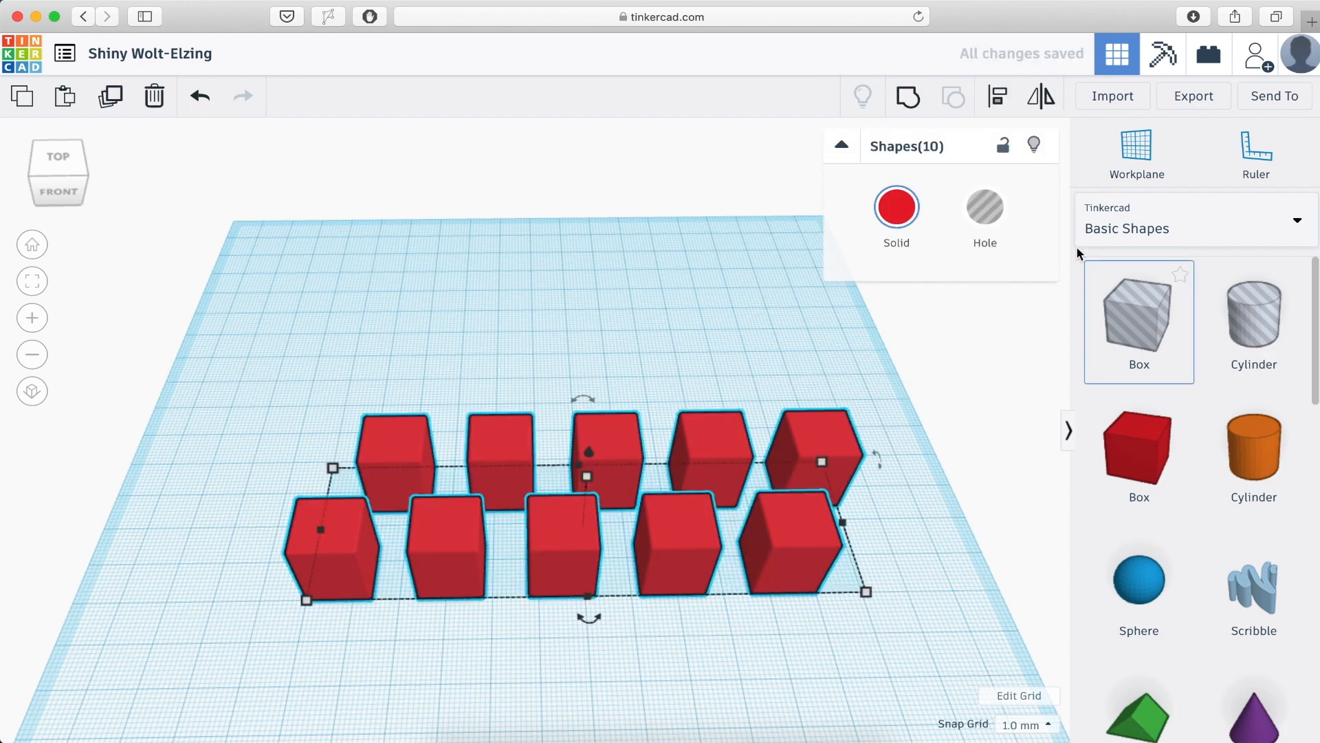
{"action": "left_click", "coordinate": [983, 206]}
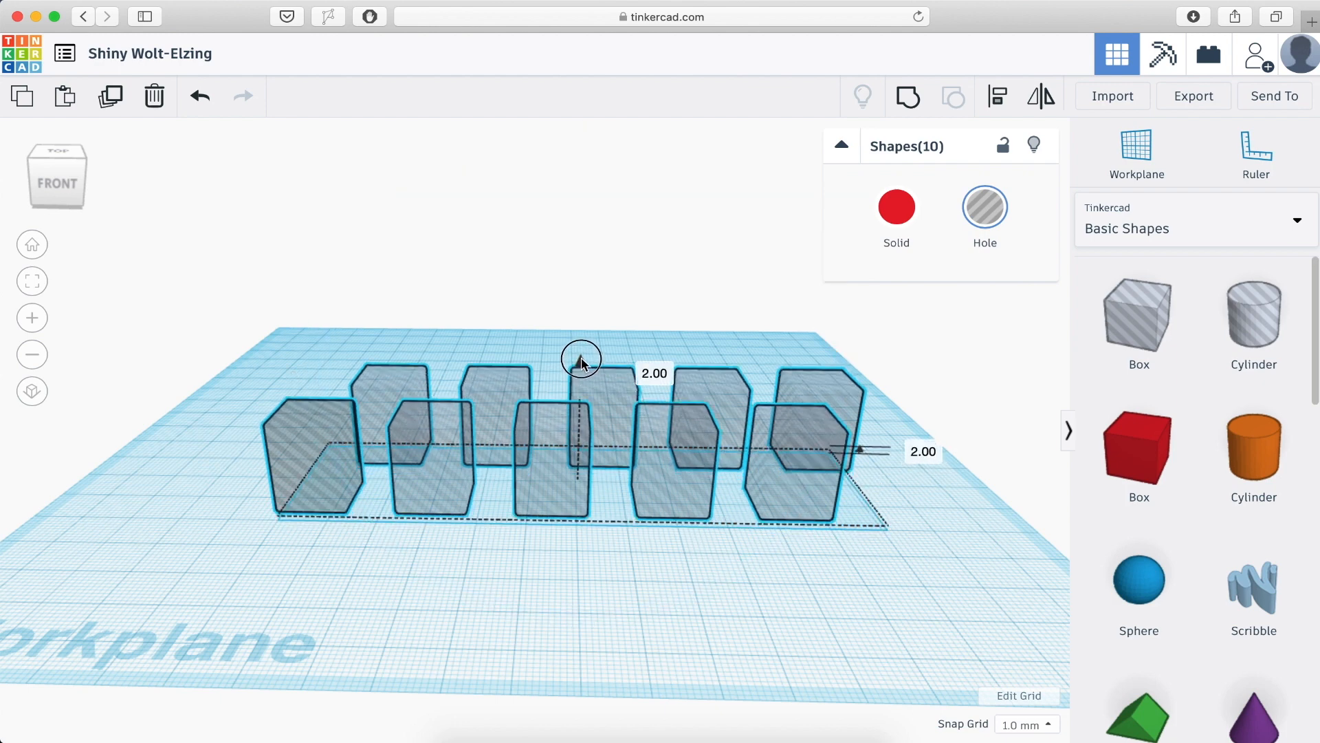
{"action": "mouse_move", "coordinate": [579, 360]}
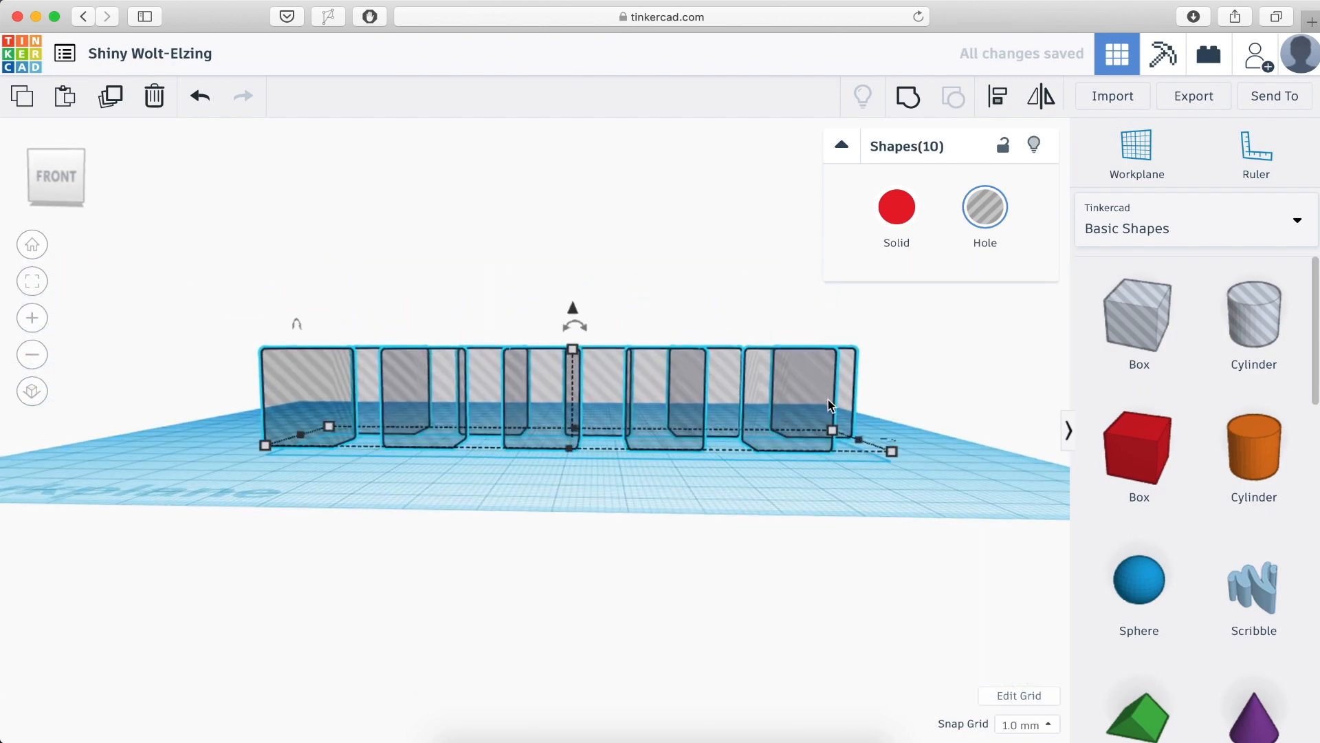
{"action": "mouse_move", "coordinate": [572, 314]}
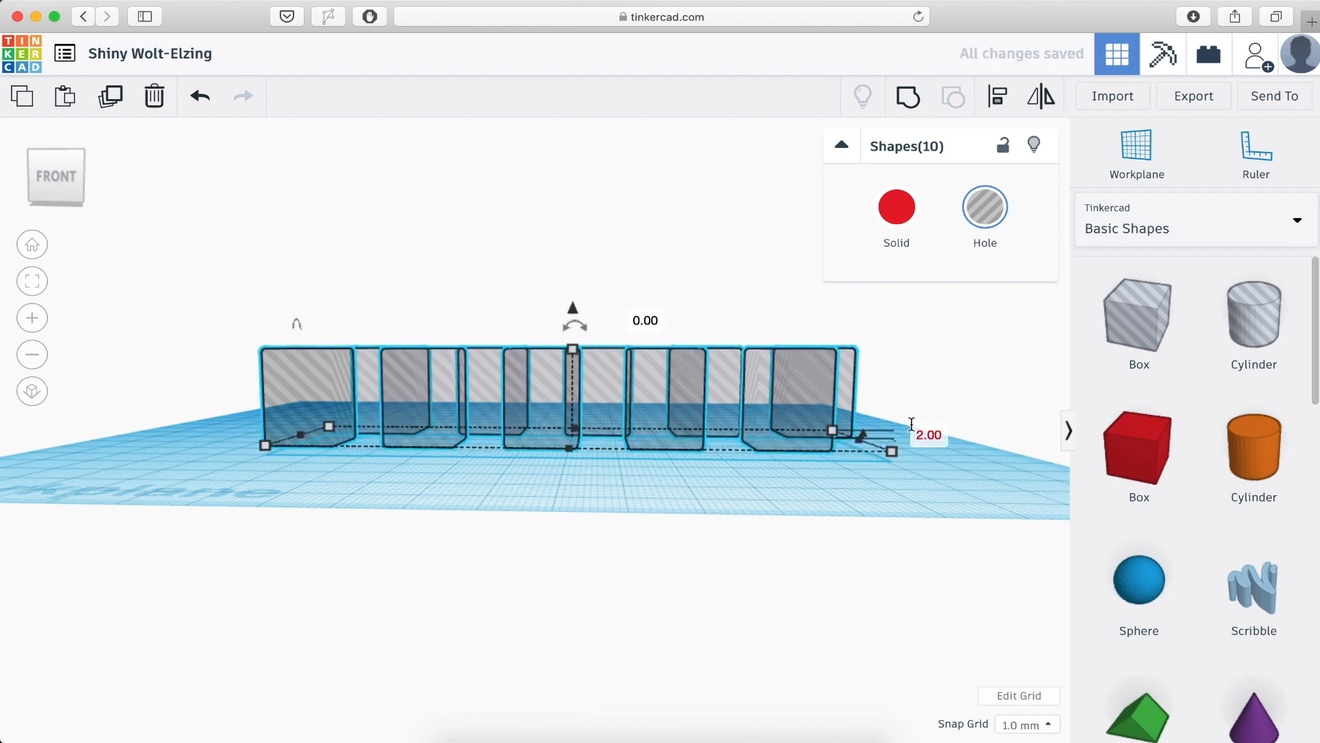
{"action": "mouse_move", "coordinate": [880, 452]}
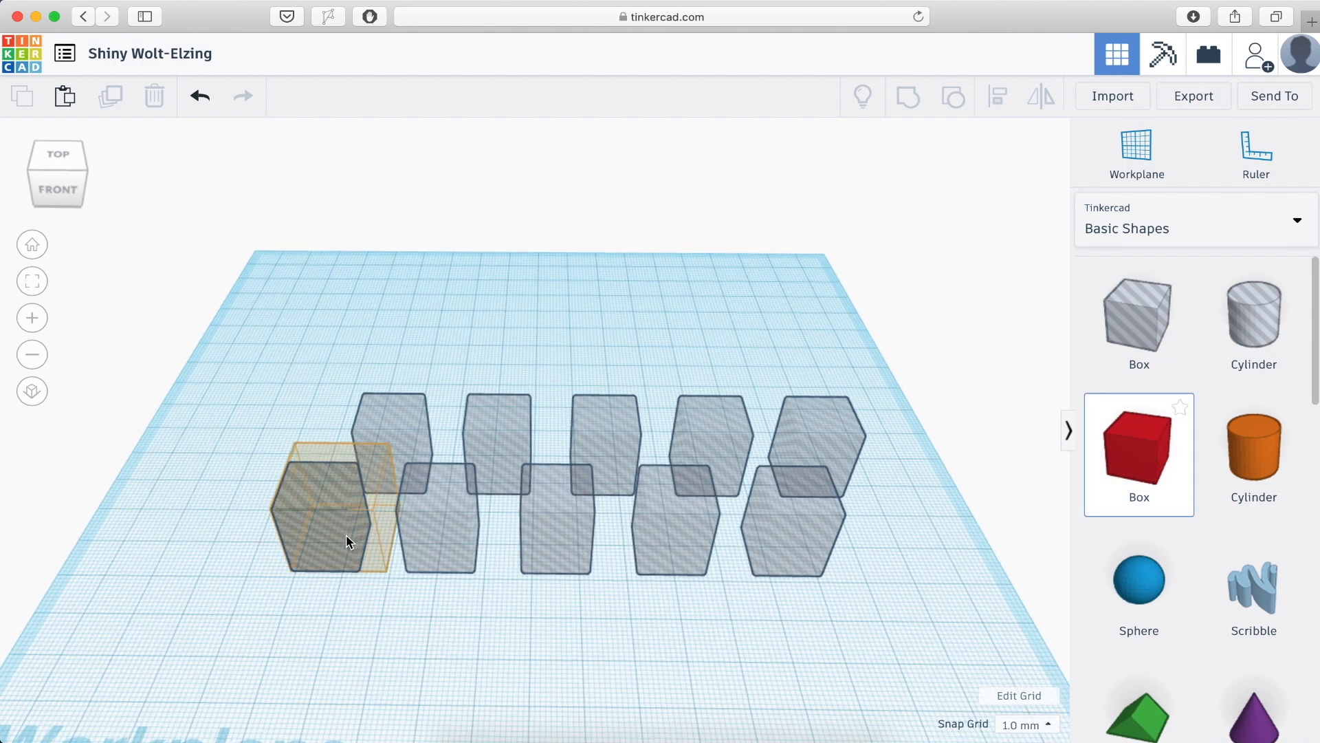
- Place a red box and stretch it to enclose all ten hole boxes
{"action": "left_click", "coordinate": [336, 504]}
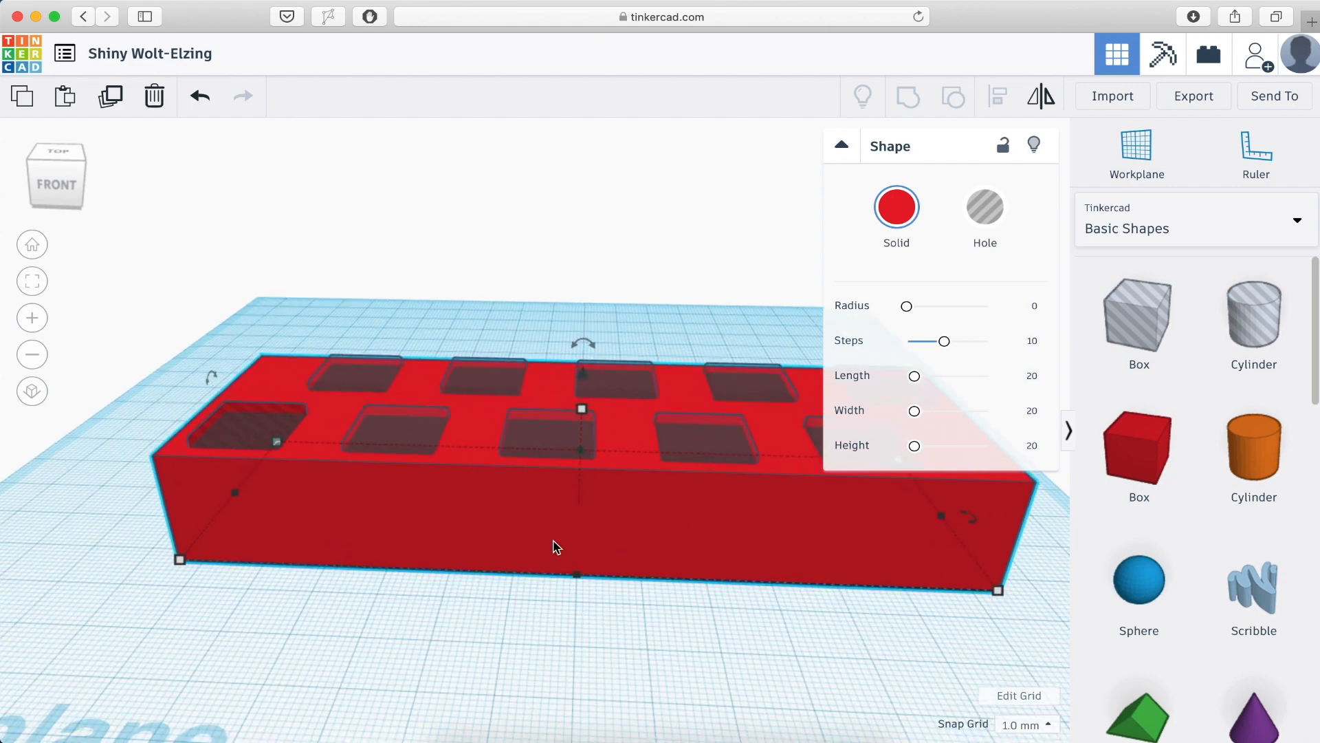
{"action": "mouse_move", "coordinate": [535, 503]}
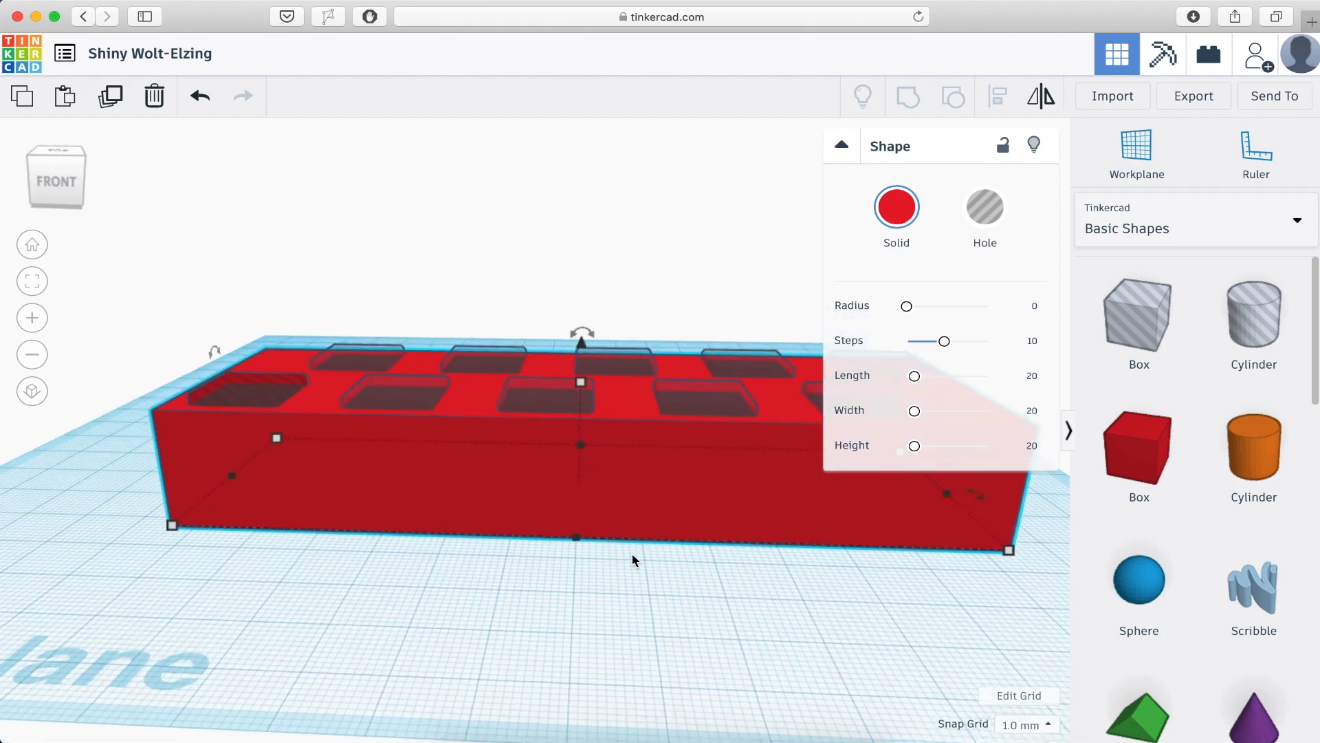
{"action": "mouse_move", "coordinate": [548, 462]}
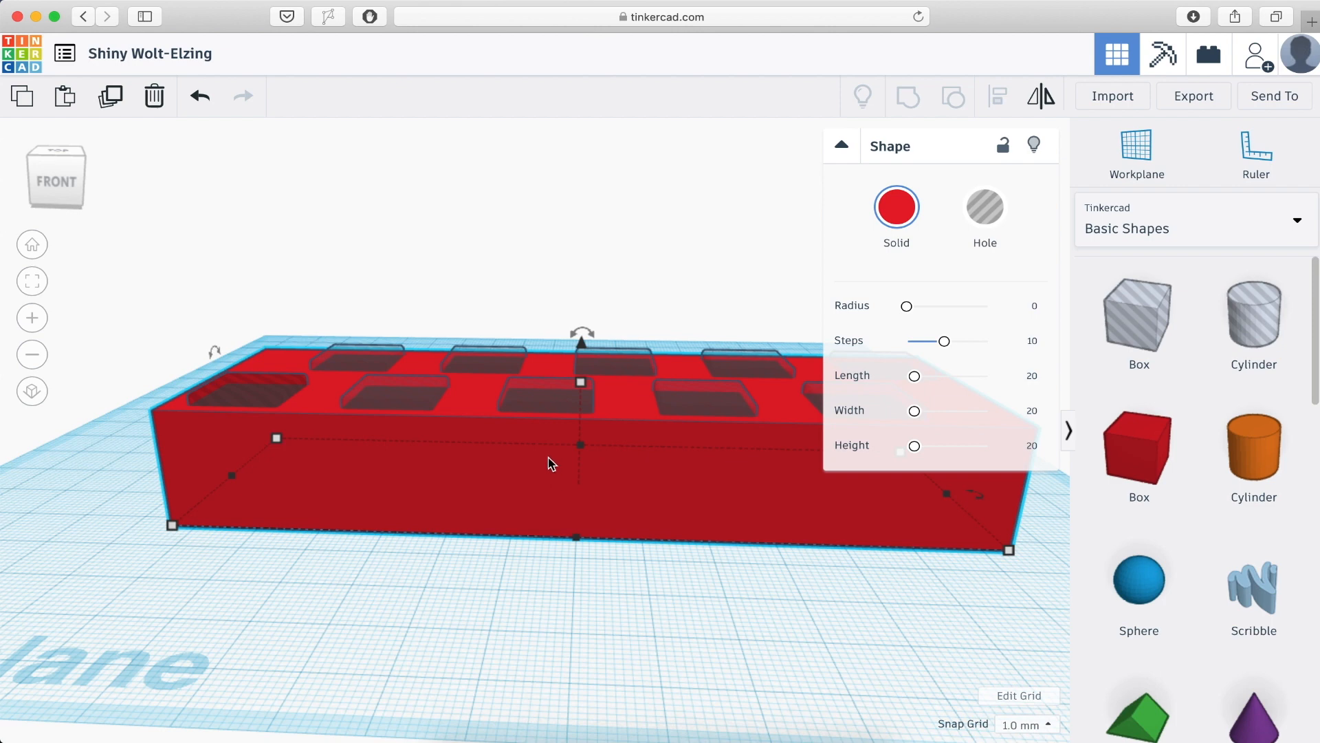
{"action": "mouse_move", "coordinate": [540, 441]}
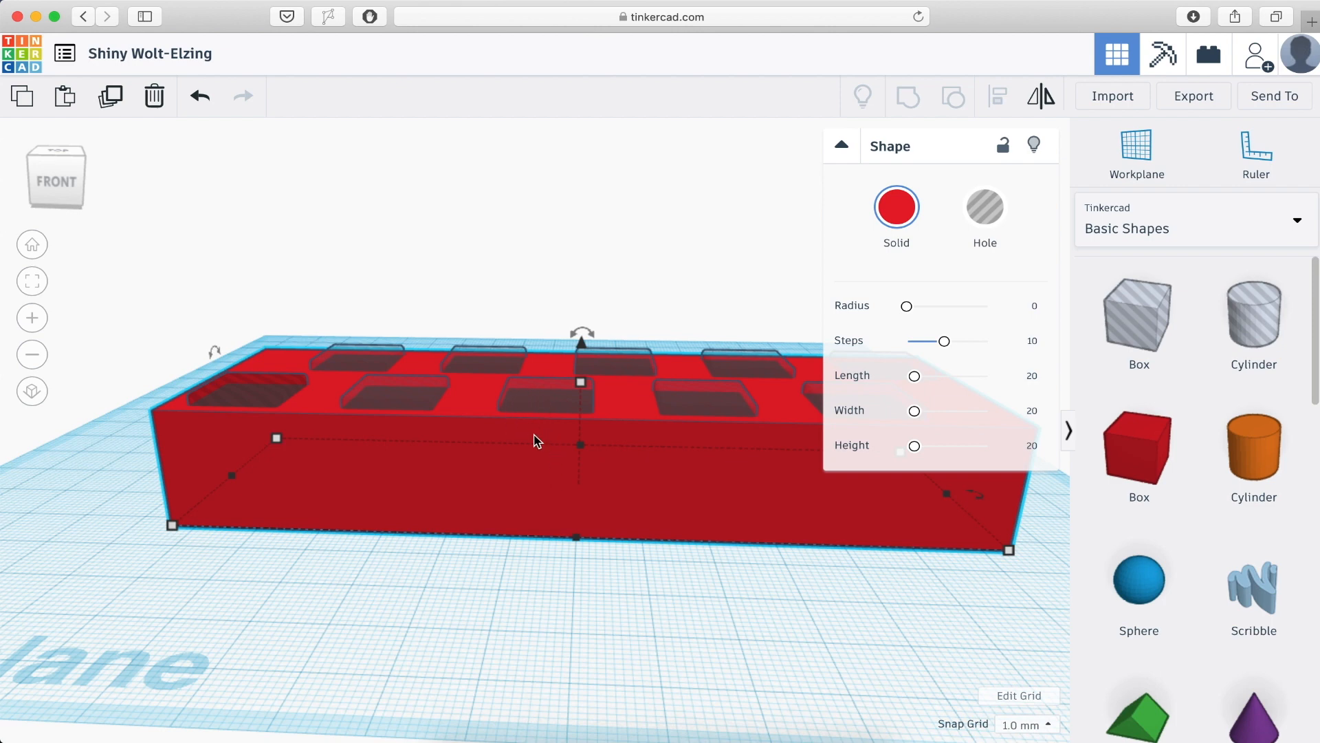
{"action": "mouse_move", "coordinate": [541, 414]}
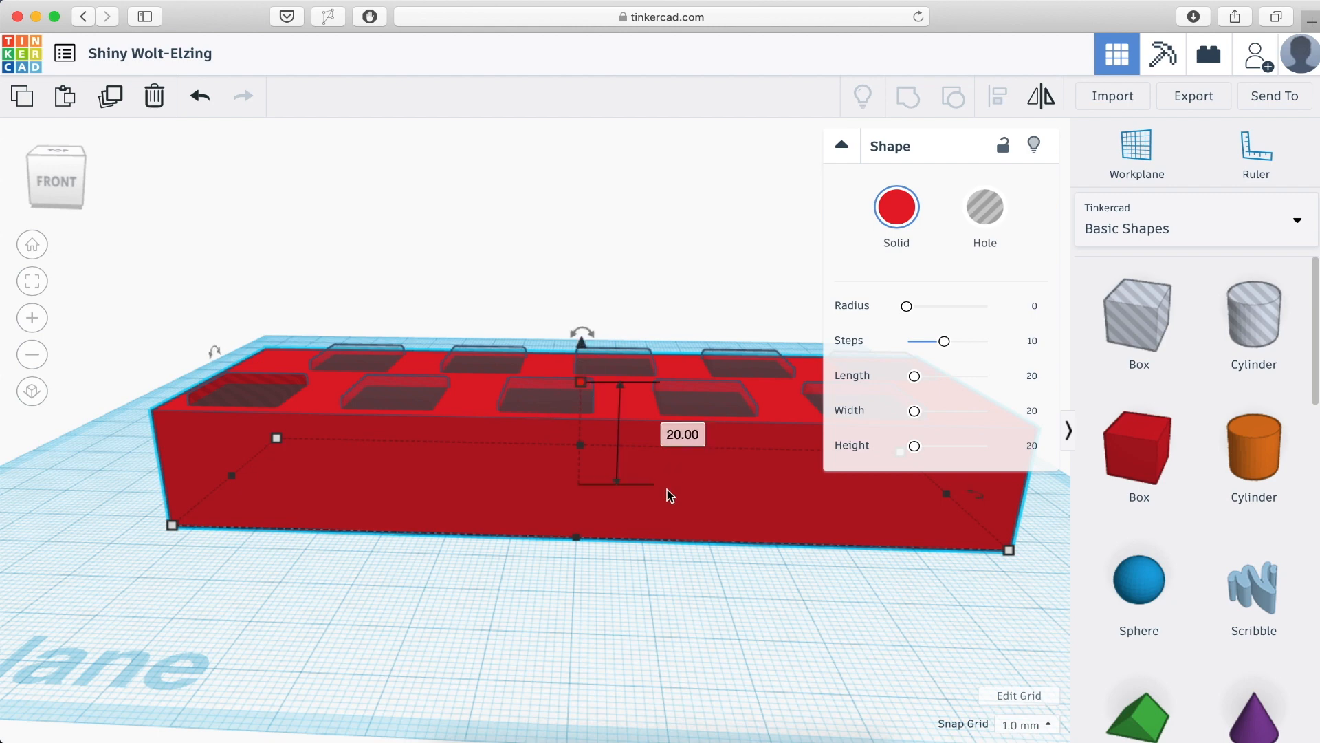
{"action": "mouse_move", "coordinate": [590, 538]}
{"action": "type", "text": "12"}
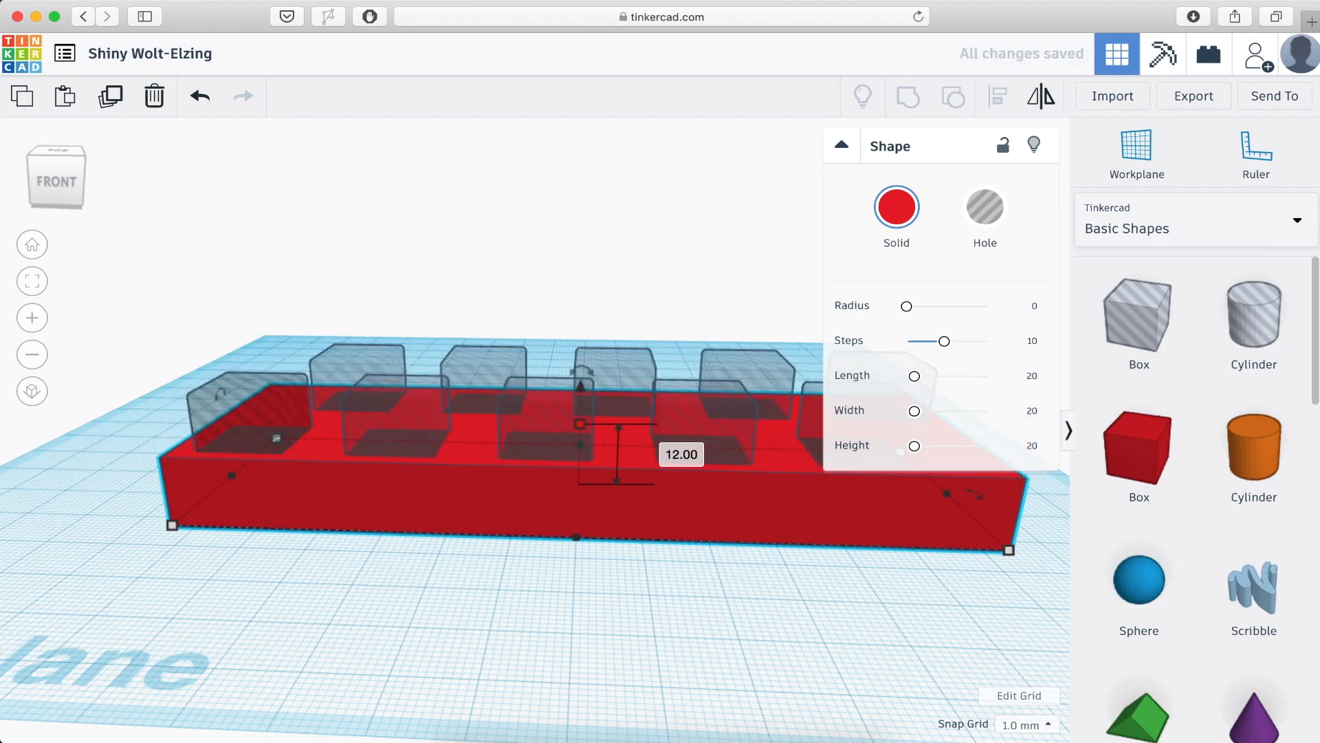
- Set the base block height to 12 mm so the hole boxes protrude above it
{"action": "left_click", "coordinate": [652, 599]}
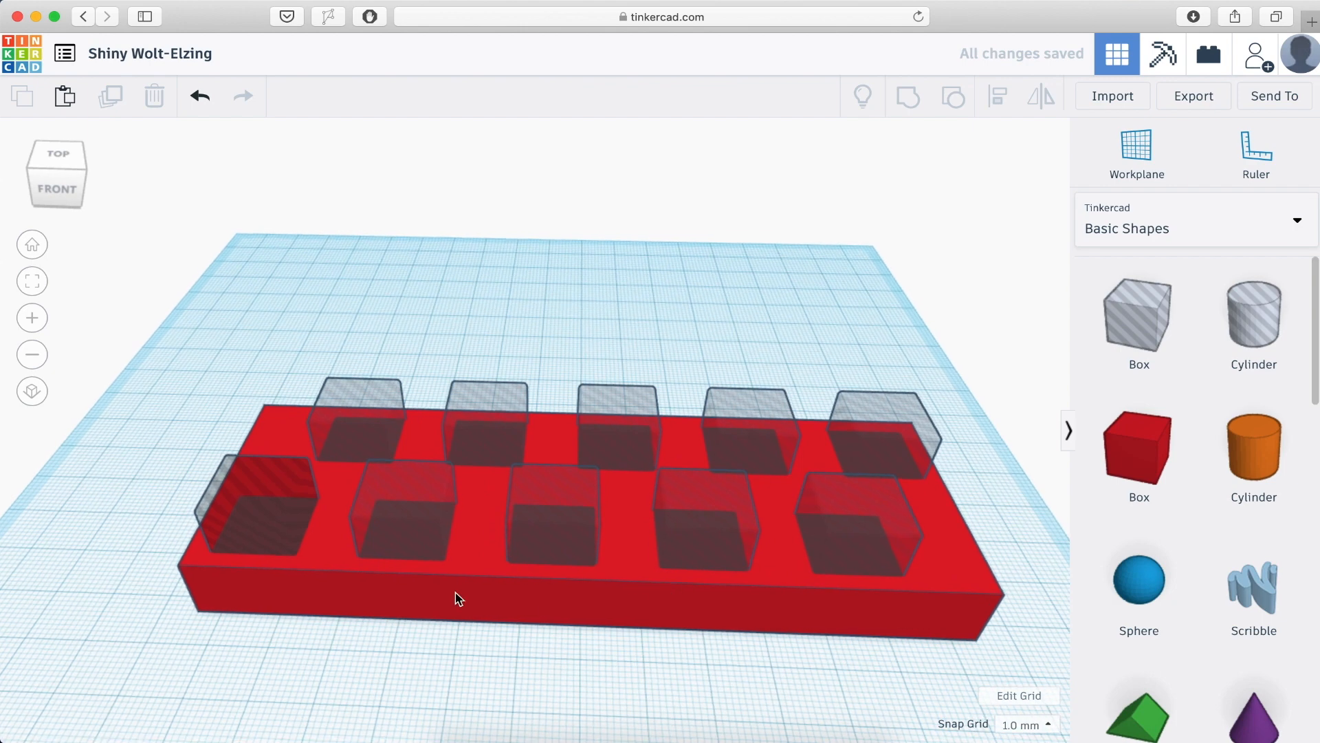
{"action": "left_click", "coordinate": [459, 598]}
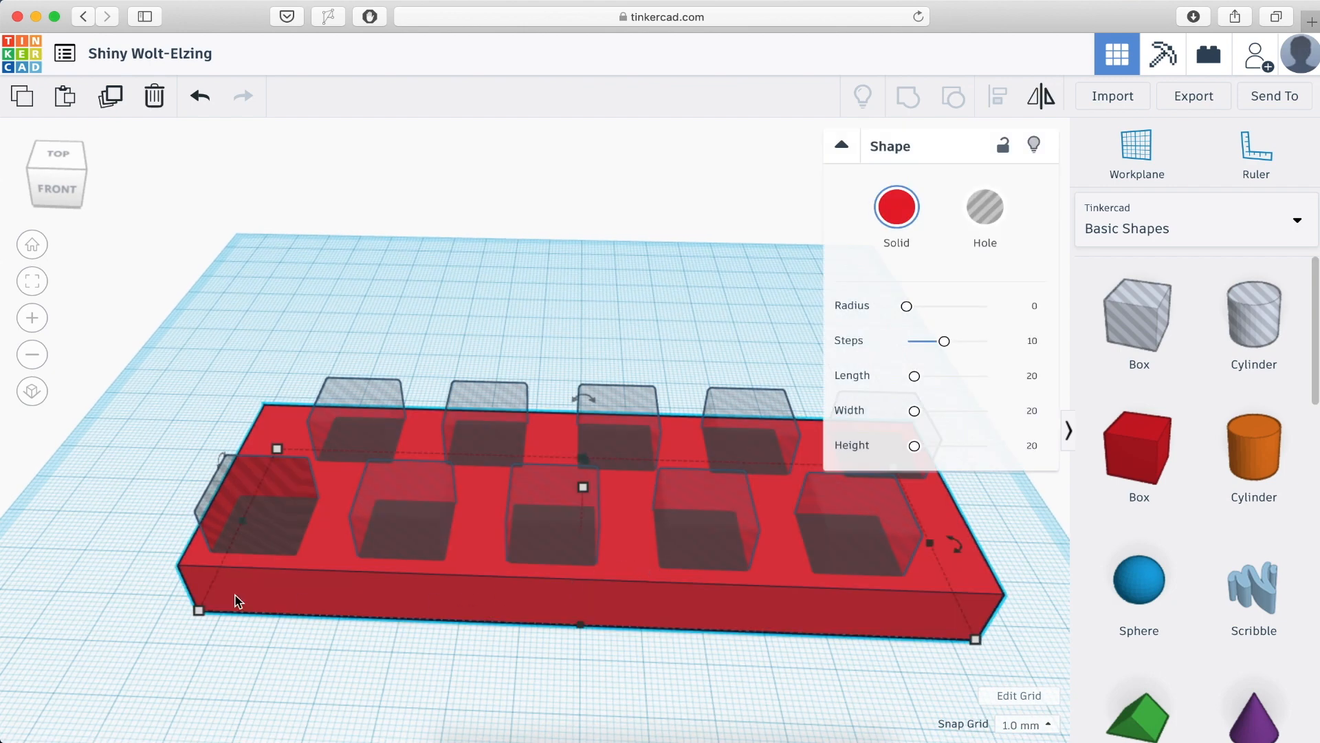
{"action": "left_click", "coordinate": [907, 306]}
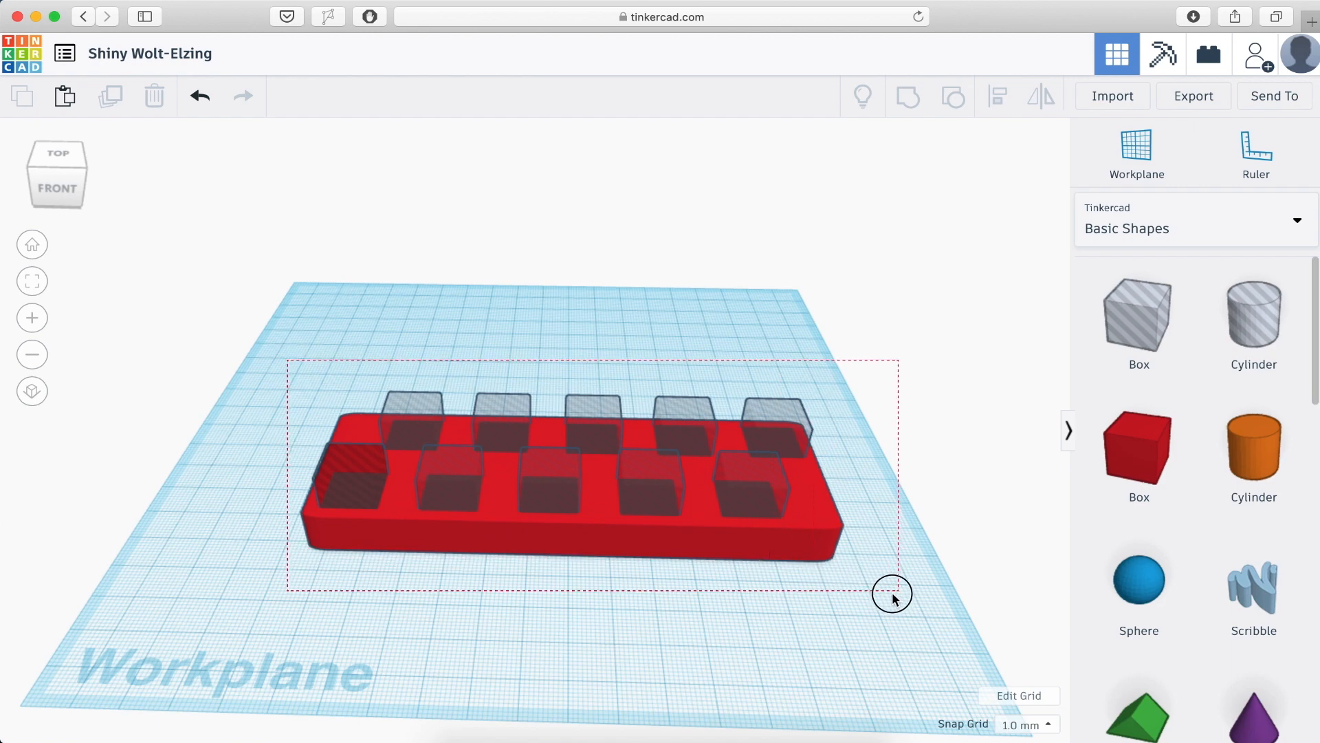
- Group all eleven shapes into one red part with ten square pockets
{"action": "left_click", "coordinate": [906, 96]}
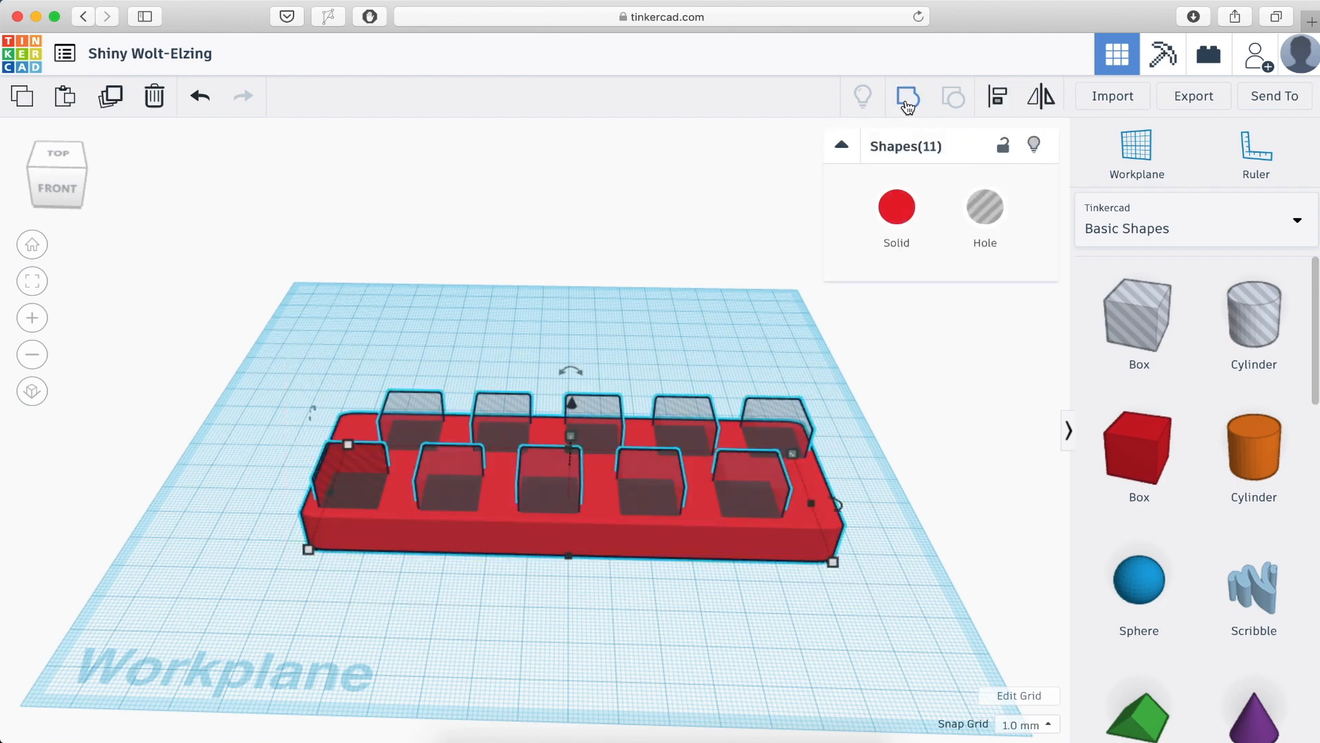
{"action": "mouse_move", "coordinate": [908, 96]}
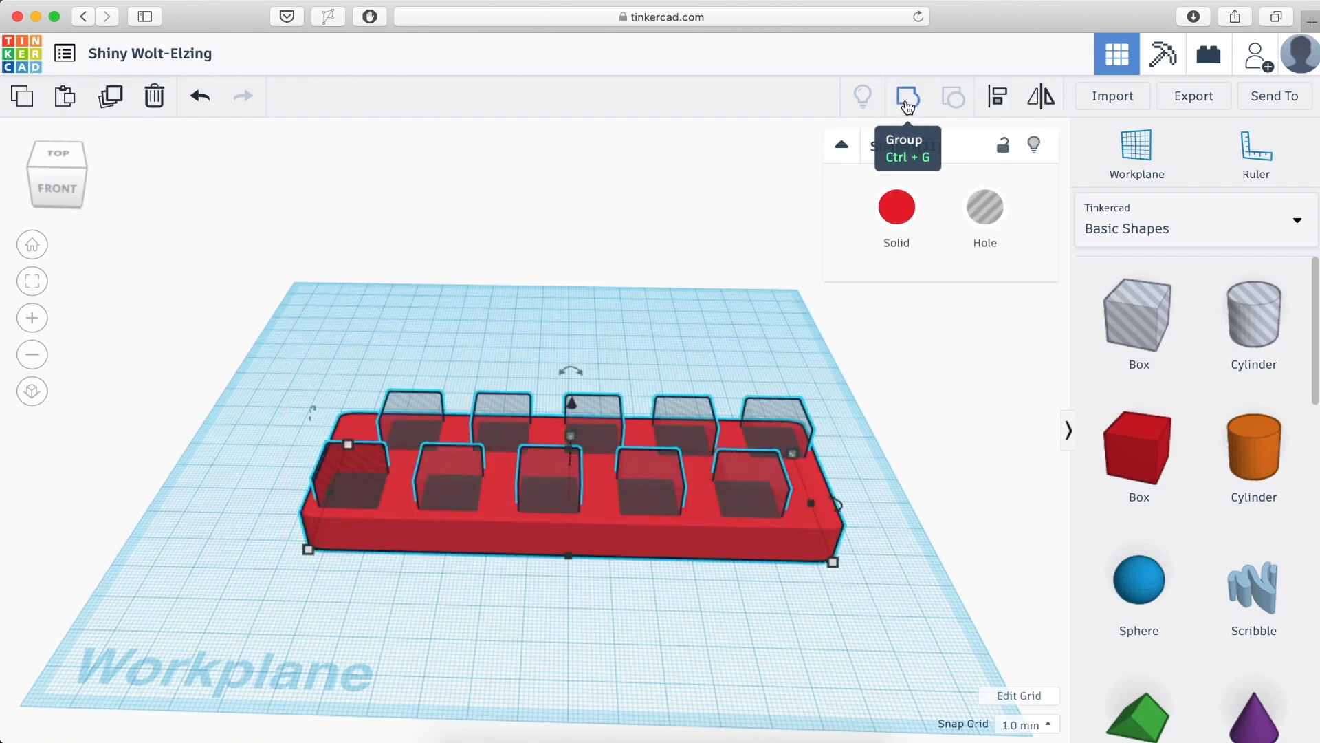
{"action": "left_click", "coordinate": [906, 96]}
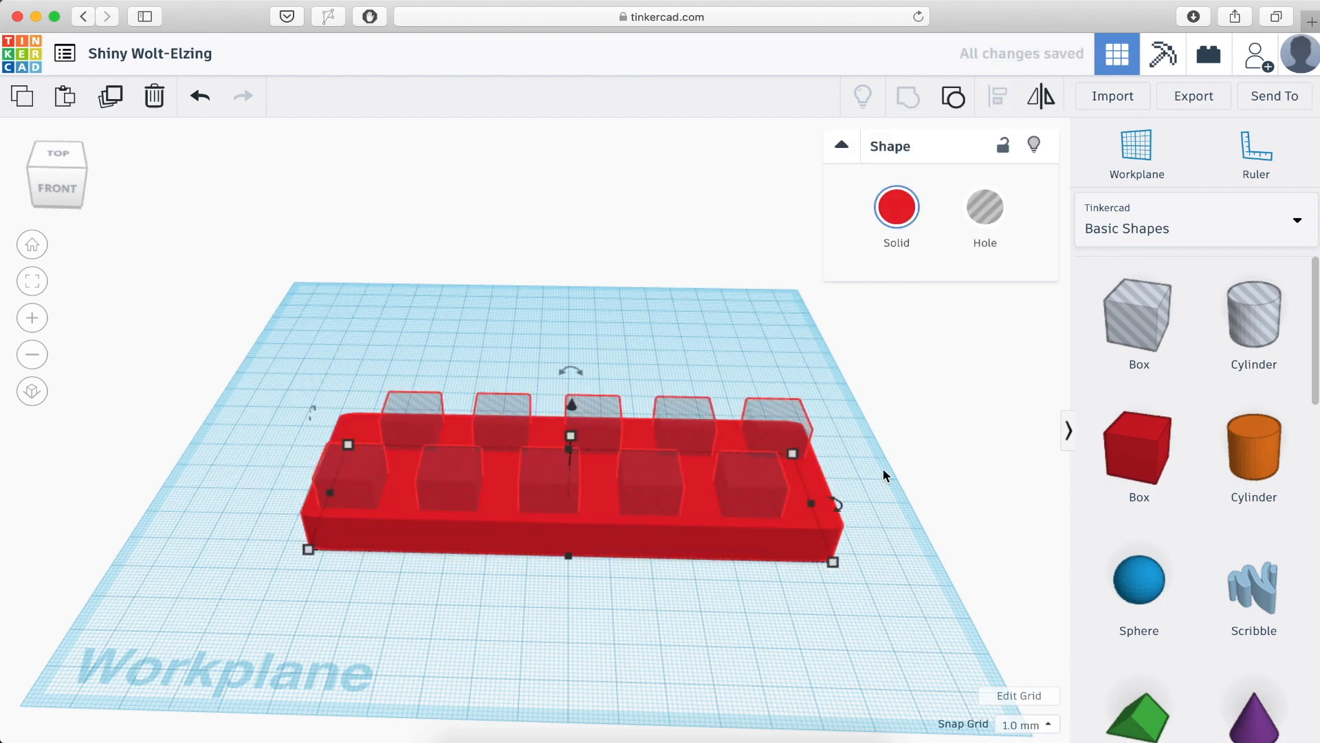
{"action": "mouse_move", "coordinate": [901, 482]}
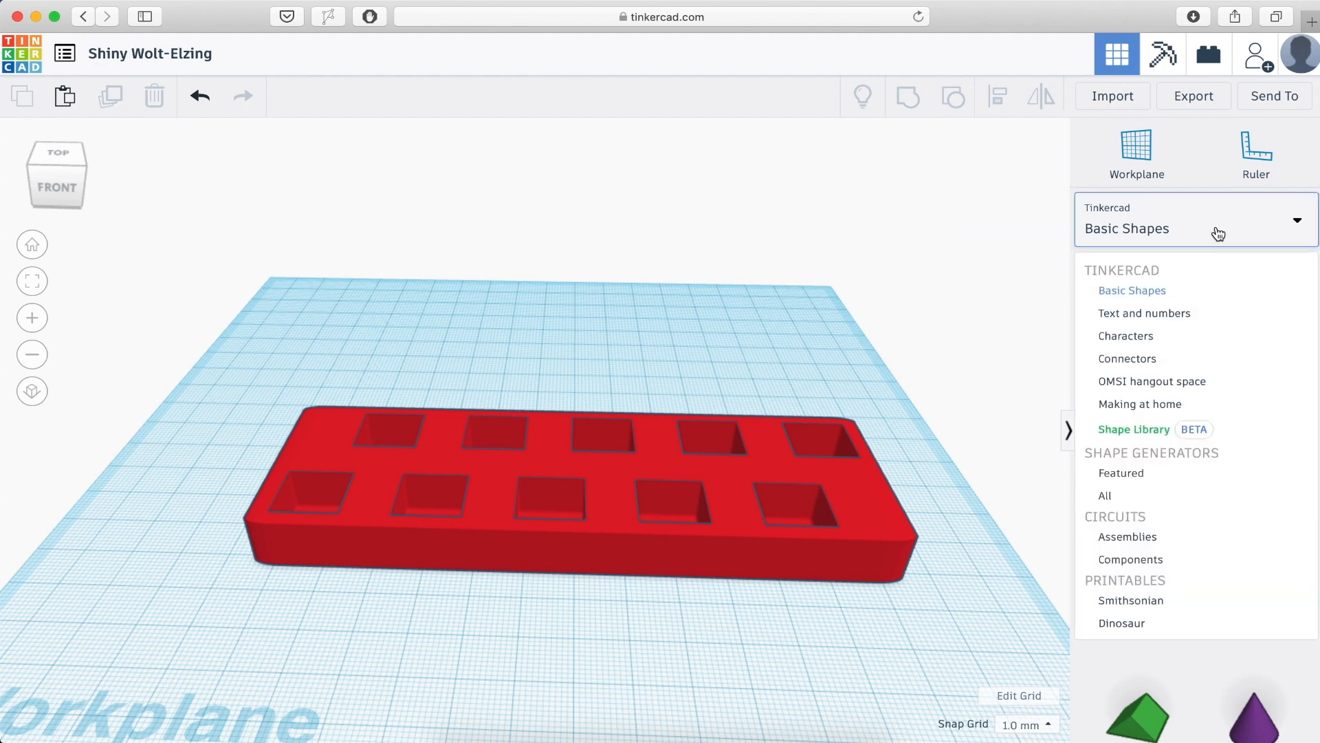
- Add 'VS' text, rotate it upright and move it onto the block's front face
{"action": "left_click", "coordinate": [1144, 312]}
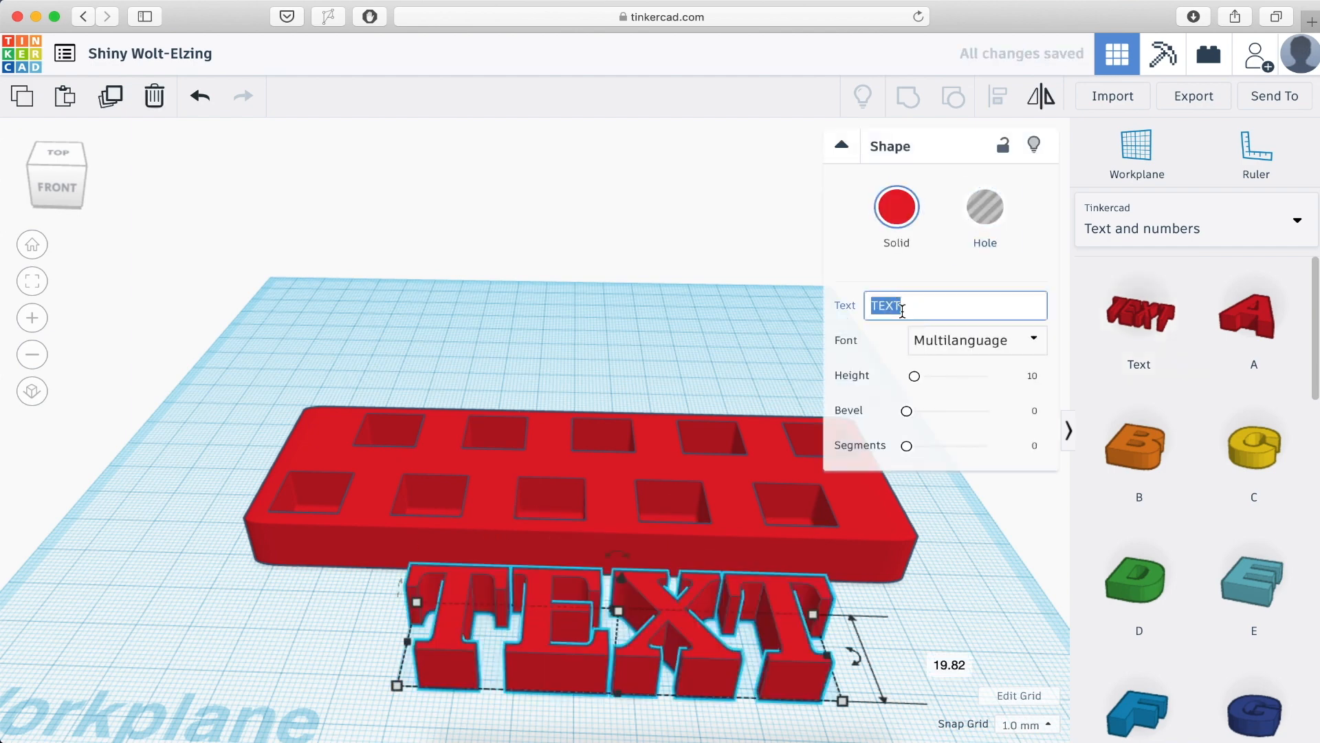
{"action": "type", "text": "VS"}
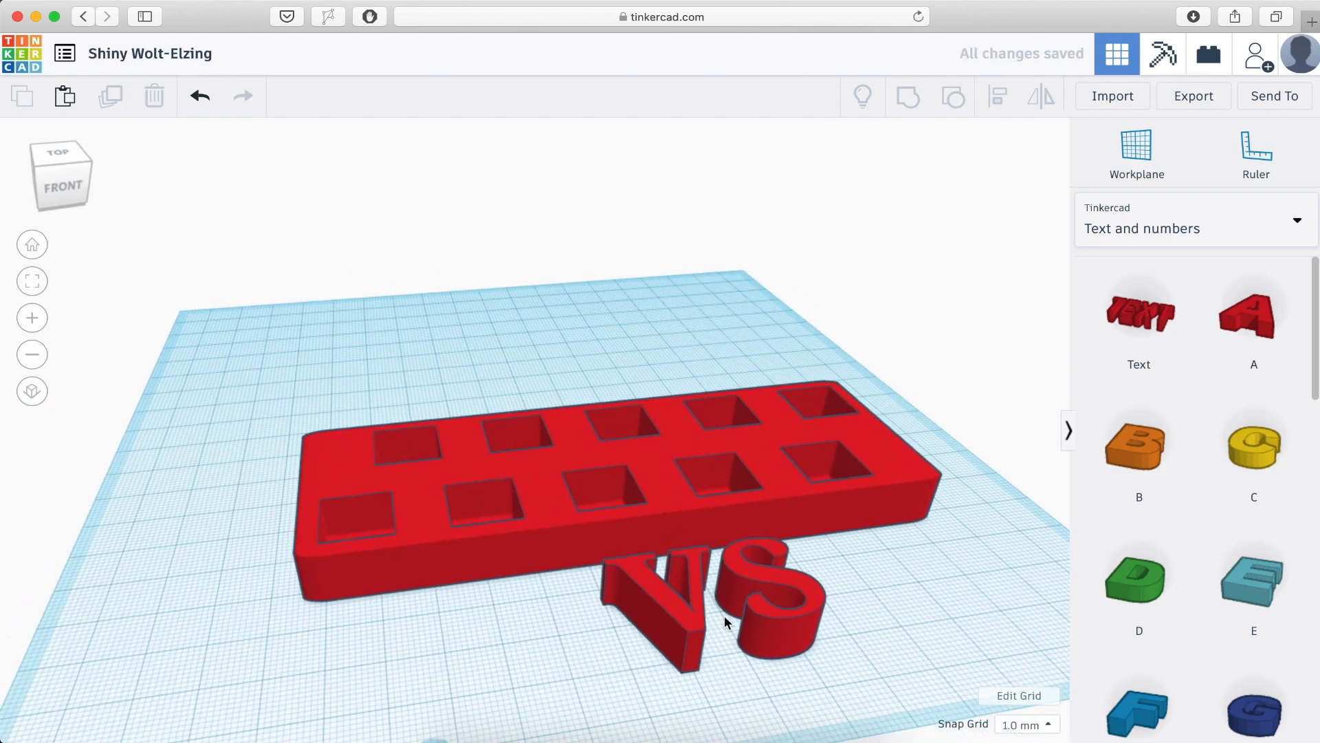
{"action": "left_click", "coordinate": [733, 590]}
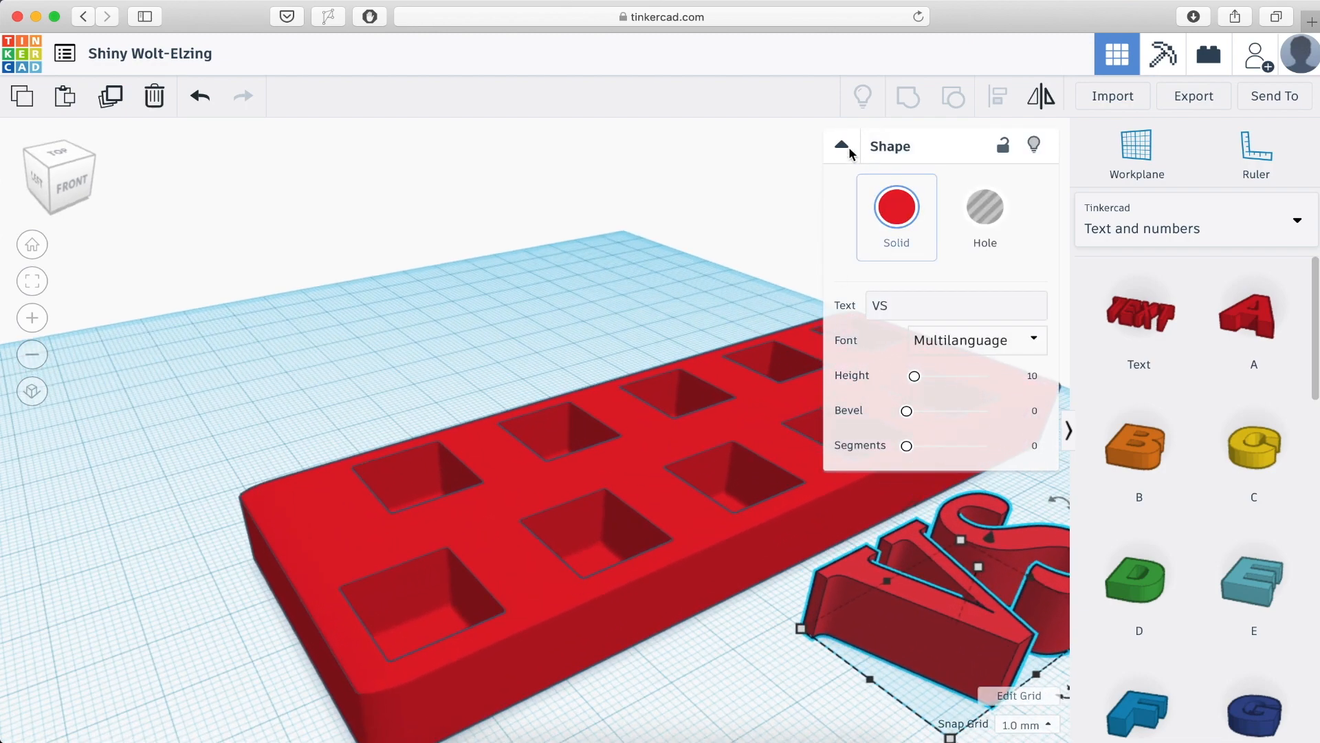
{"action": "left_click", "coordinate": [842, 148]}
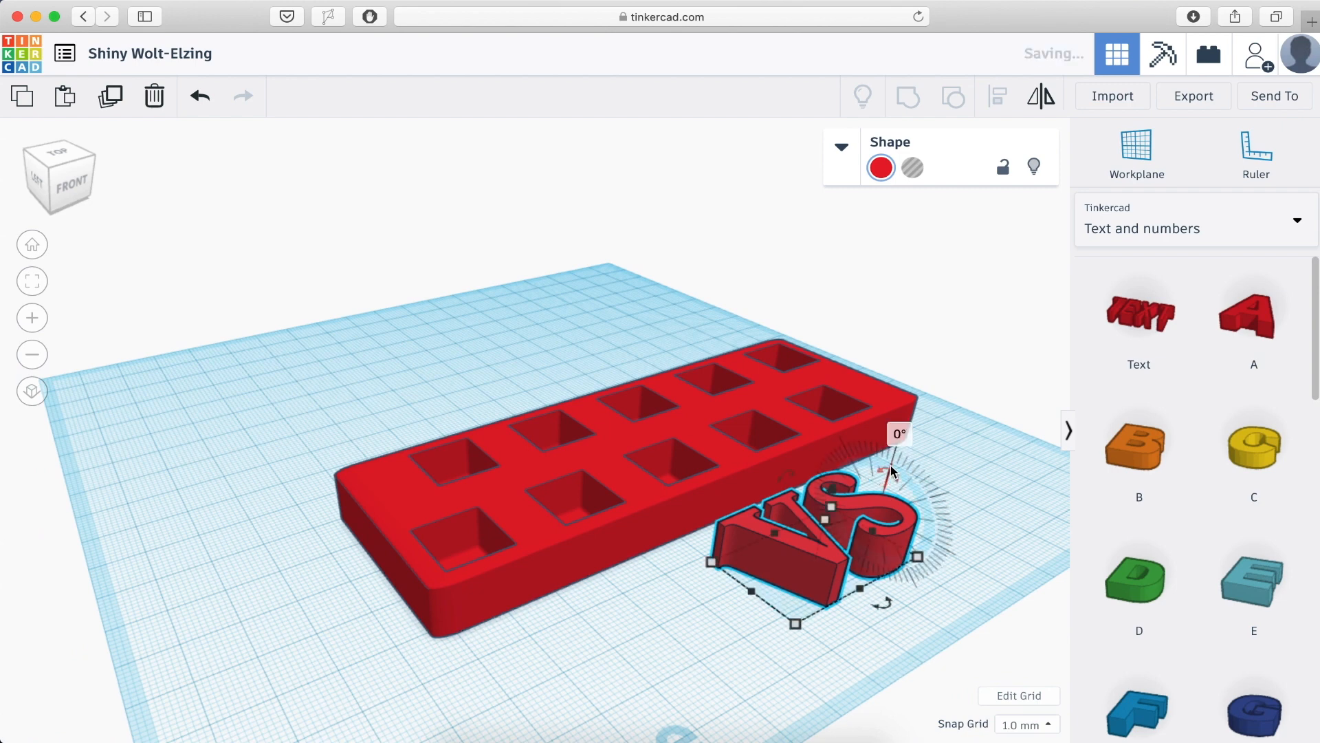
{"action": "left_click", "coordinate": [898, 433]}
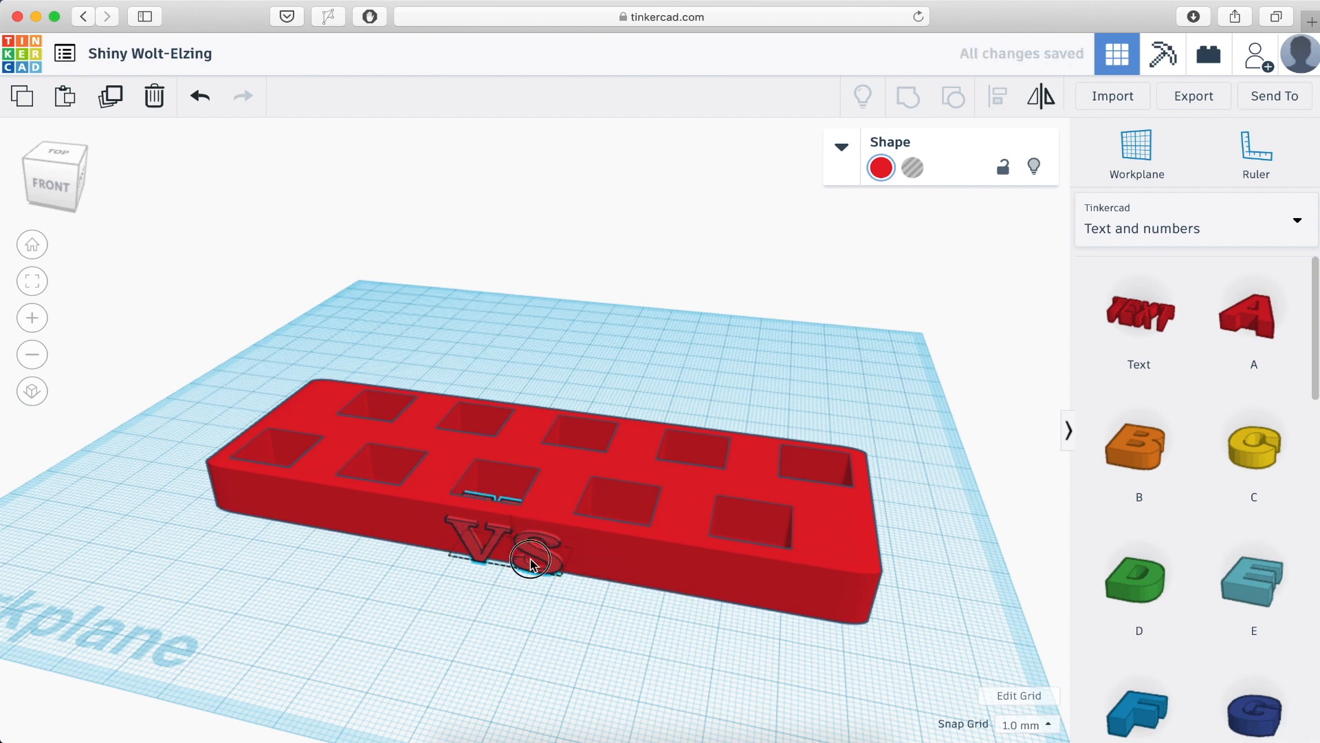
{"action": "left_click", "coordinate": [528, 563]}
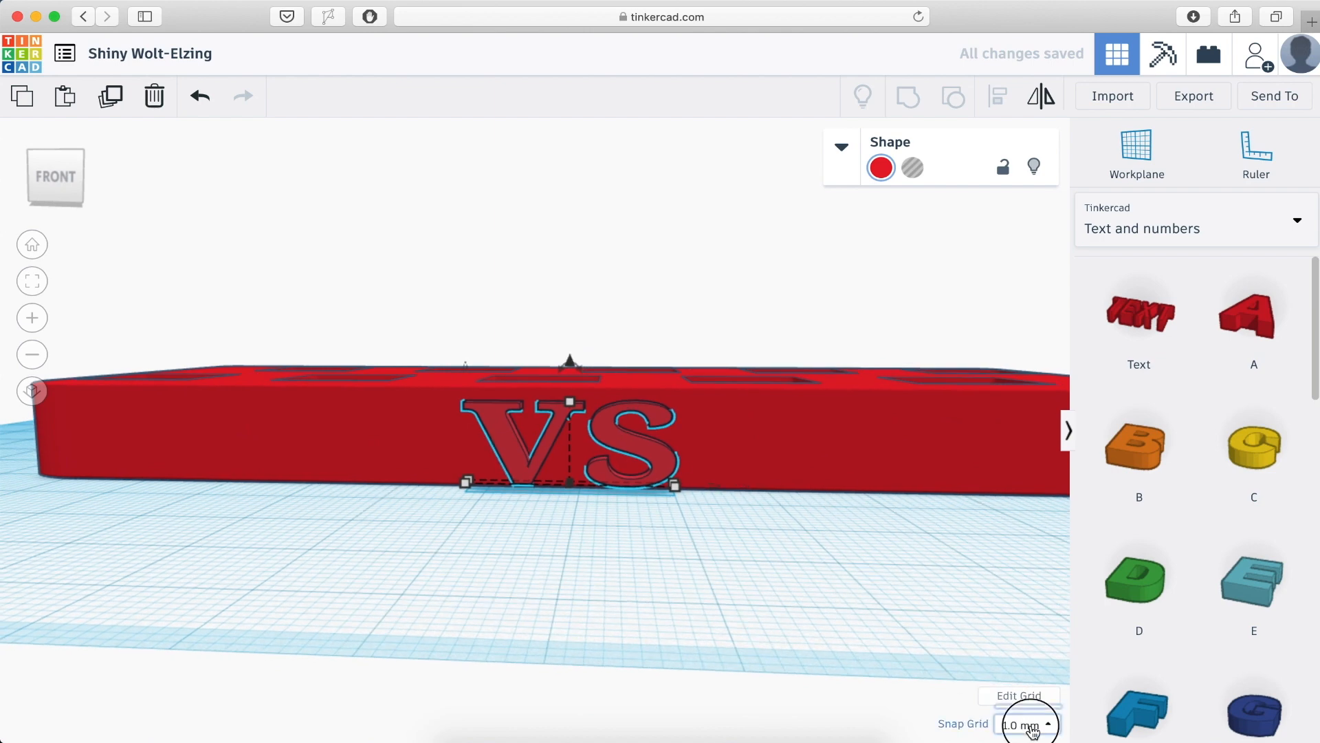
- With the VS lettering selected, set the snap grid to 0.1 mm
{"action": "left_click", "coordinate": [624, 438]}
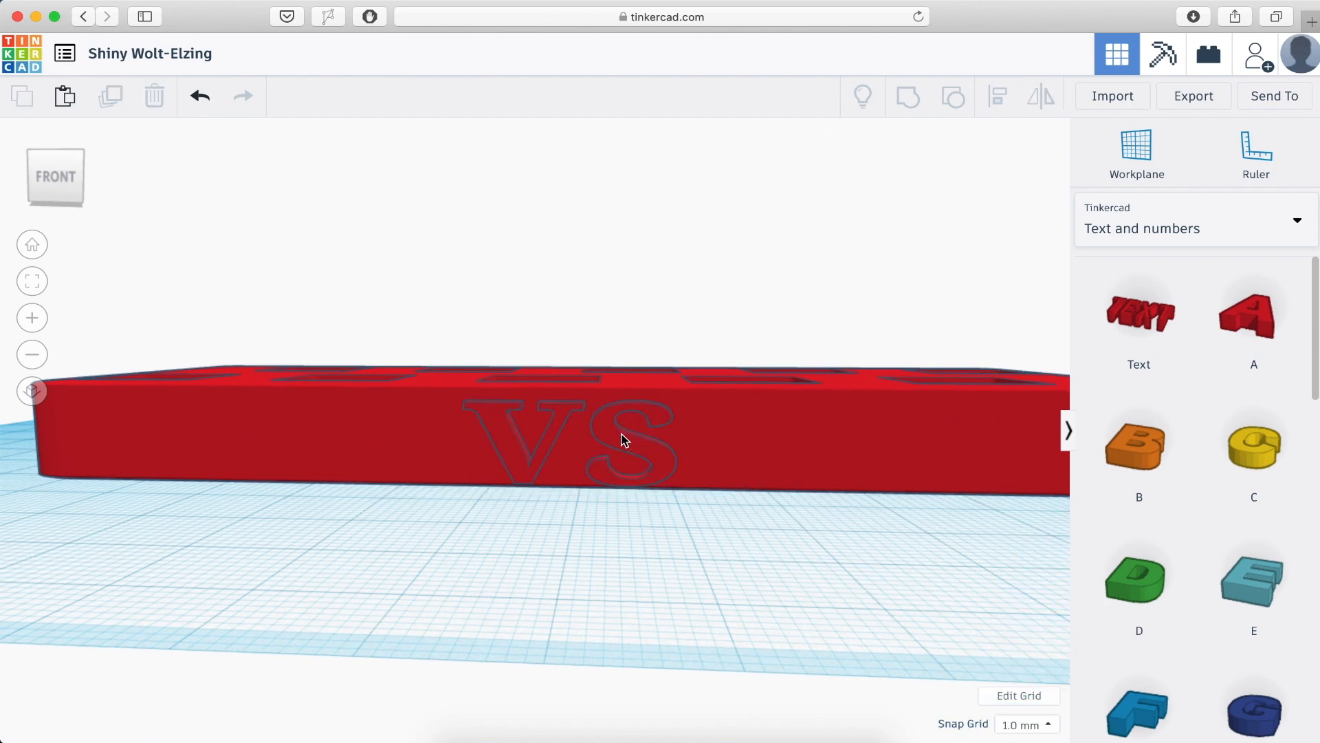
{"action": "left_click", "coordinate": [639, 438]}
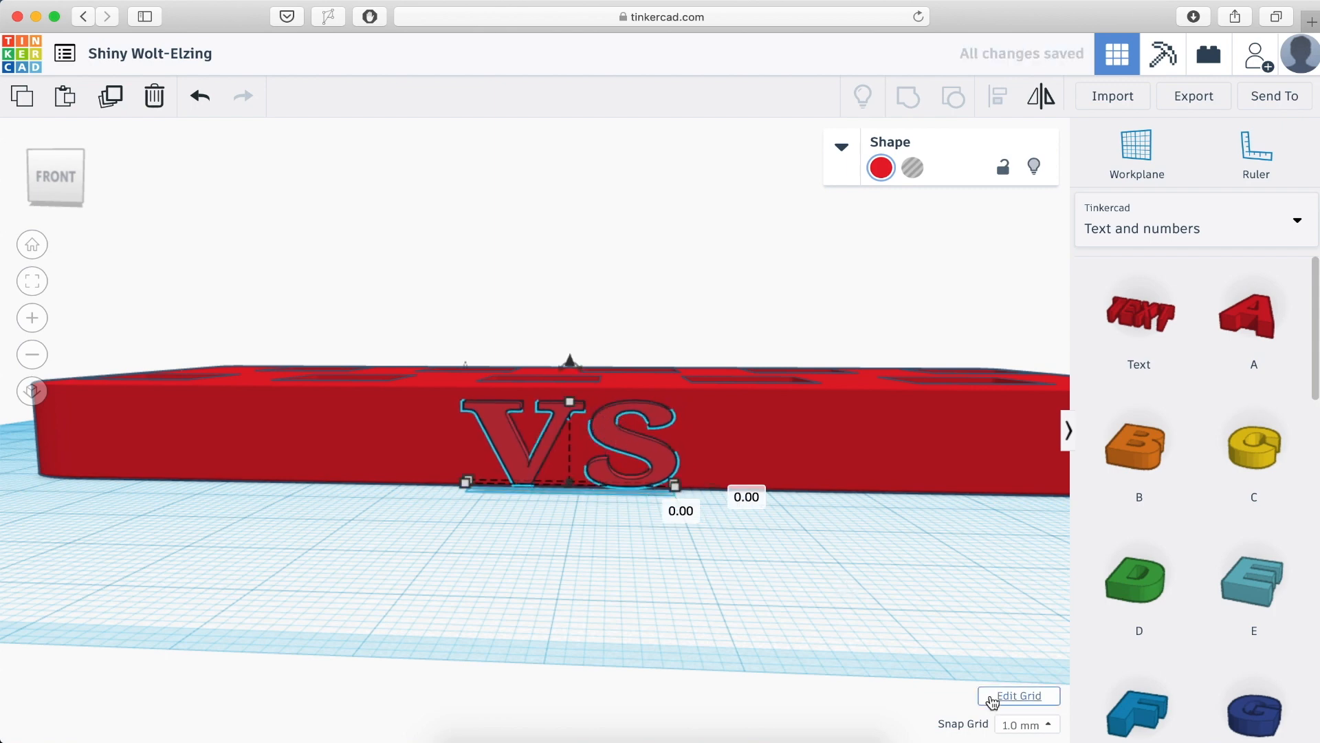
{"action": "left_click", "coordinate": [1026, 725]}
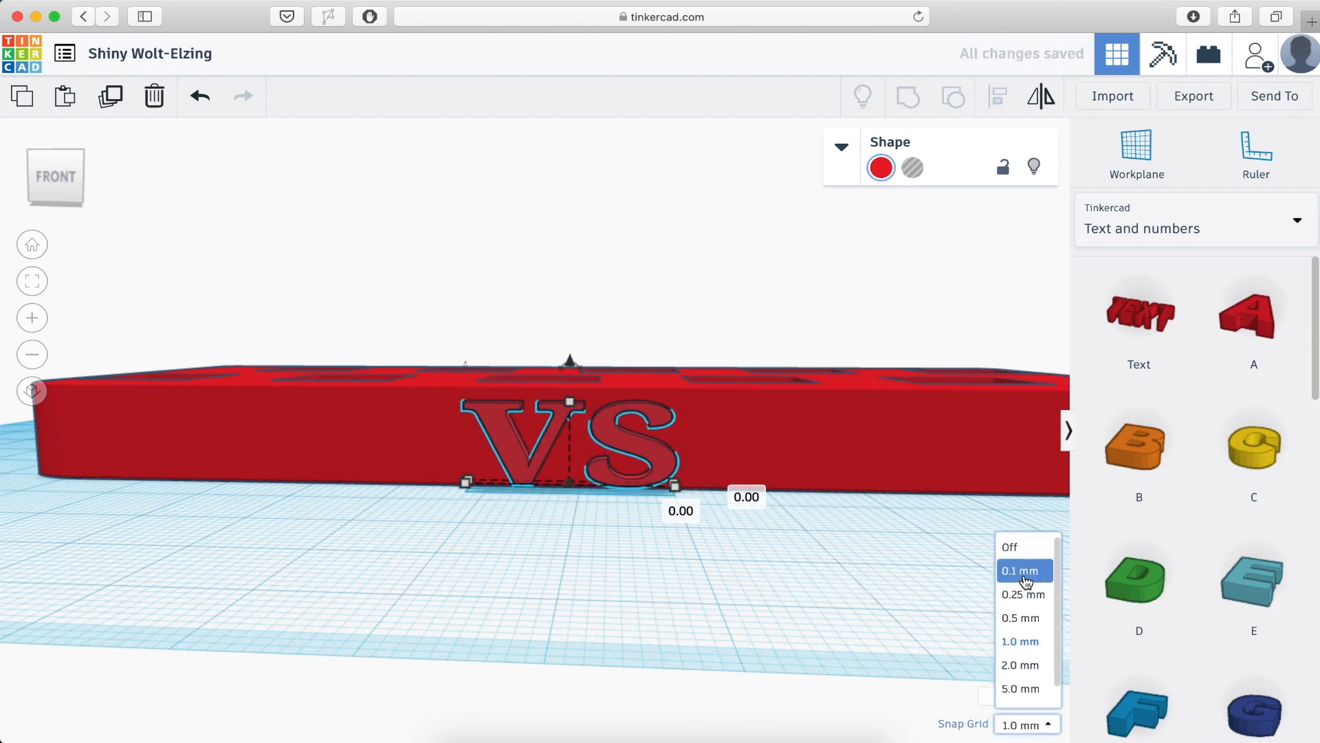
{"action": "left_click", "coordinate": [1019, 569]}
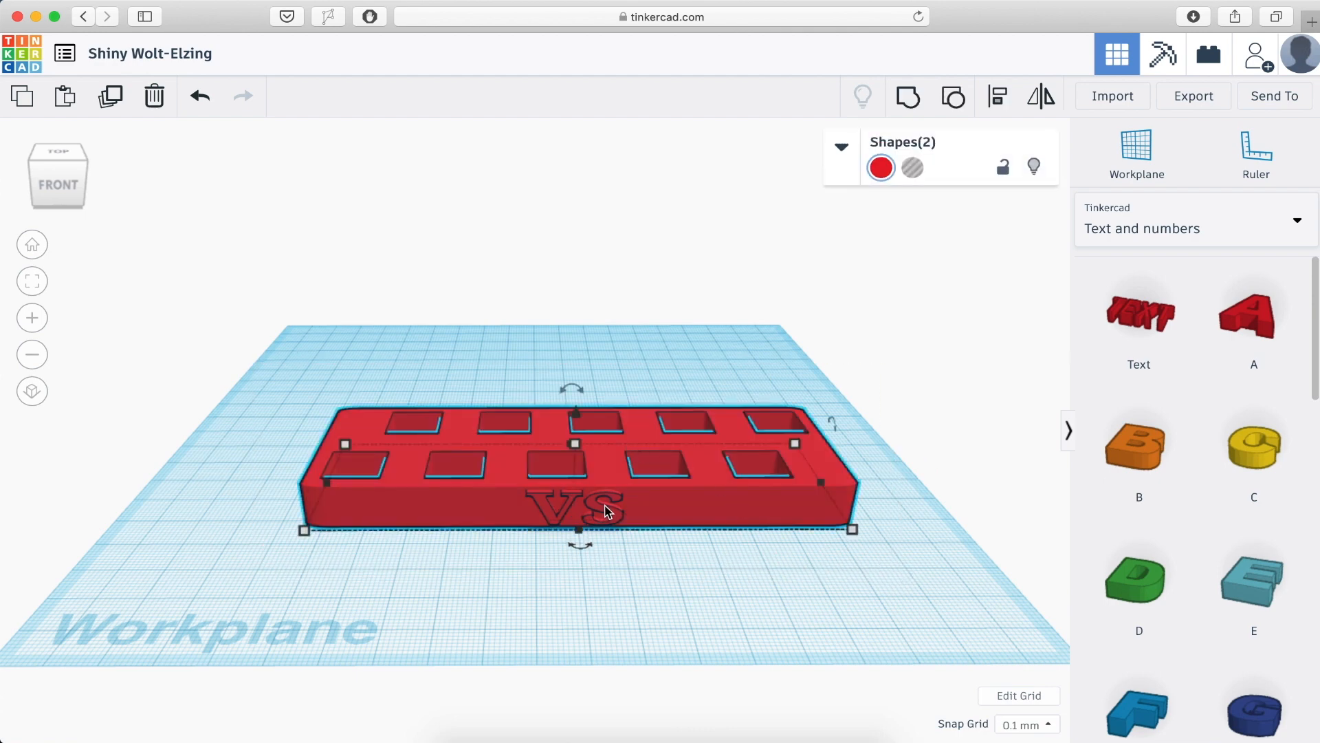
{"action": "mouse_move", "coordinate": [955, 96]}
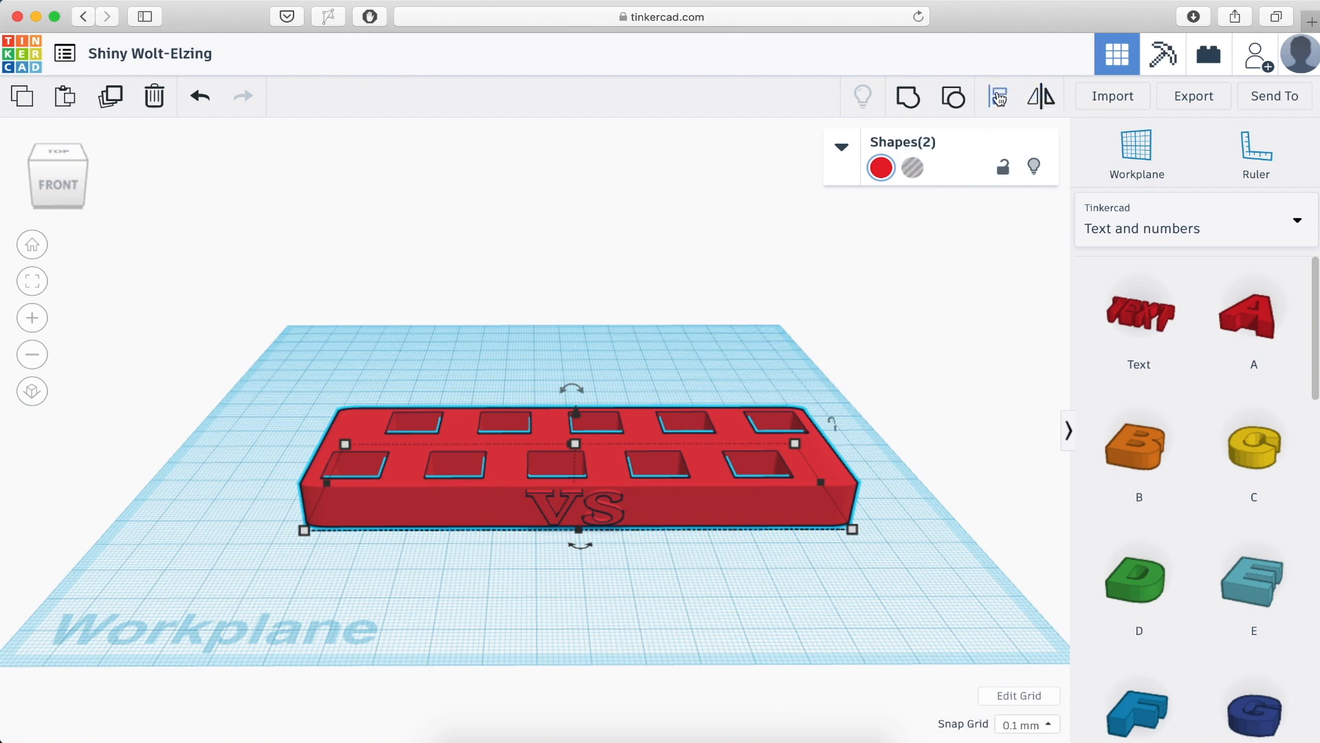
- Bring up the Align guides for the block and VS lettering to centre the text horizontally
{"action": "left_click", "coordinate": [999, 97]}
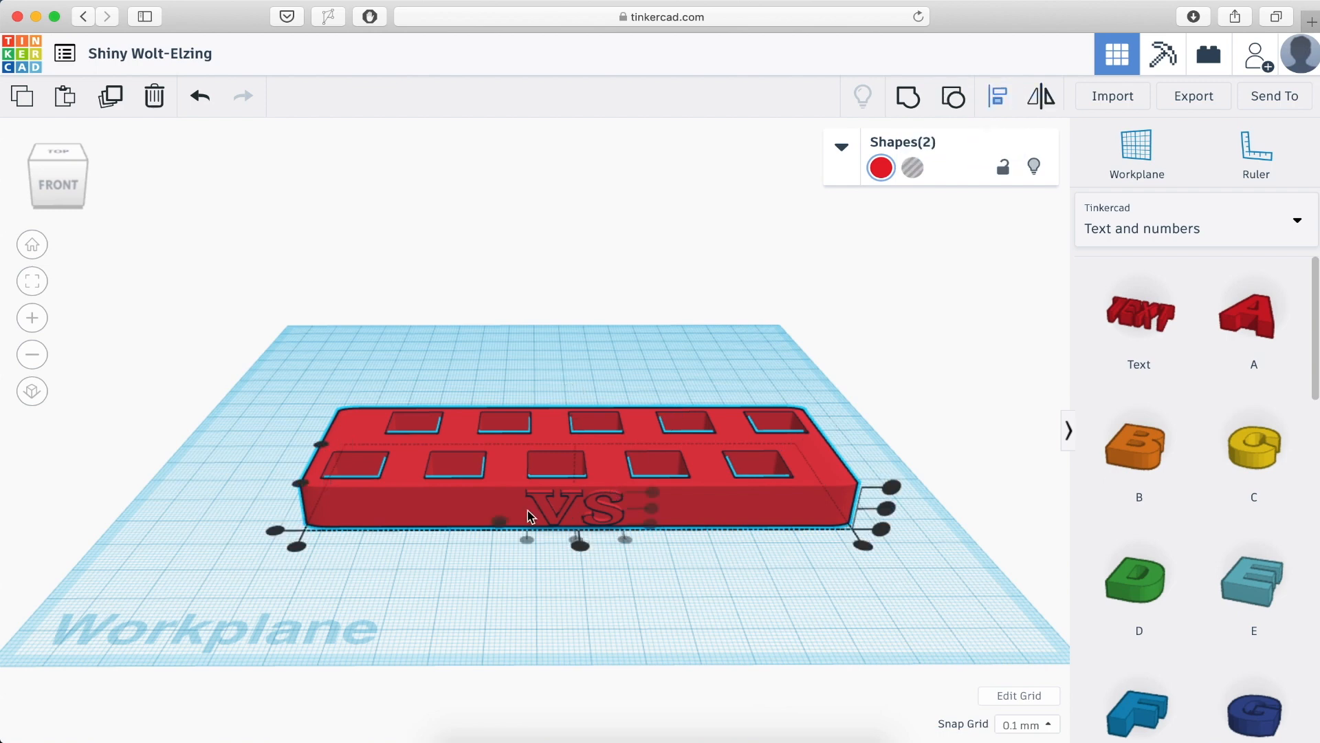
{"action": "mouse_move", "coordinate": [306, 591]}
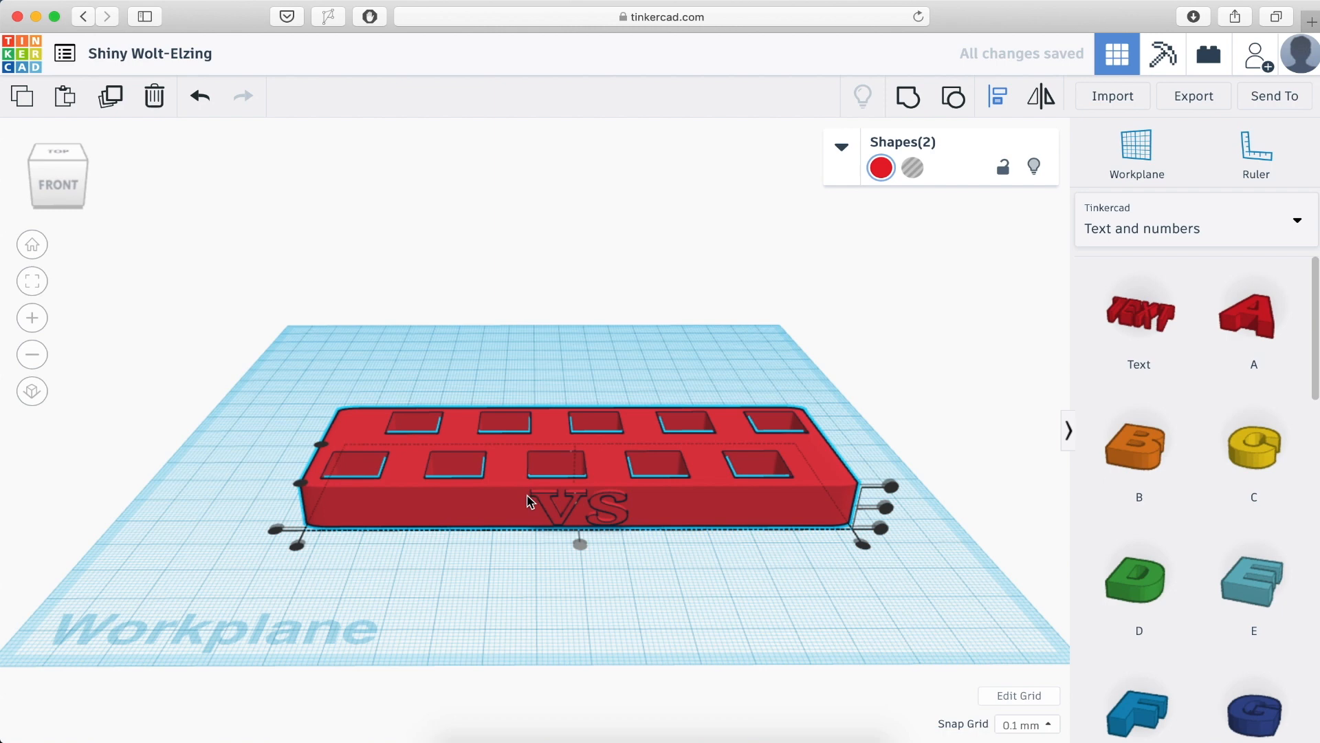
{"action": "mouse_move", "coordinate": [586, 539]}
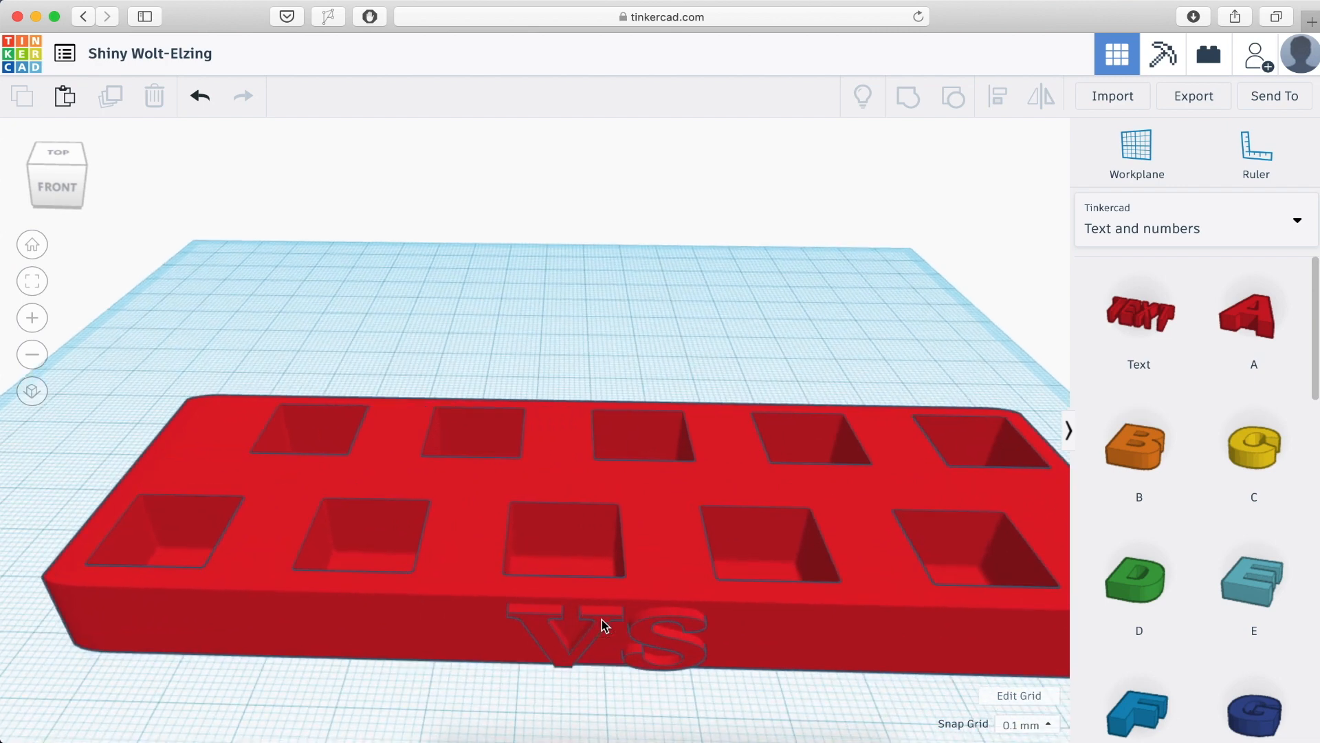
- Make the VS lettering a hole and group it with the block, engraving VS into the front face
{"action": "left_click", "coordinate": [606, 636]}
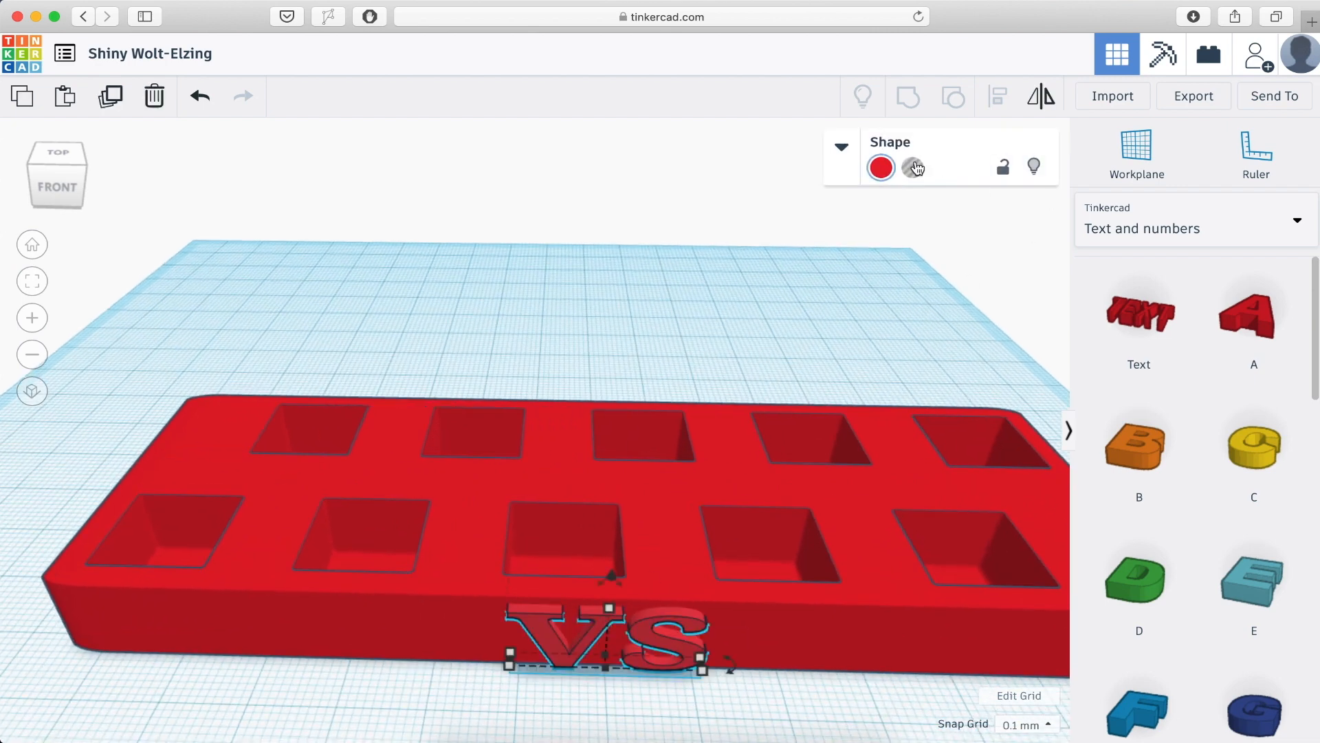
{"action": "left_click", "coordinate": [839, 147]}
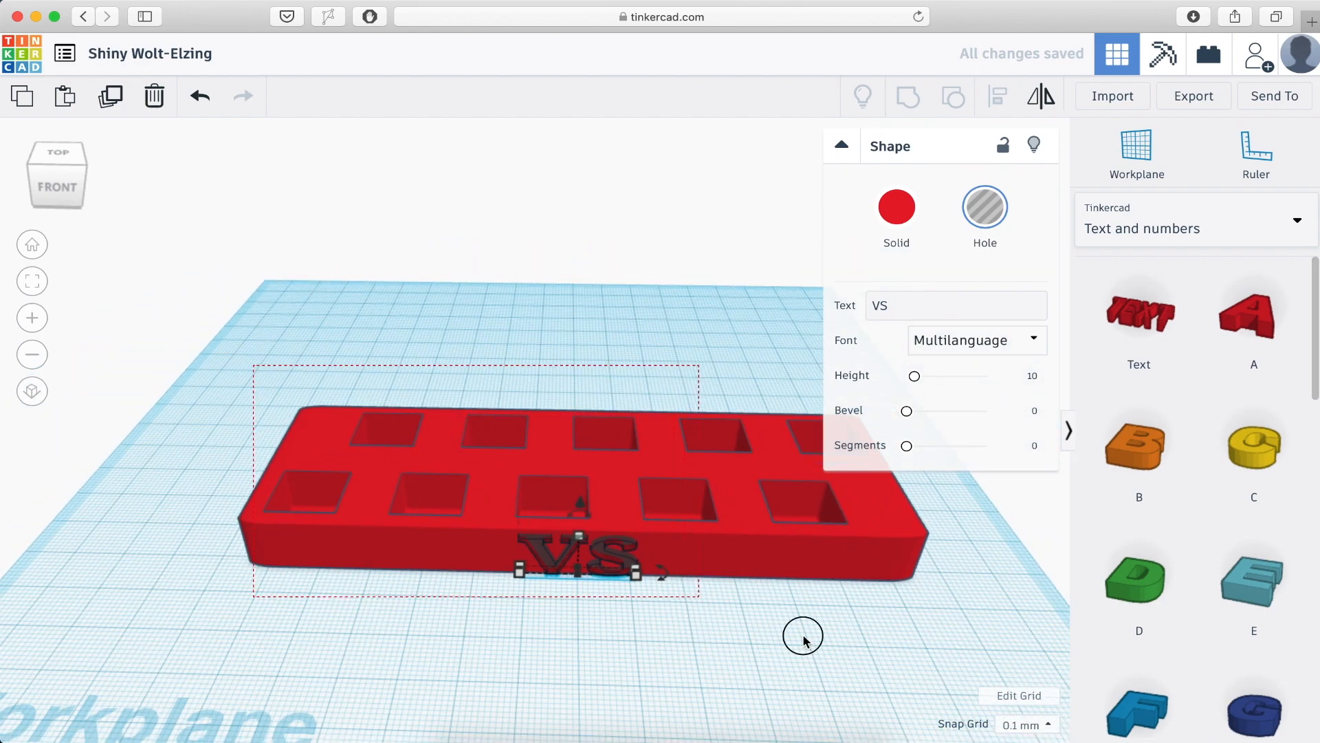
{"action": "left_click", "coordinate": [952, 95]}
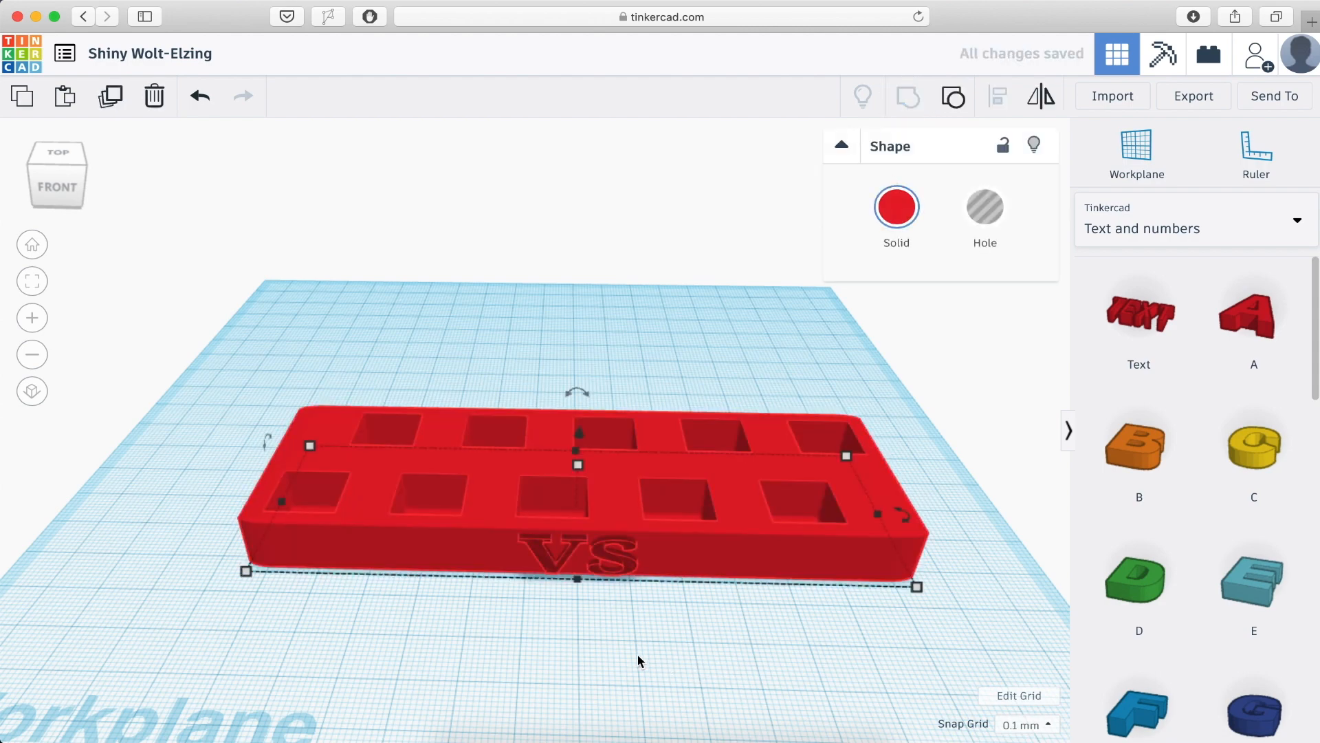
{"action": "left_click", "coordinate": [631, 606]}
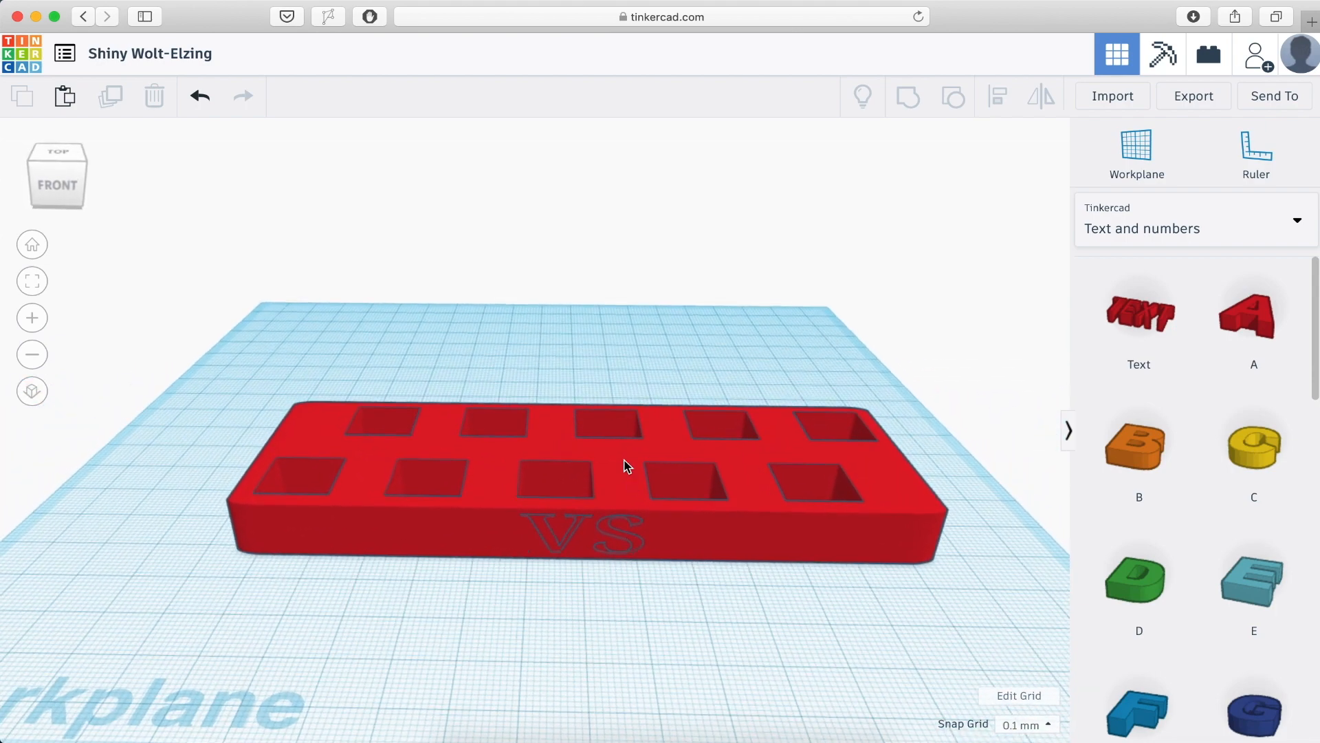
- Export the selected engraved holder block as an .STL file for 3D printing
{"action": "left_click", "coordinate": [581, 472]}
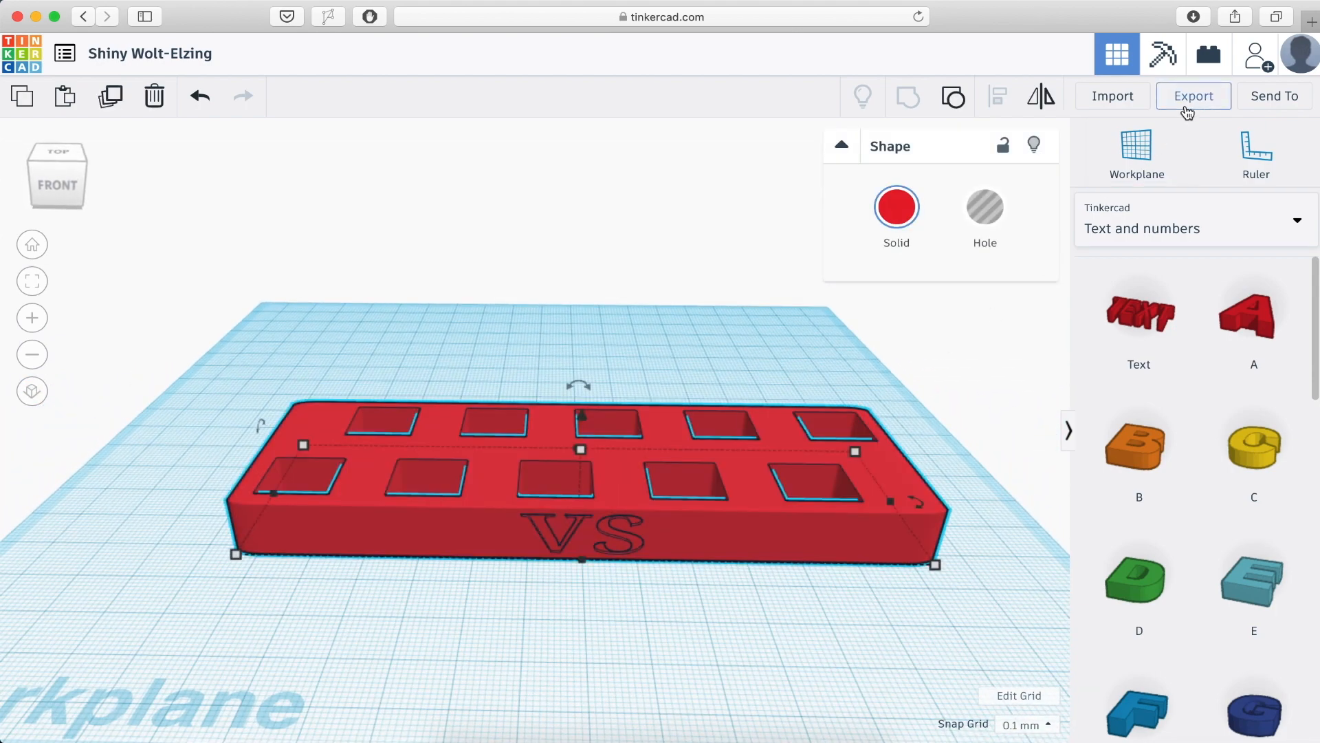
{"action": "left_click", "coordinate": [1194, 96]}
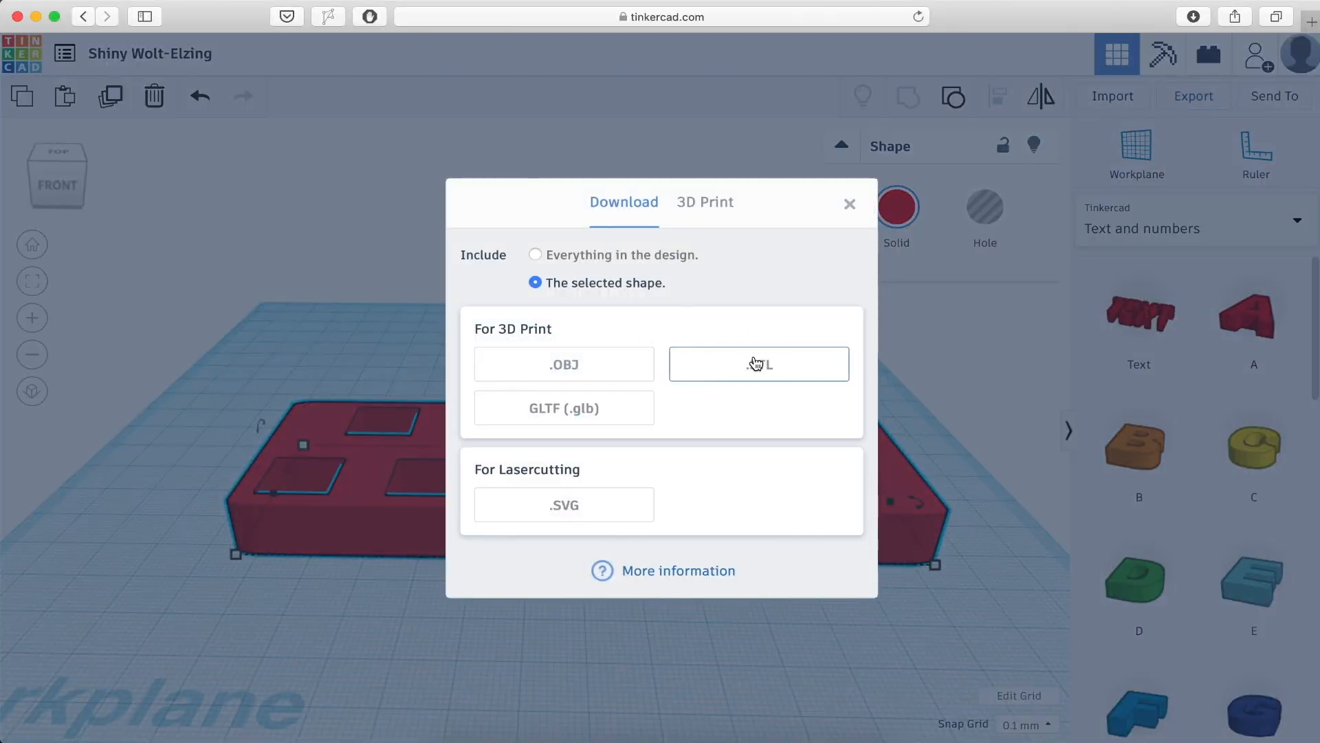
{"action": "left_click", "coordinate": [759, 363]}
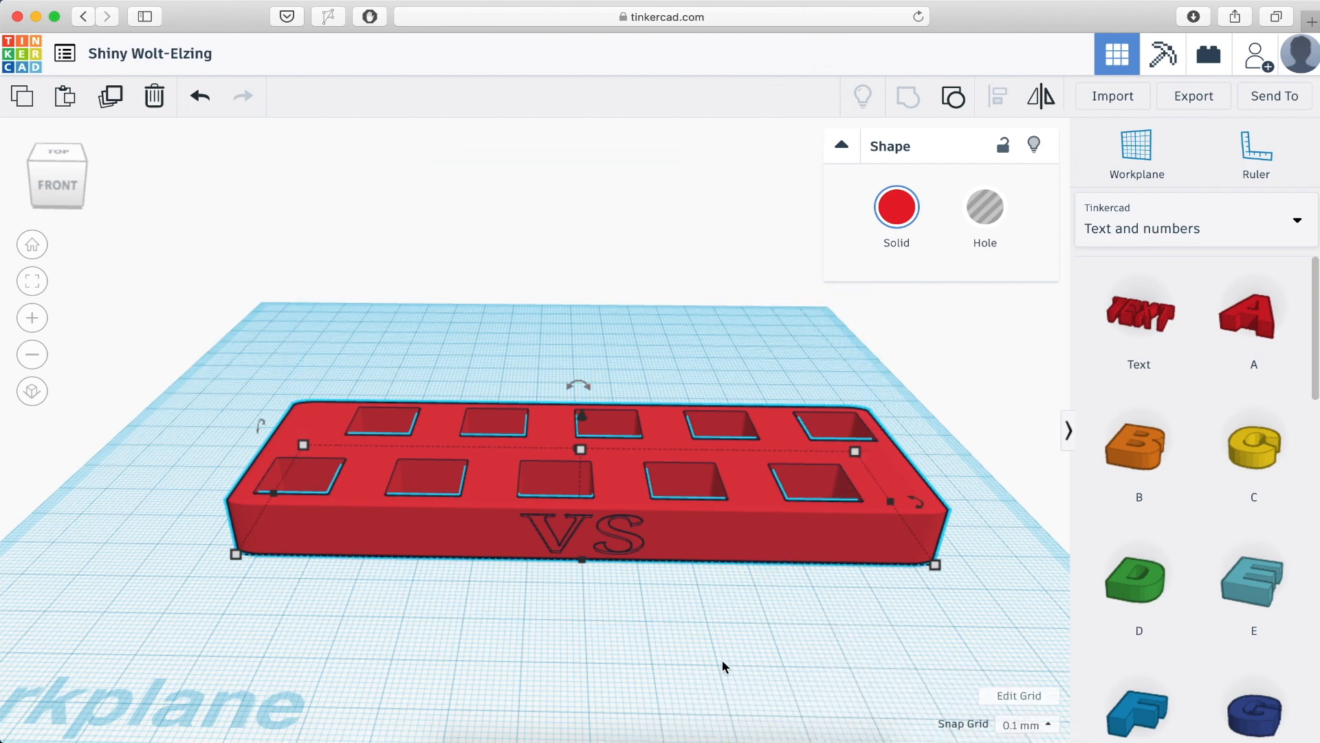
{"action": "mouse_move", "coordinate": [666, 612]}
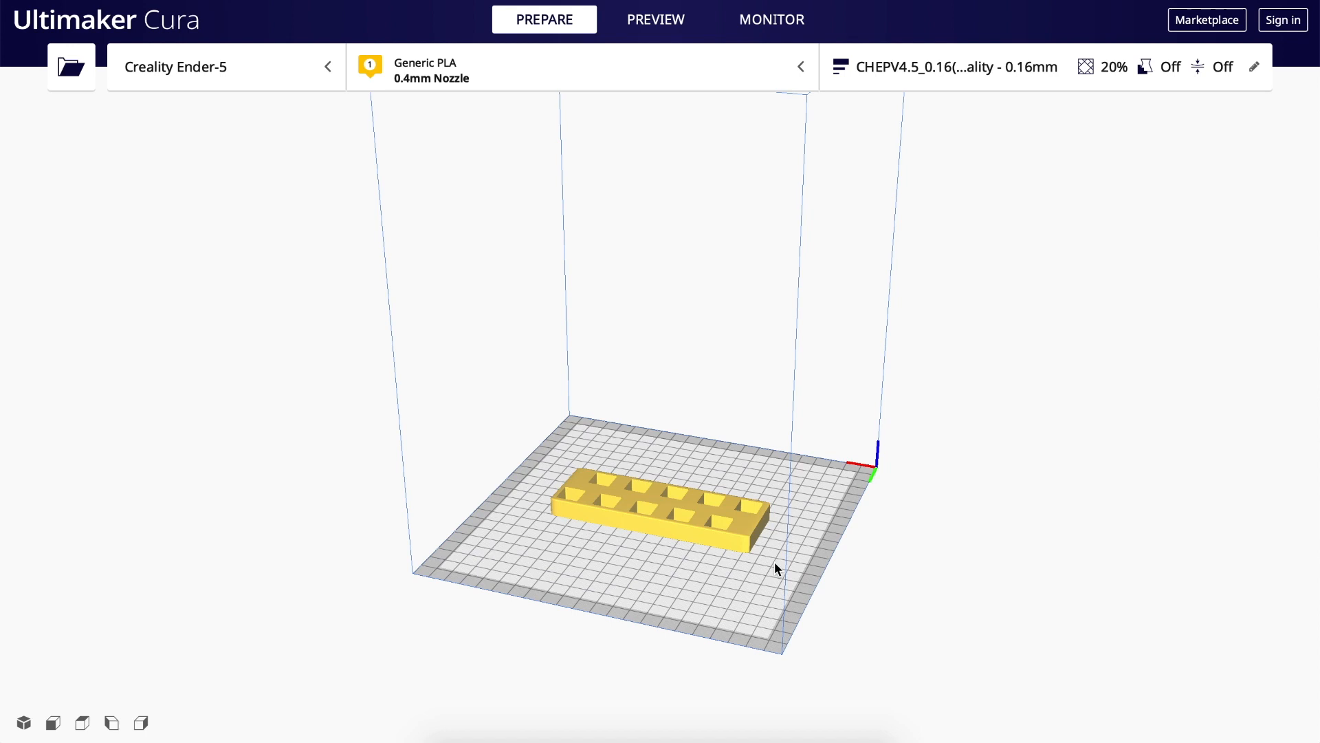
- Rotate the holder 90° about the vertical axis so it lies 44 × 128 × 12 mm on the plate
{"action": "left_click", "coordinate": [652, 505]}
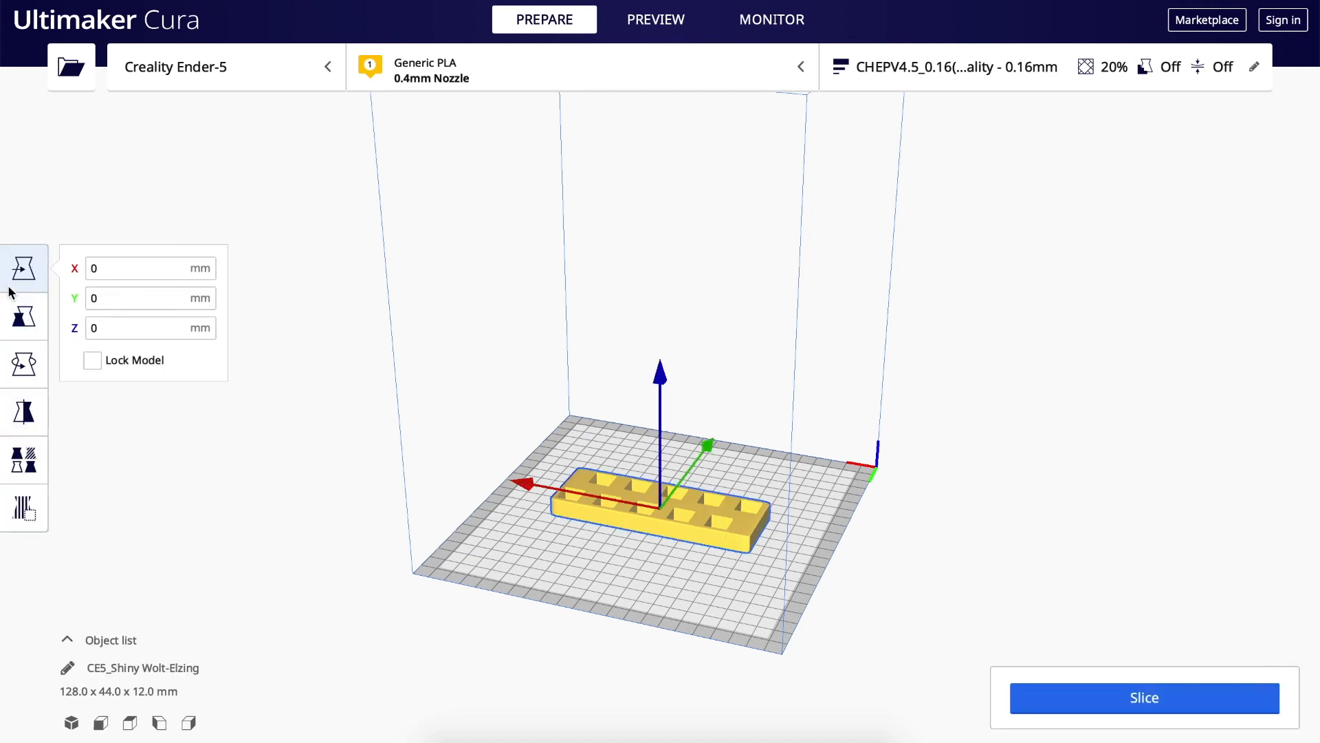
{"action": "left_click", "coordinate": [23, 363]}
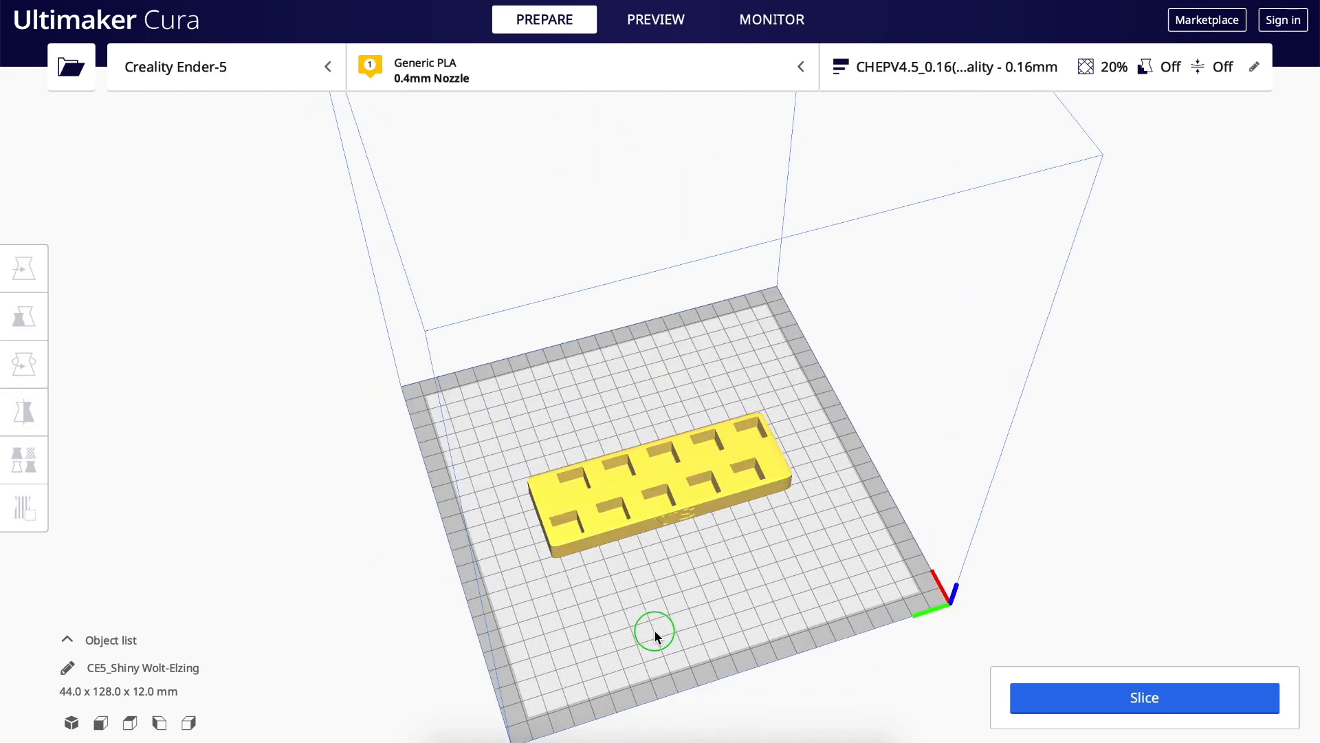
{"action": "left_click", "coordinate": [956, 66]}
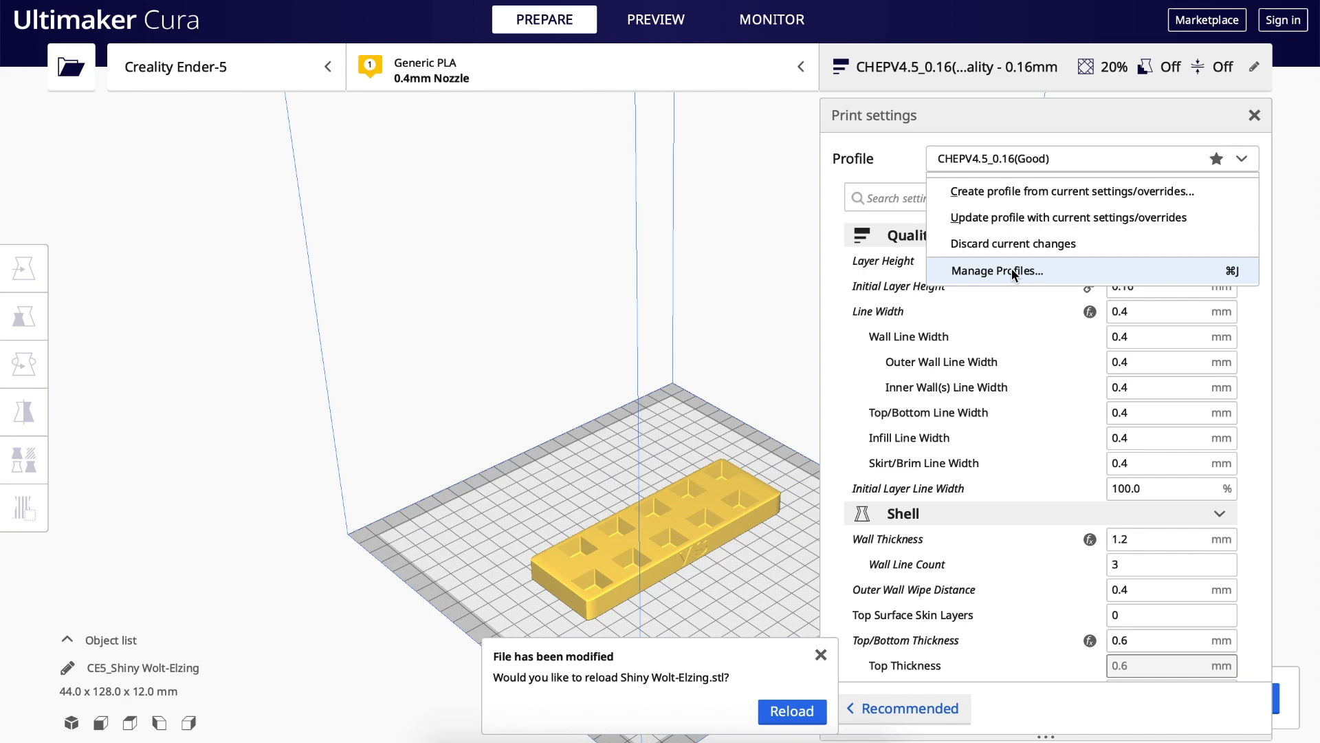
- Activate the CHEPV4.5_0.28(Rough) profile, discarding the customized infill and temperature settings
{"action": "left_click", "coordinate": [997, 271]}
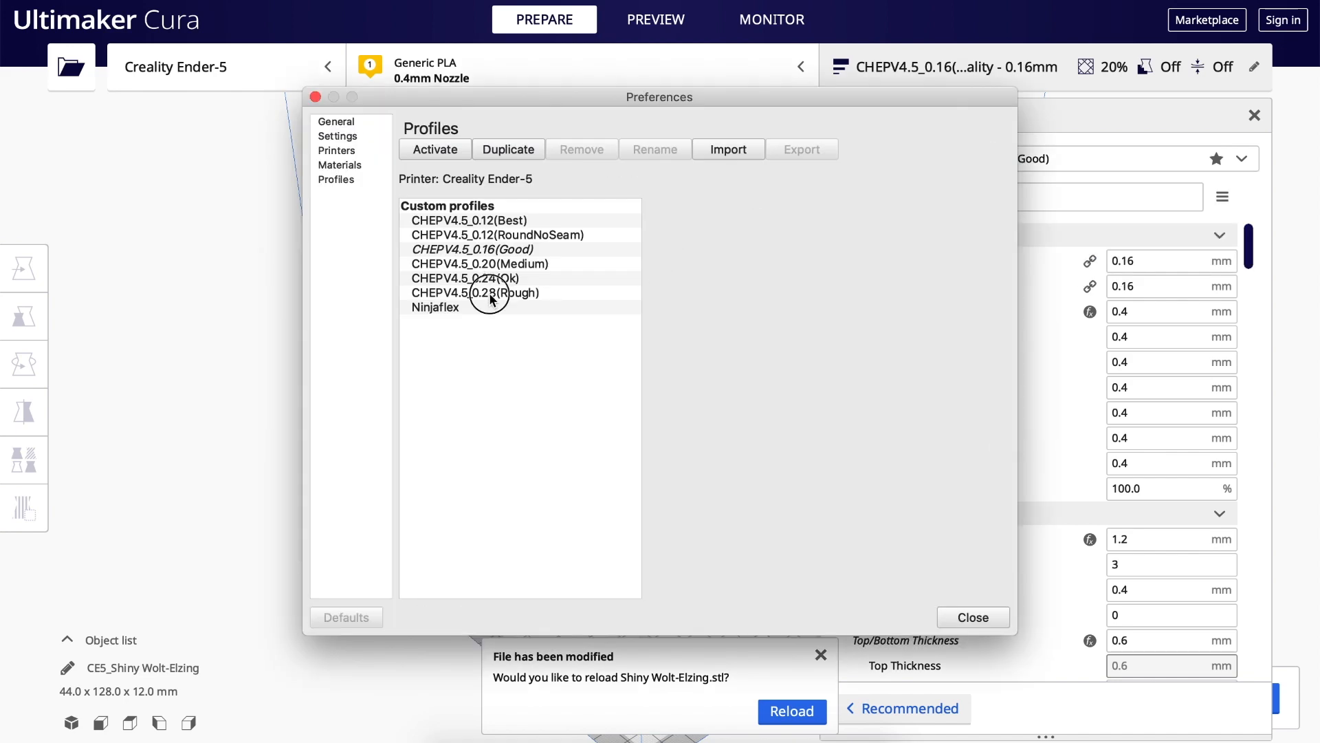
{"action": "left_click", "coordinate": [475, 291]}
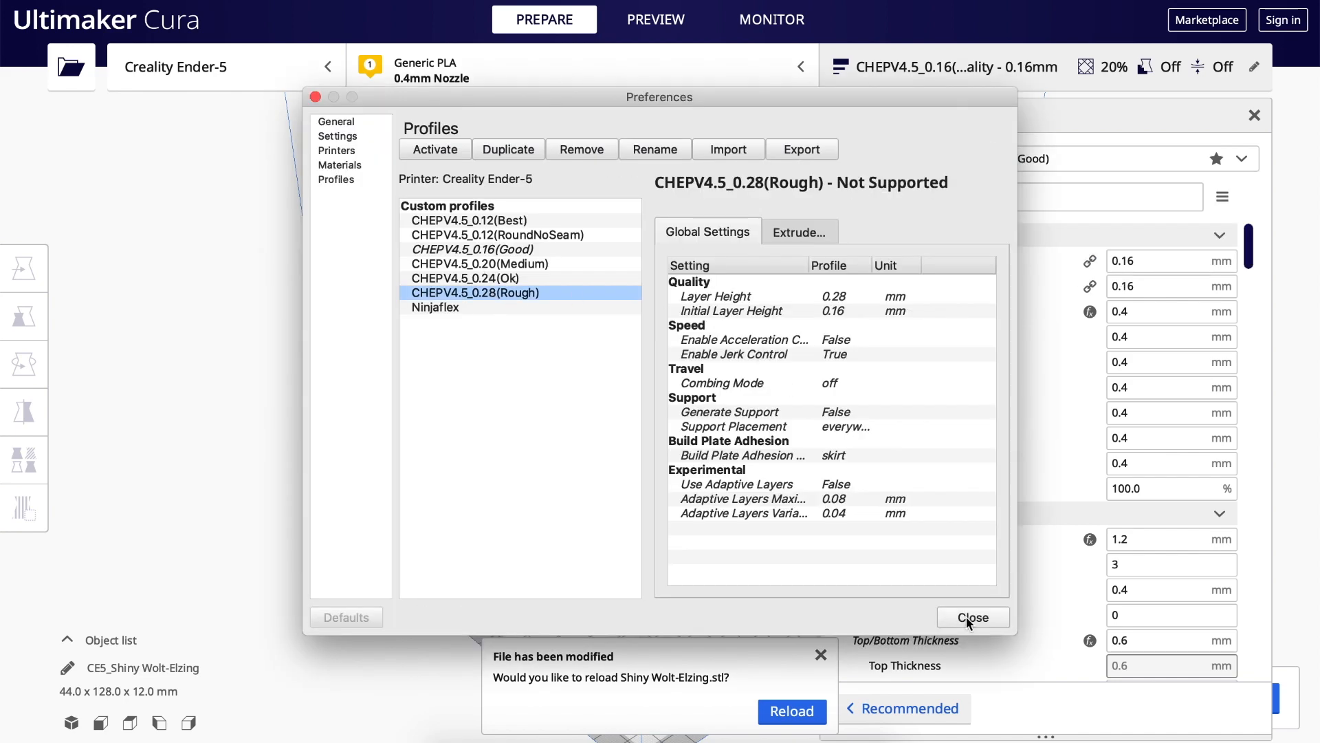
{"action": "mouse_move", "coordinate": [446, 159]}
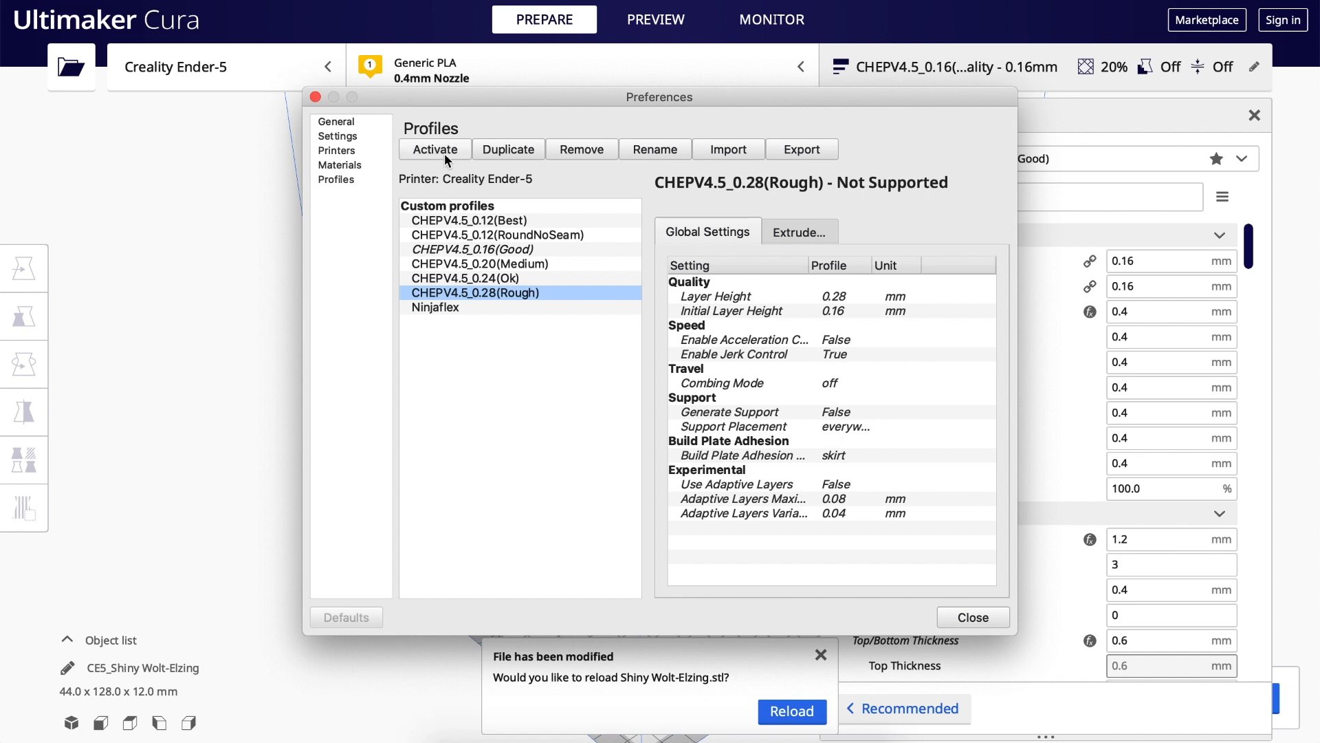
{"action": "left_click", "coordinate": [436, 149]}
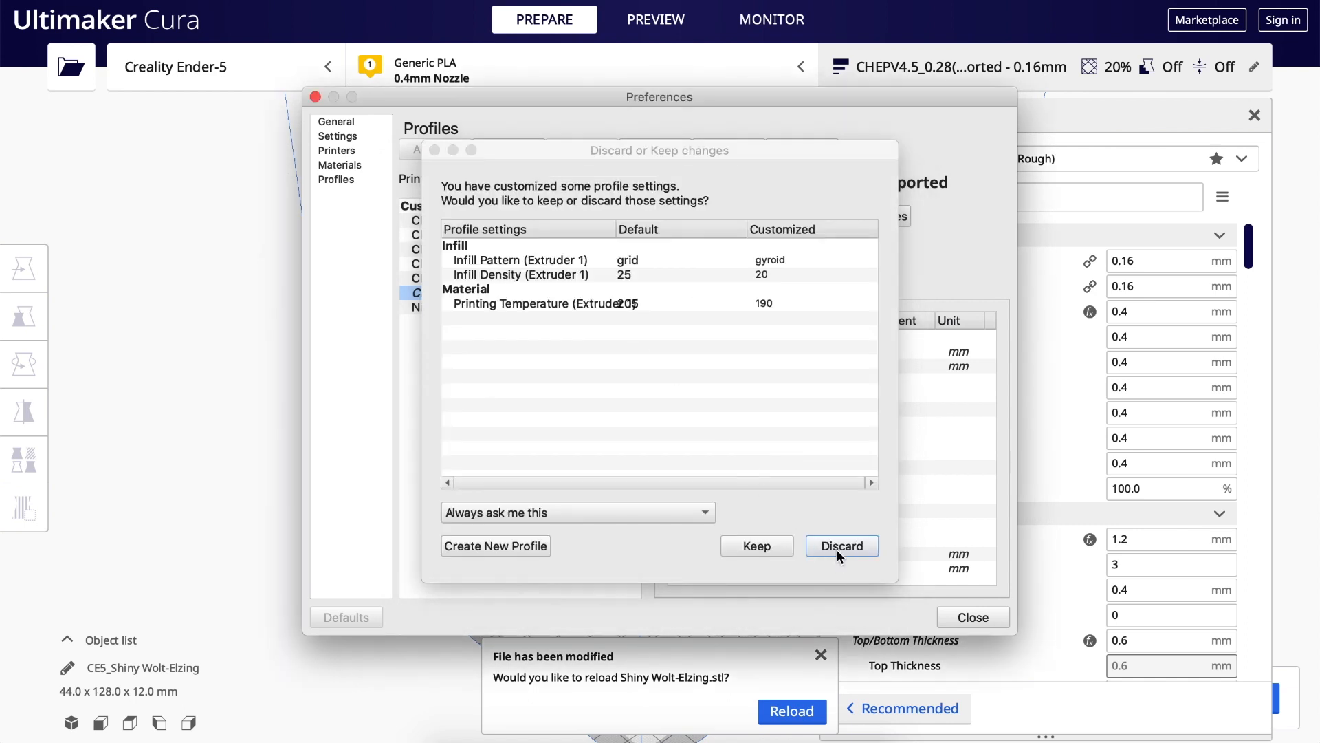
{"action": "left_click", "coordinate": [840, 546]}
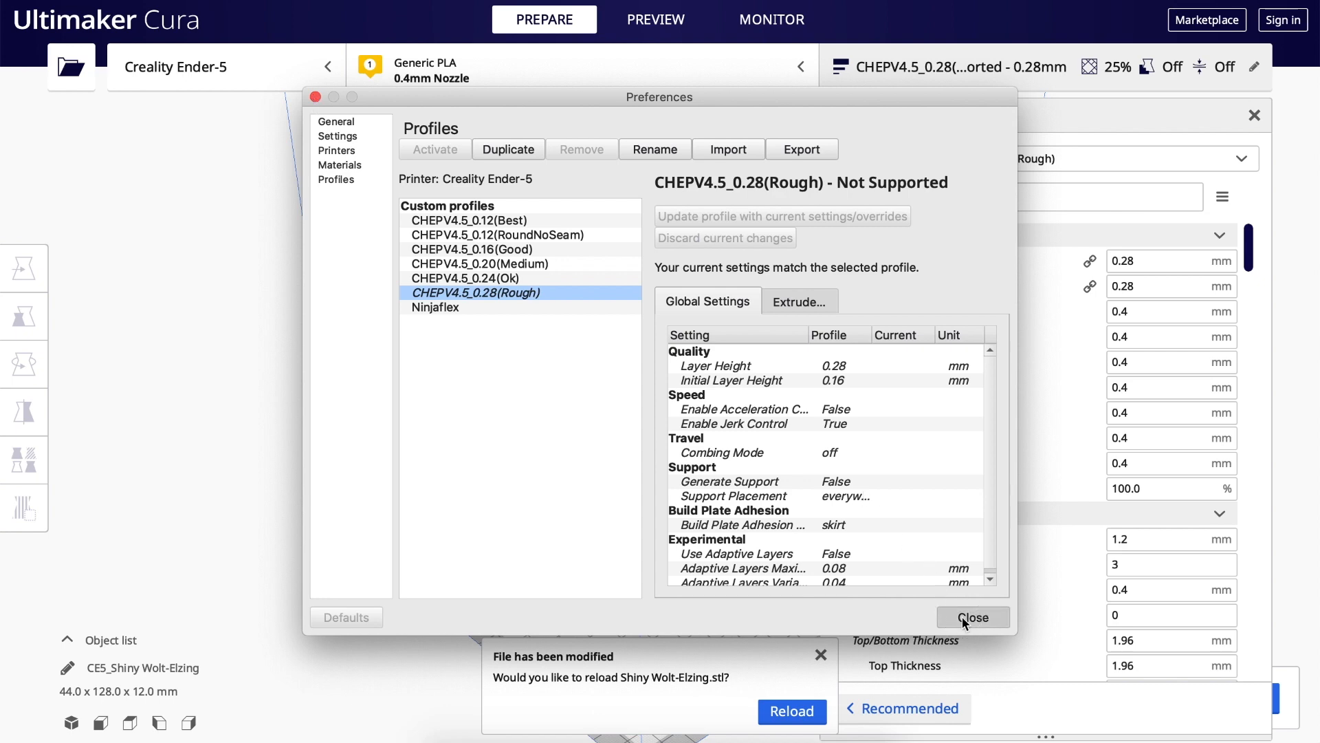
{"action": "left_click", "coordinate": [973, 617]}
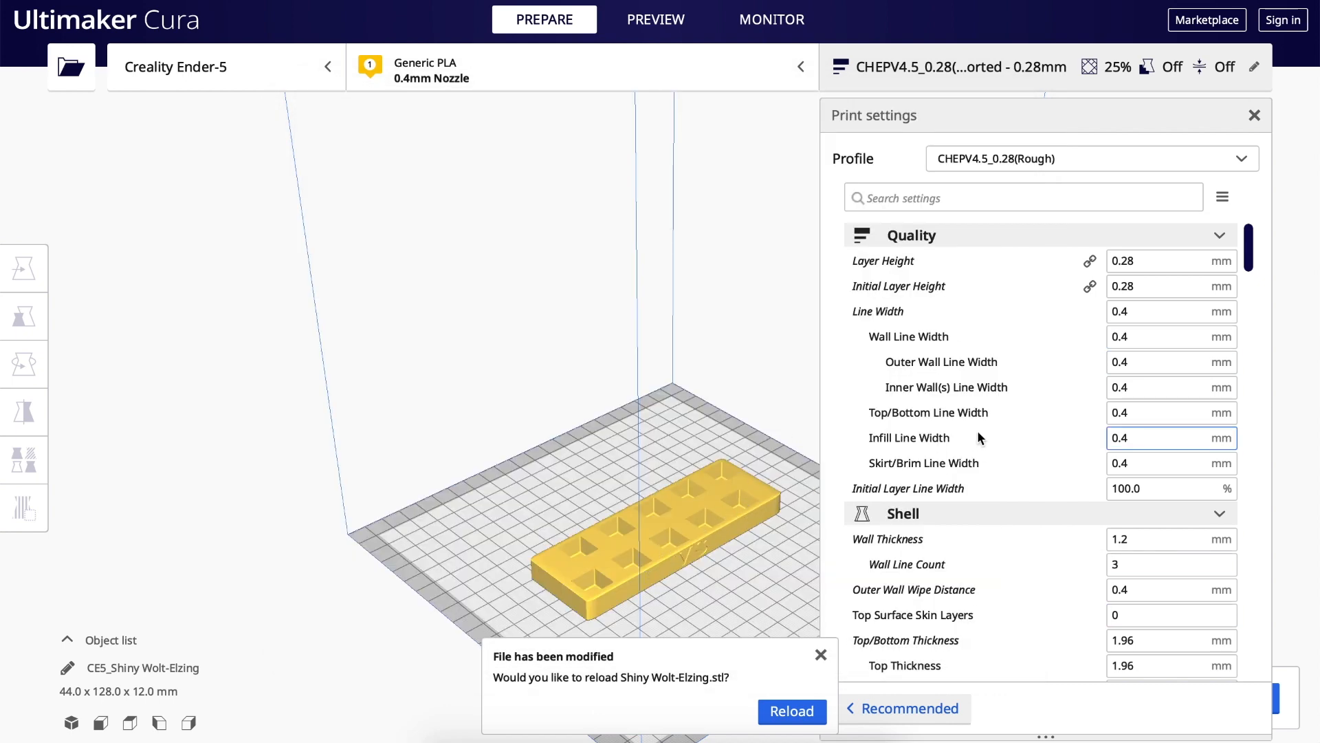
- Set Printing Temperature to 190 °C in the custom settings and review the remaining sections
{"action": "scroll", "scroll_direction": "down", "scroll_amount": 3}
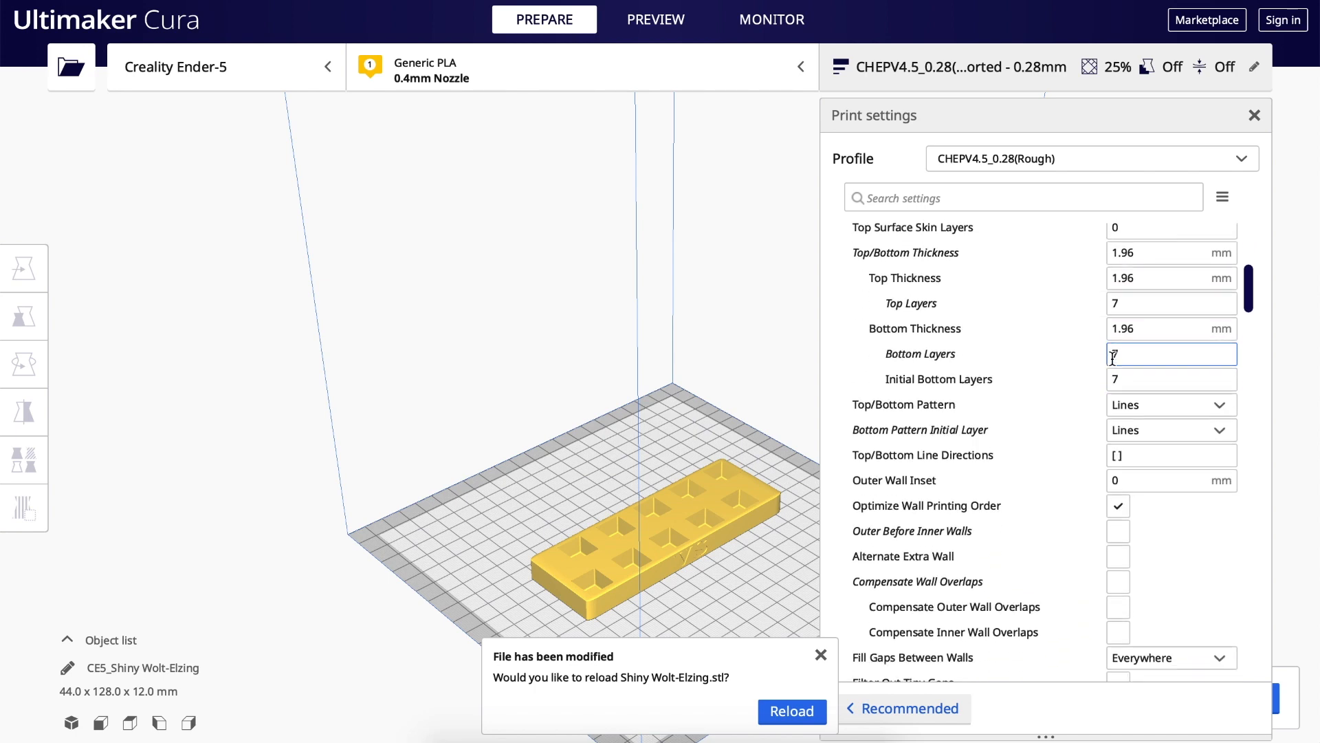
{"action": "scroll", "scroll_direction": "down", "scroll_amount": 3}
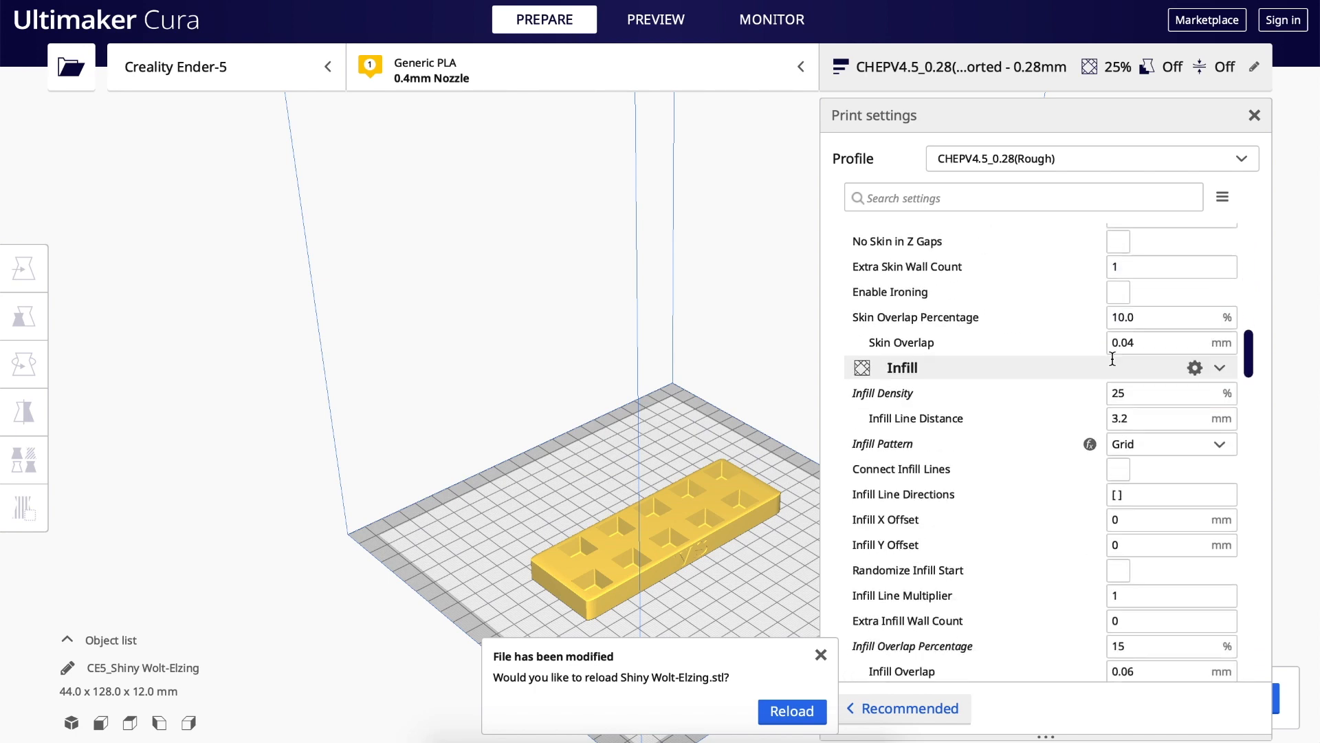
{"action": "scroll", "scroll_direction": "down", "scroll_amount": 3}
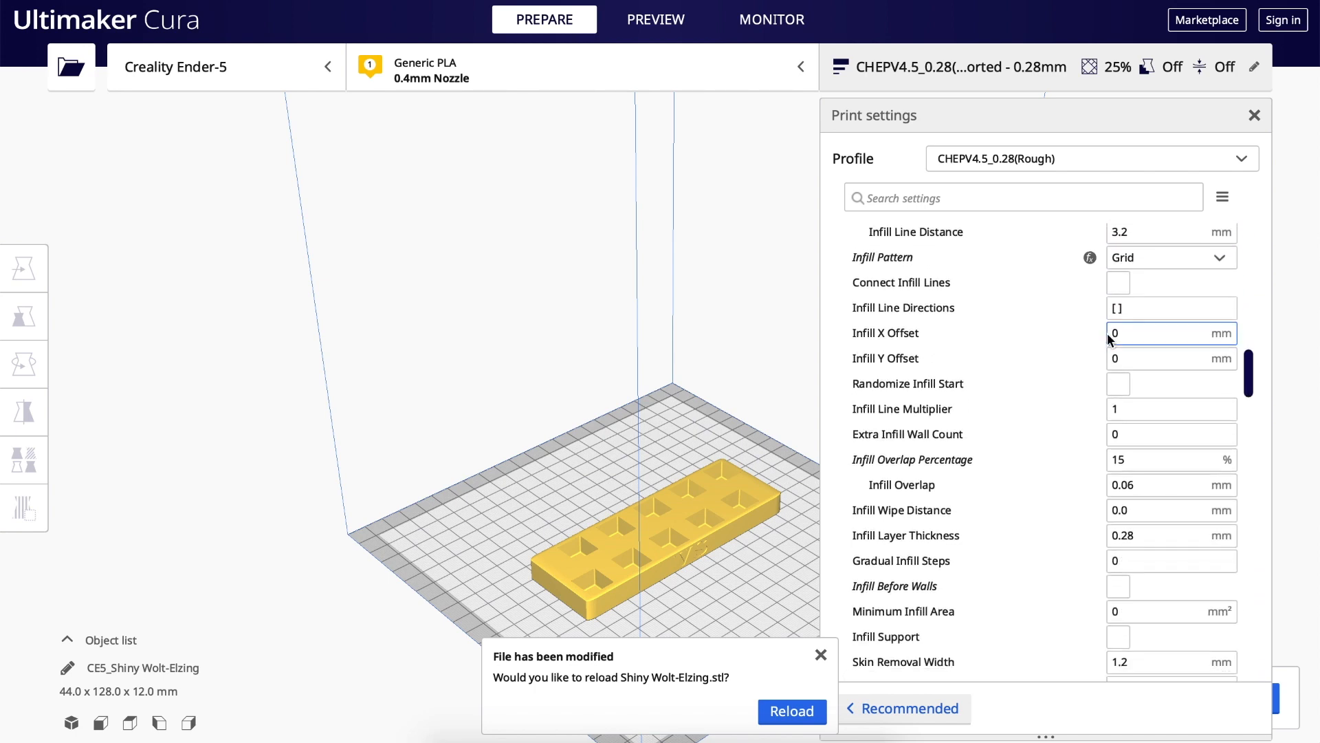
{"action": "scroll", "scroll_direction": "down", "scroll_amount": 3}
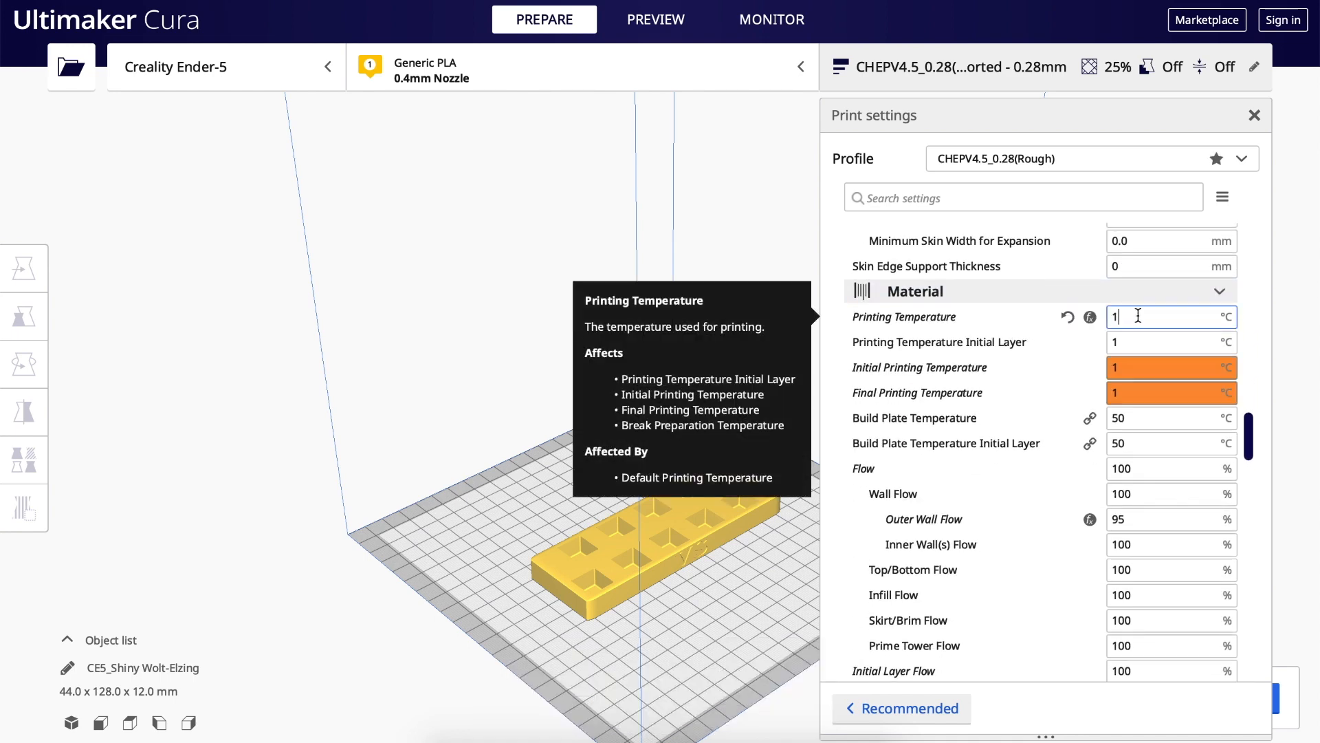
{"action": "type", "text": "190"}
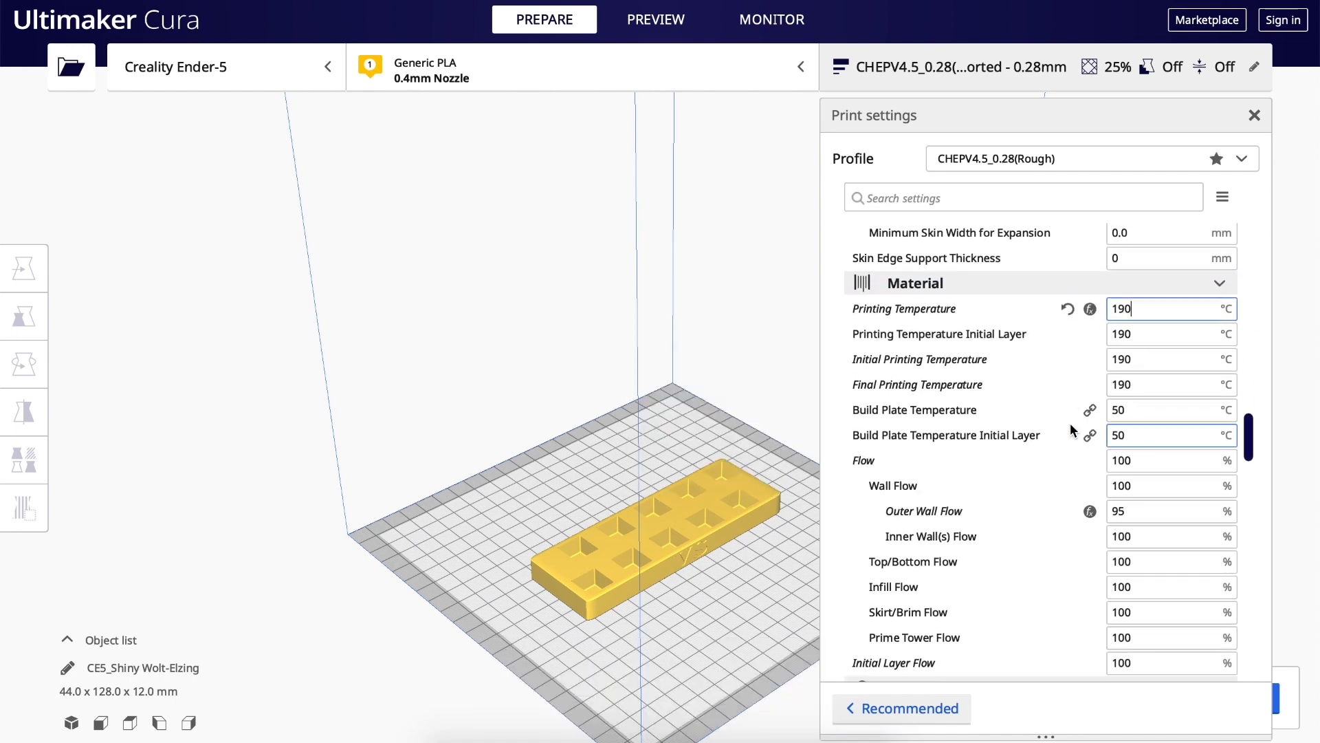
{"action": "scroll", "scroll_direction": "down", "scroll_amount": 3}
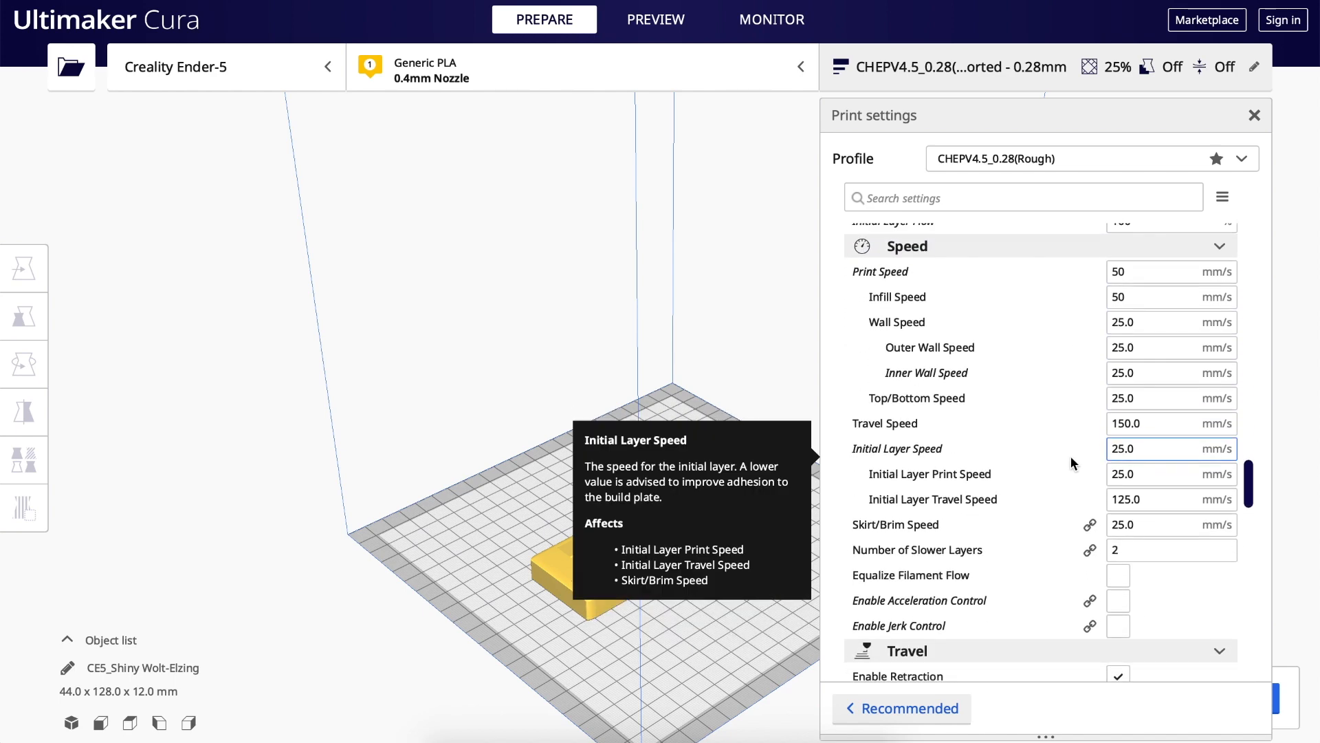
{"action": "scroll", "scroll_direction": "down", "scroll_amount": 3}
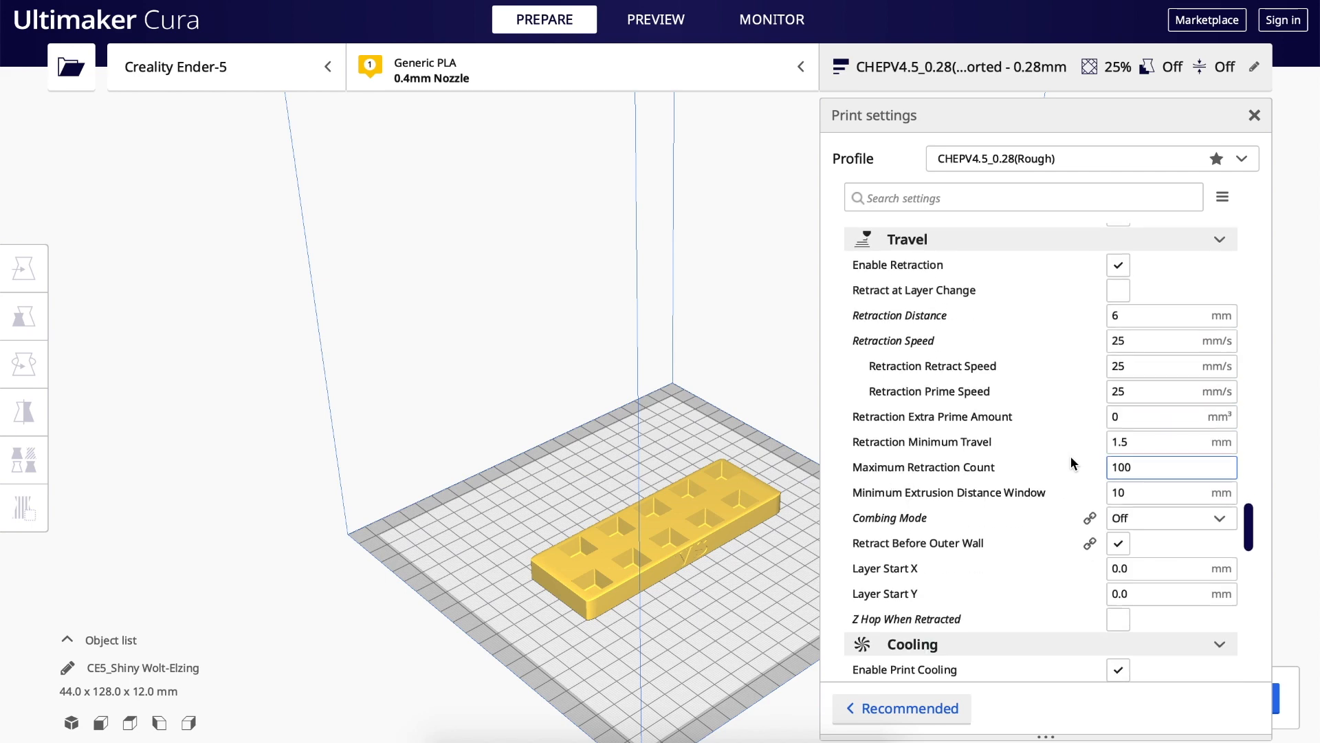
{"action": "scroll", "scroll_direction": "down", "scroll_amount": 3}
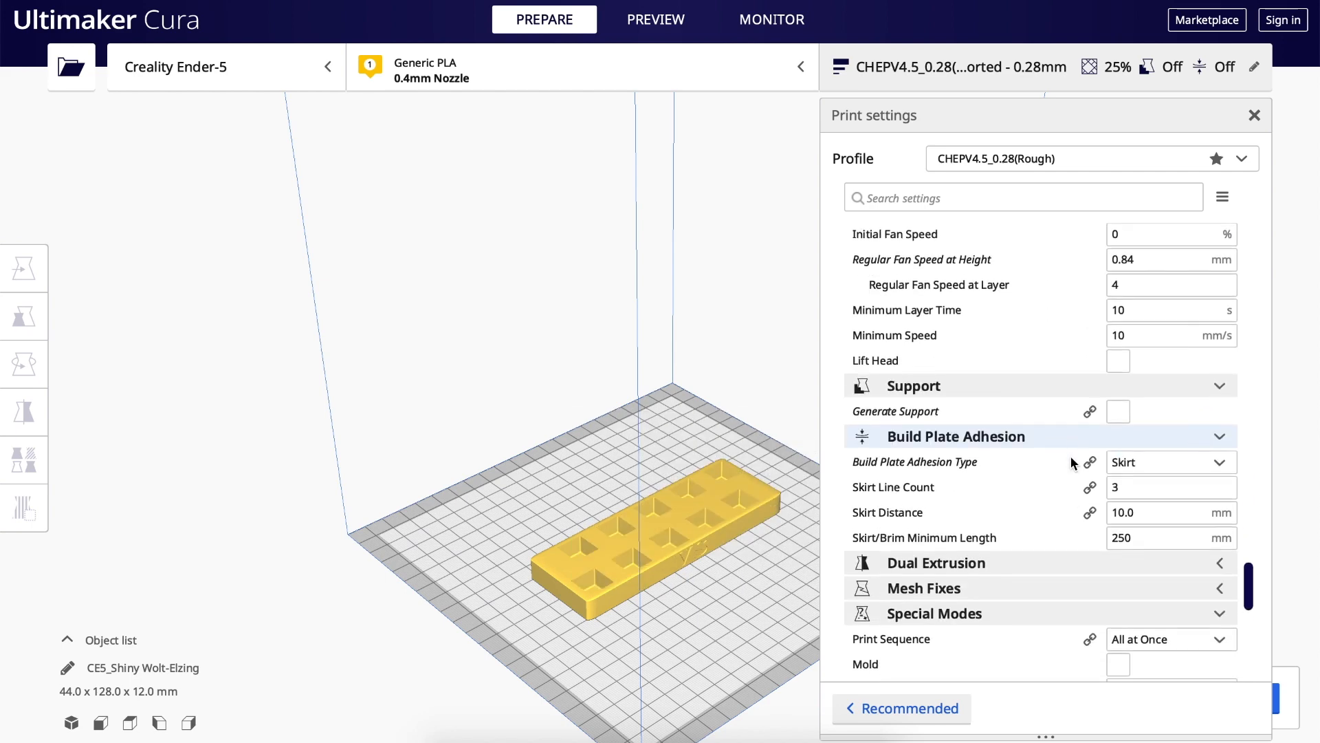
{"action": "scroll", "scroll_direction": "down", "scroll_amount": 3}
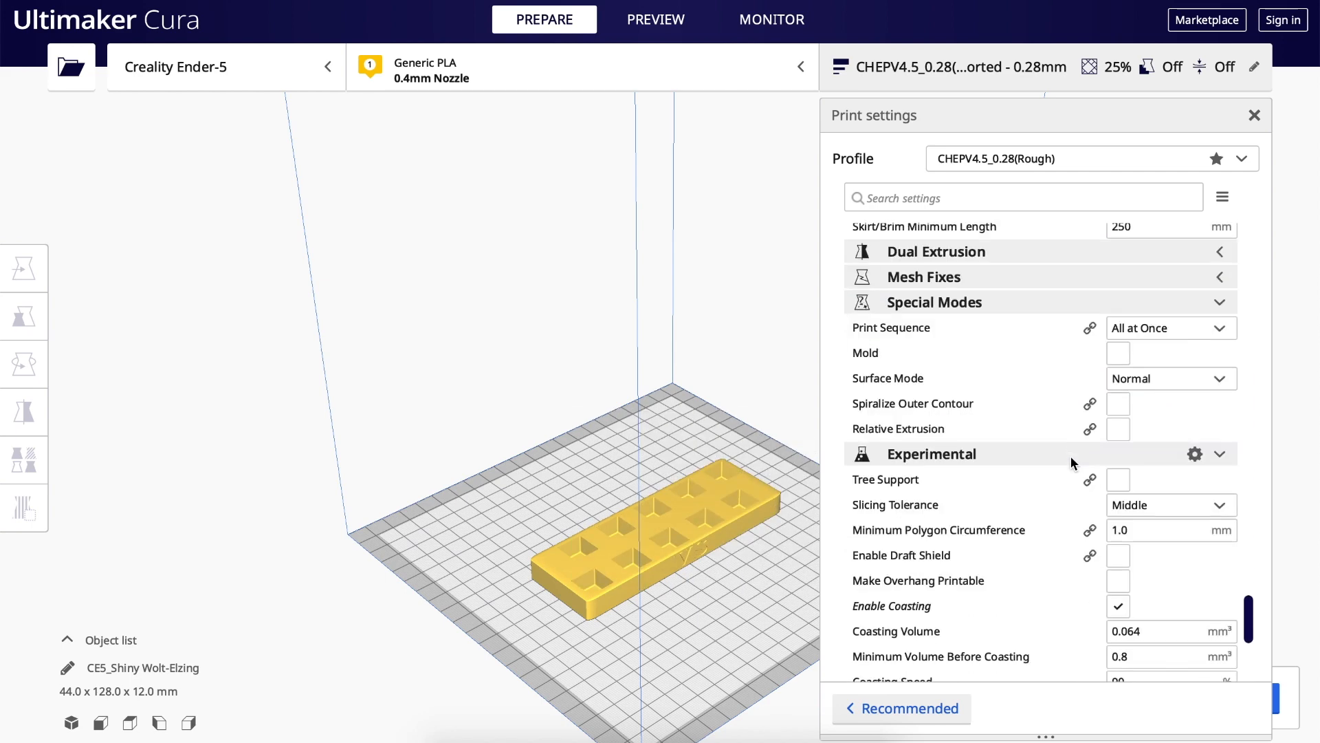
{"action": "scroll", "scroll_direction": "down", "scroll_amount": 3}
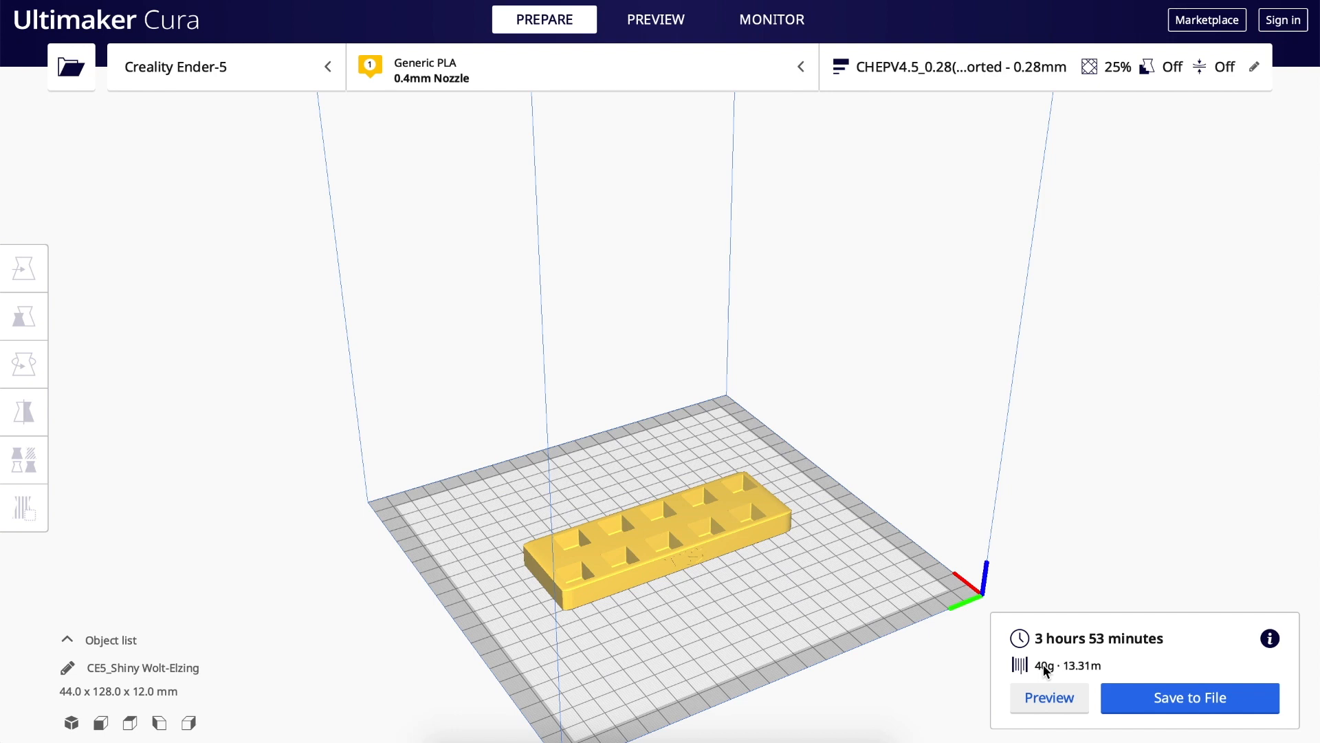
{"action": "mouse_move", "coordinate": [807, 470]}
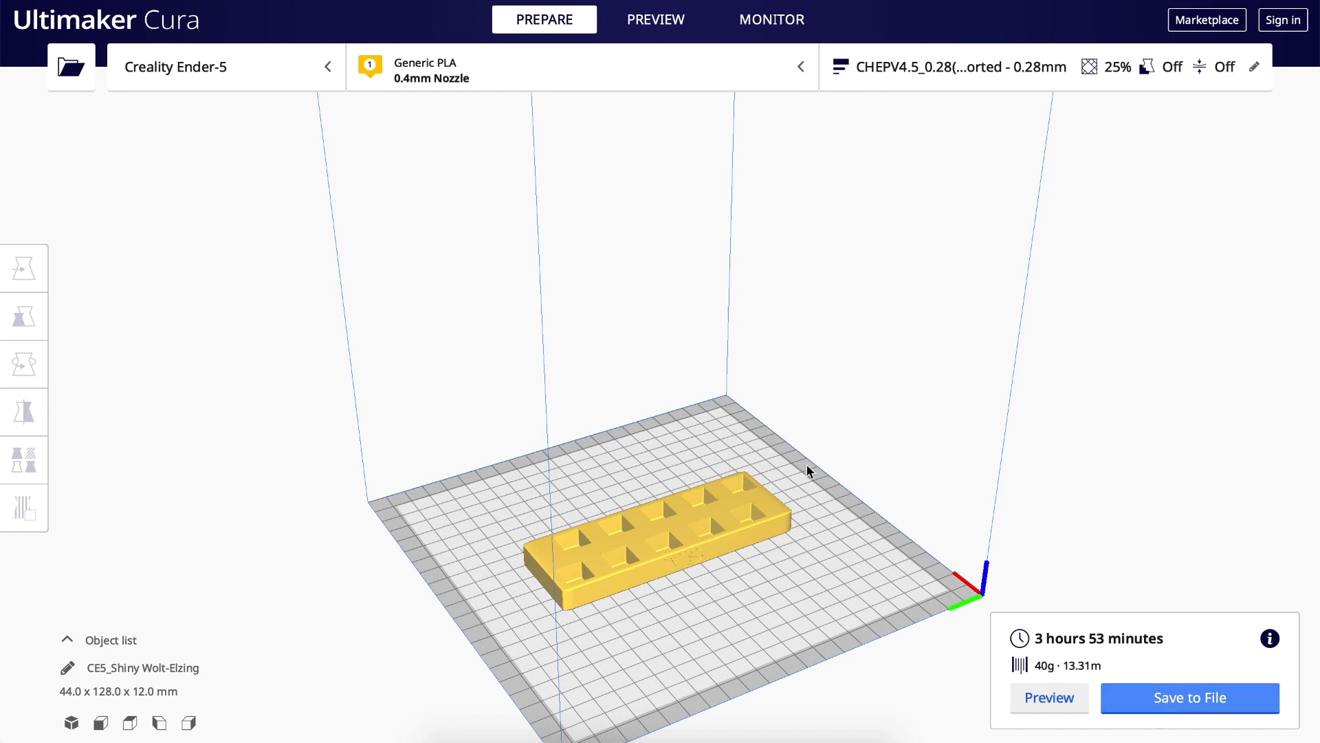
- Slice the holder for a 3 h 53 min, 40 g estimate and send it to OctoPrint as cuvette holder .gcode
{"action": "left_click", "coordinate": [1189, 698]}
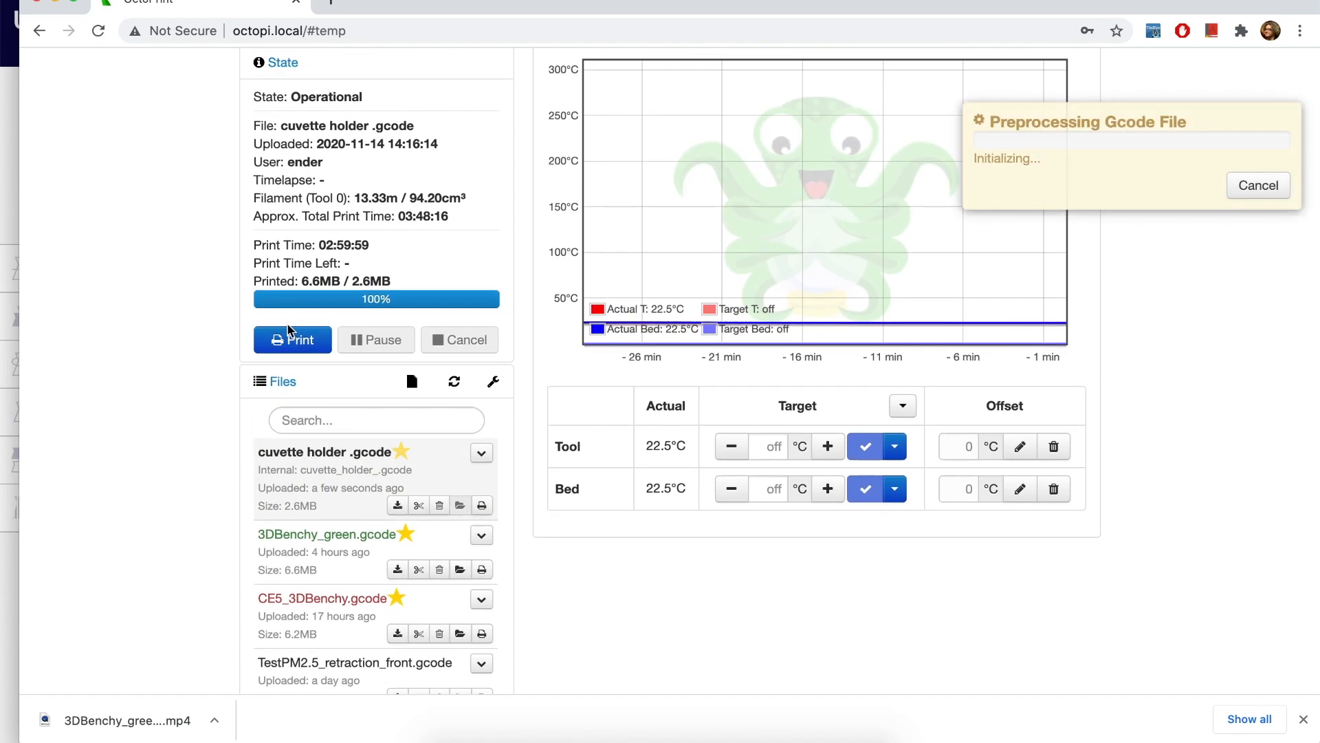
- Start the cuvette holder .gcode print and accept the Octolapse snapshot plan preview
{"action": "left_click", "coordinate": [291, 340]}
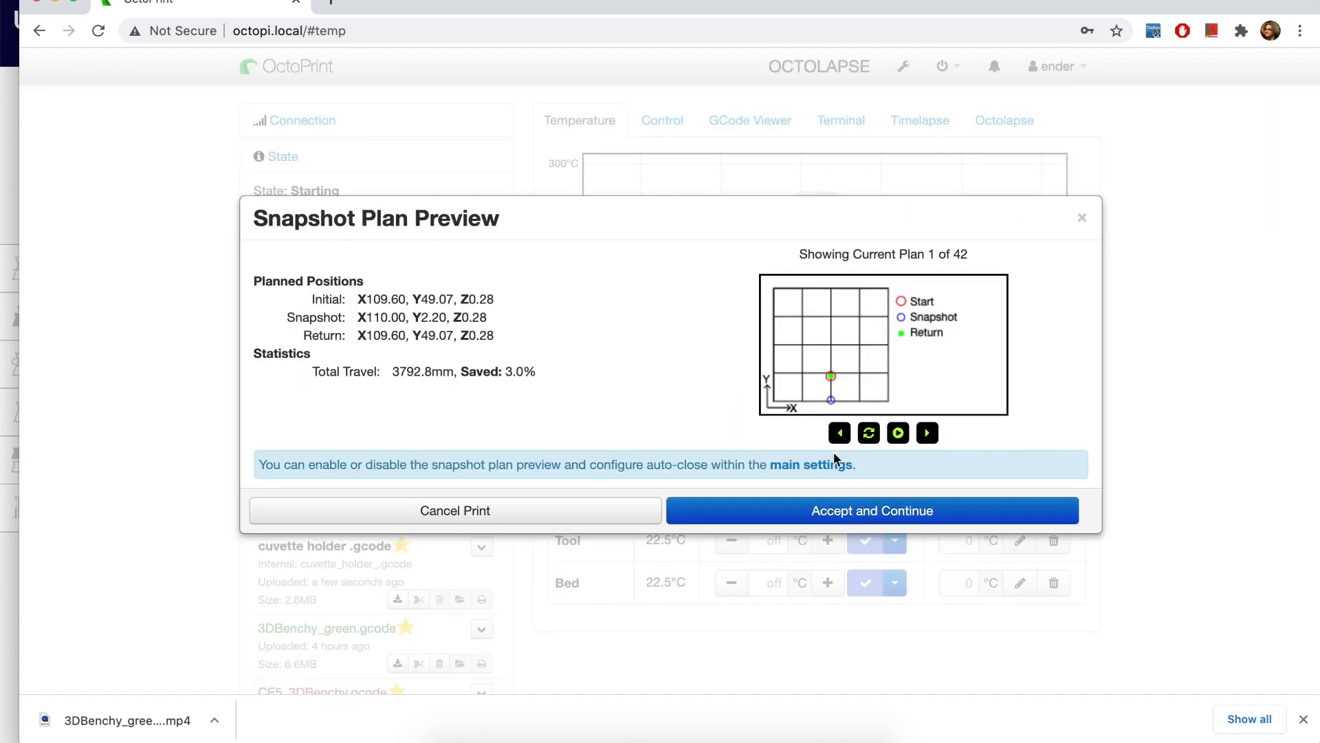
{"action": "left_click", "coordinate": [872, 510]}
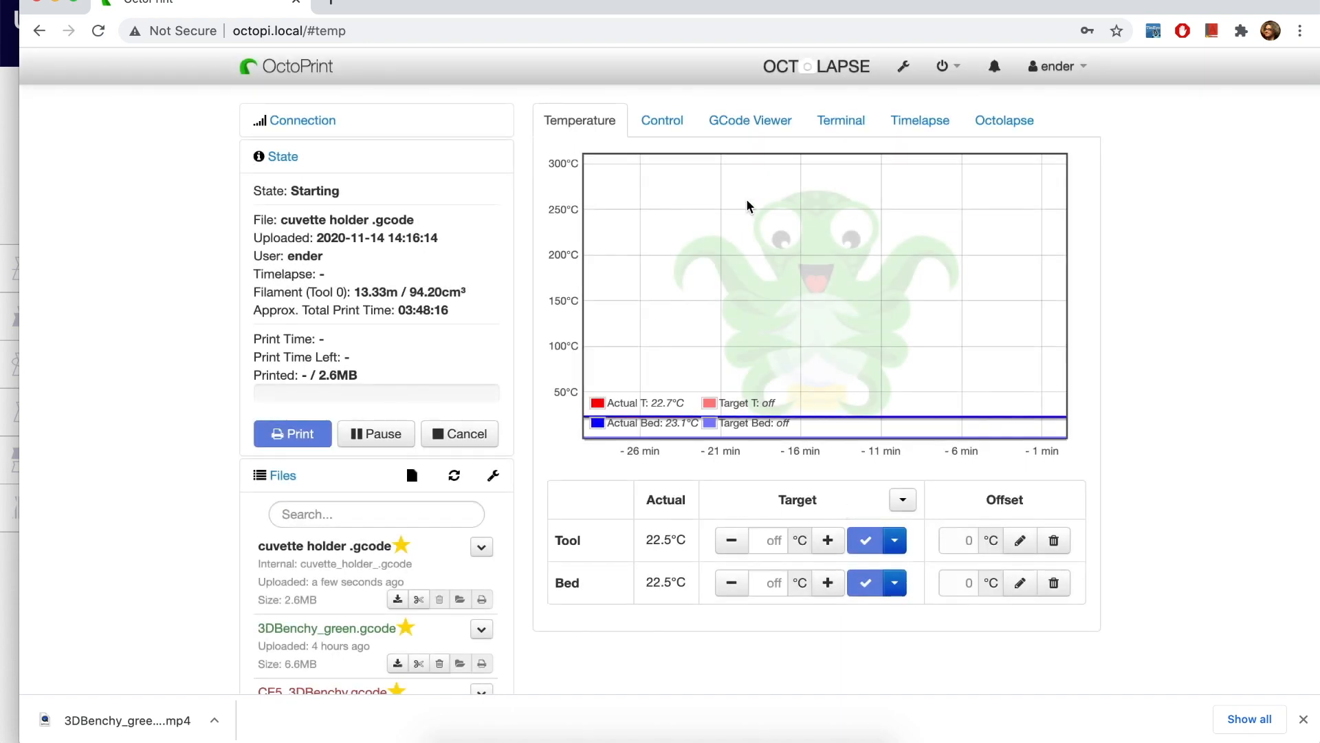